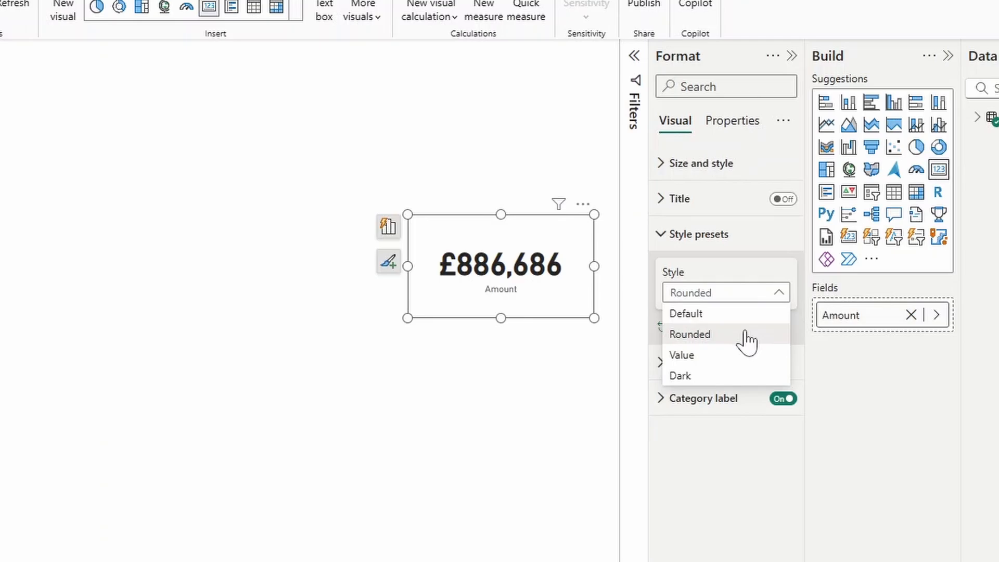
- Show the About dialog with Power BI Desktop version 2.141.1754.0 (March 2025)
left_click(680, 375)
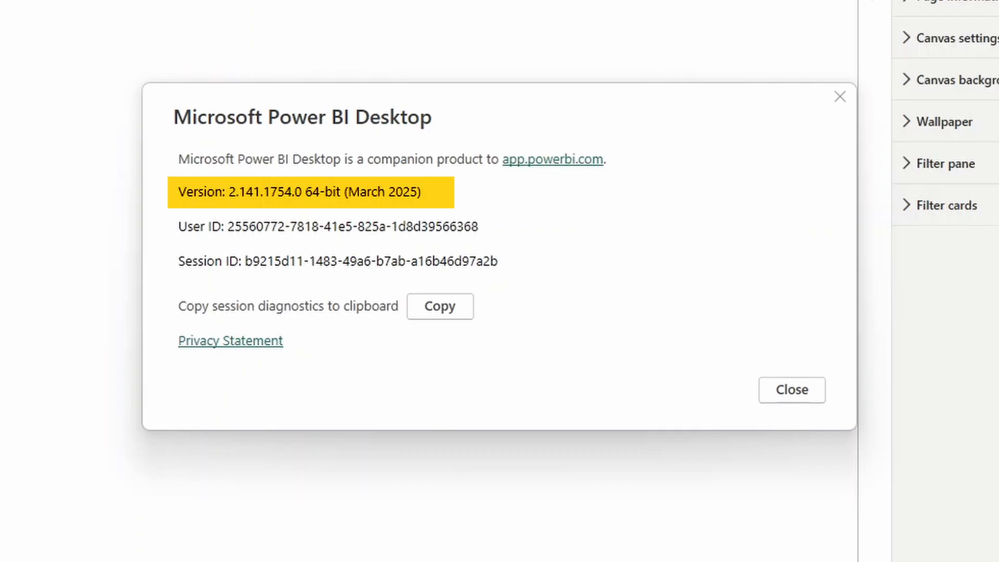
- Close the About dialog and select the Sum of Amount card to view its Format pane sections
left_click(790, 389)
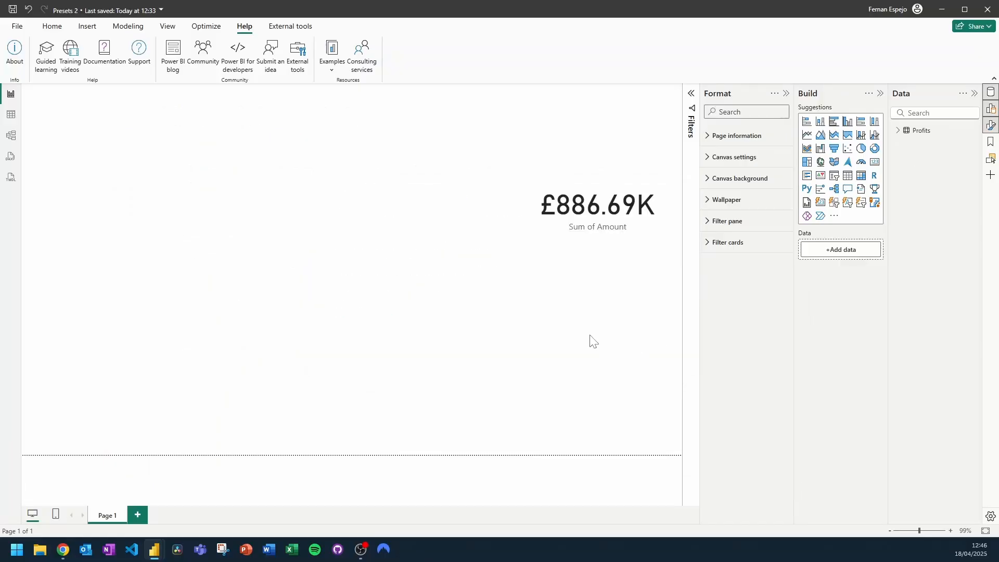
mouse_move(588, 298)
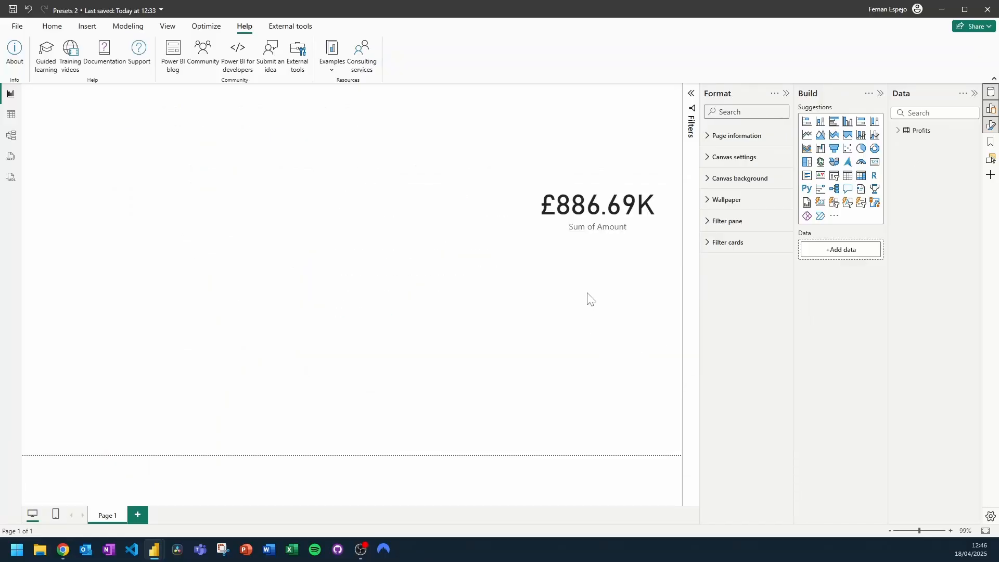
mouse_move(597, 266)
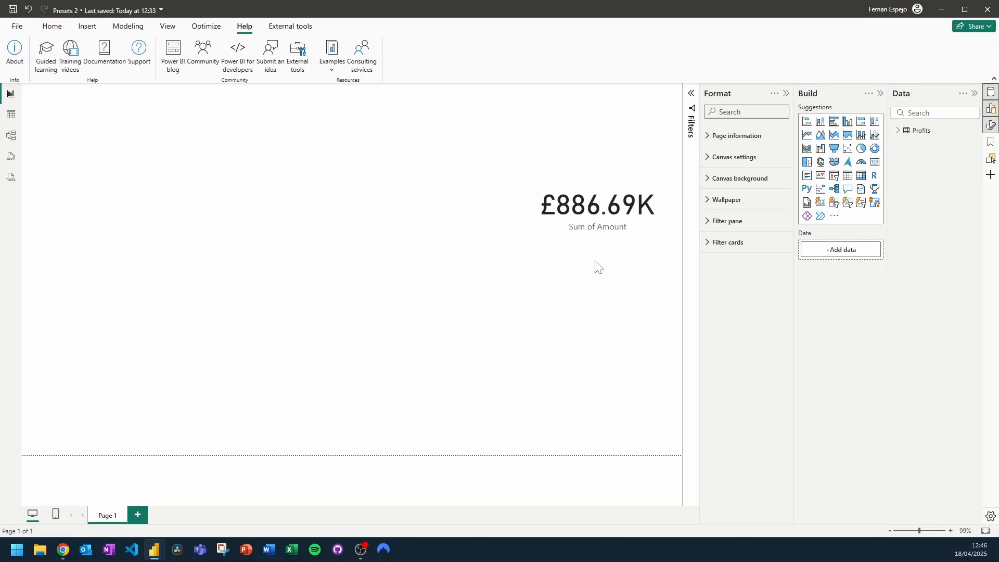
left_click(597, 205)
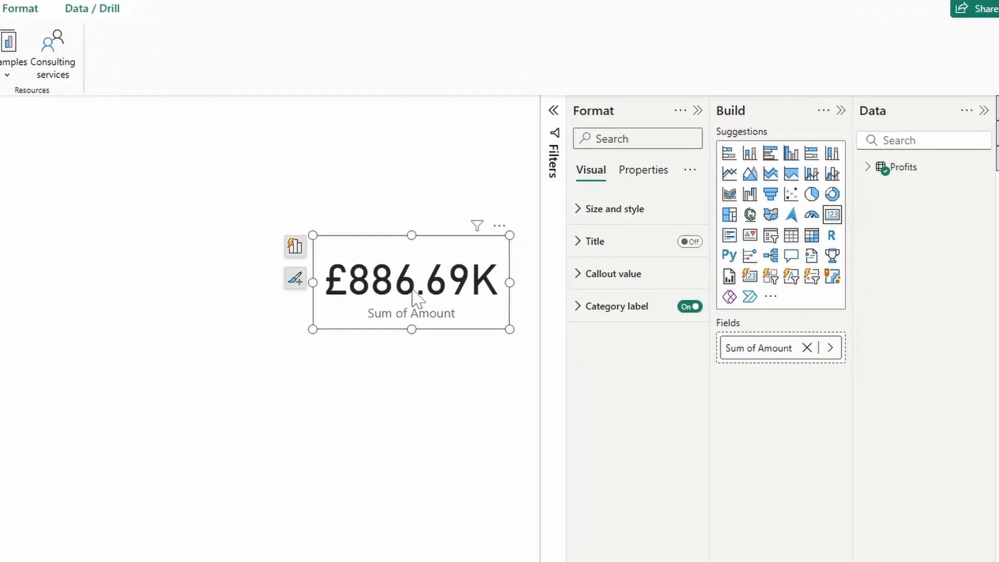
mouse_move(425, 312)
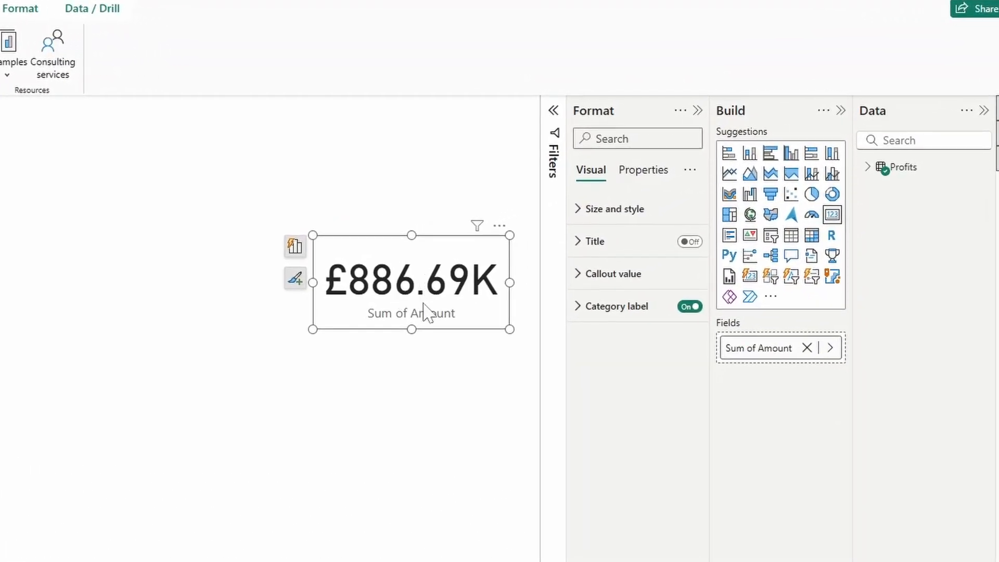
mouse_move(570, 239)
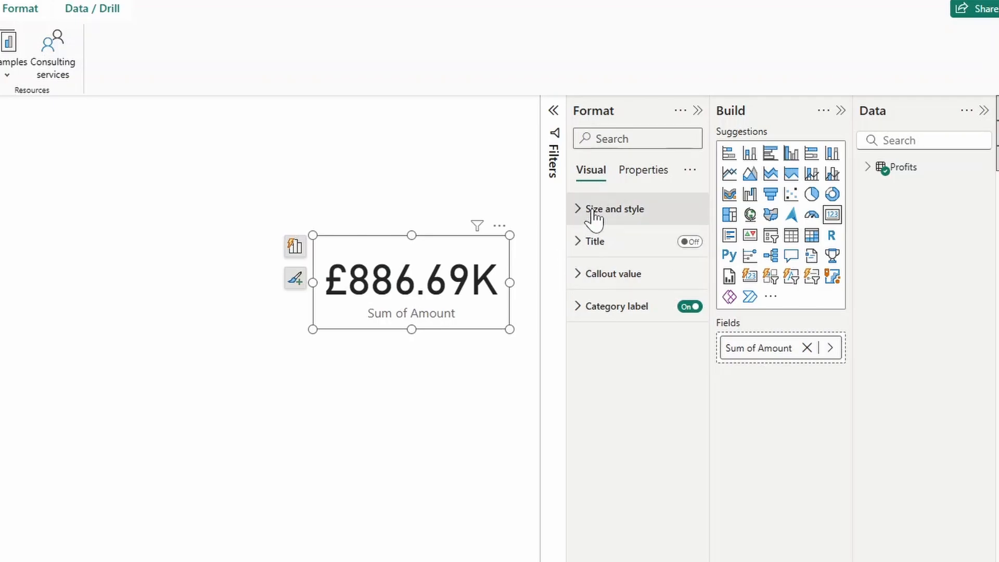
mouse_move(632, 214)
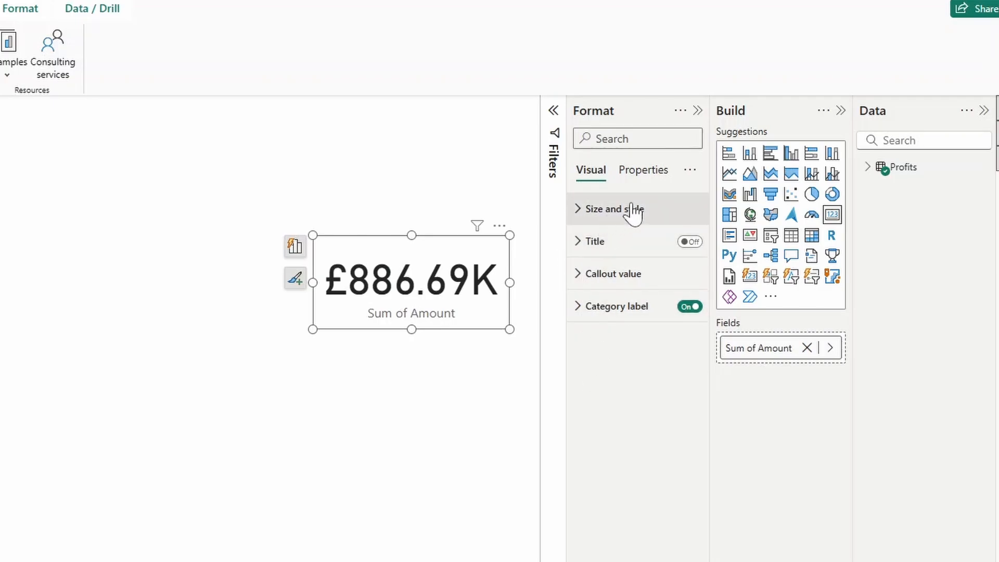
mouse_move(679, 395)
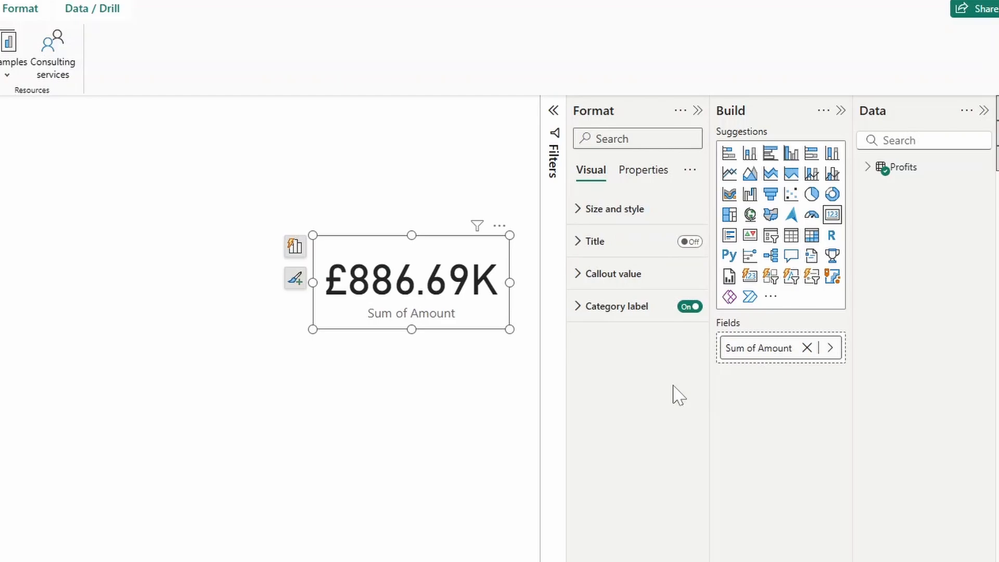
mouse_move(609, 371)
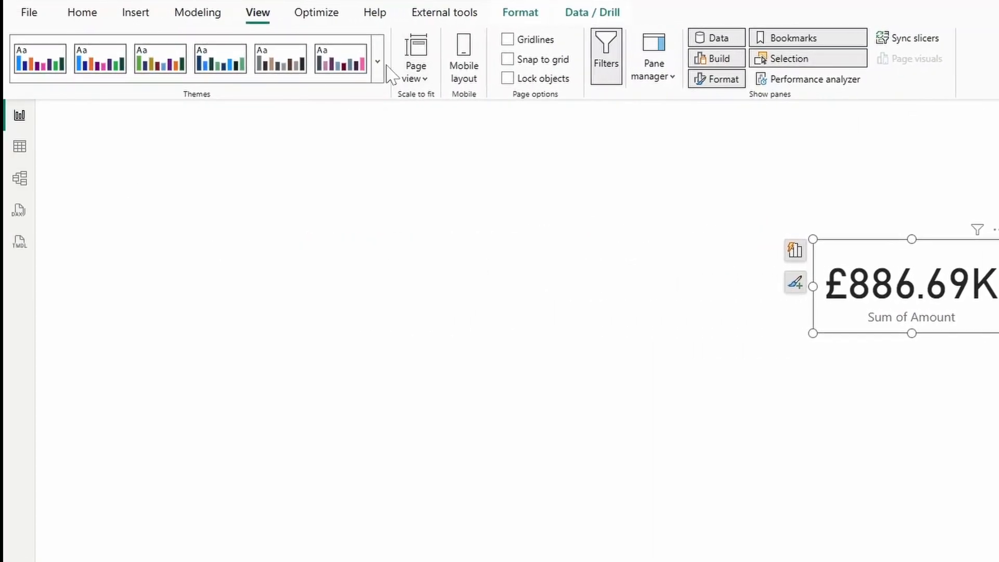
mouse_move(377, 60)
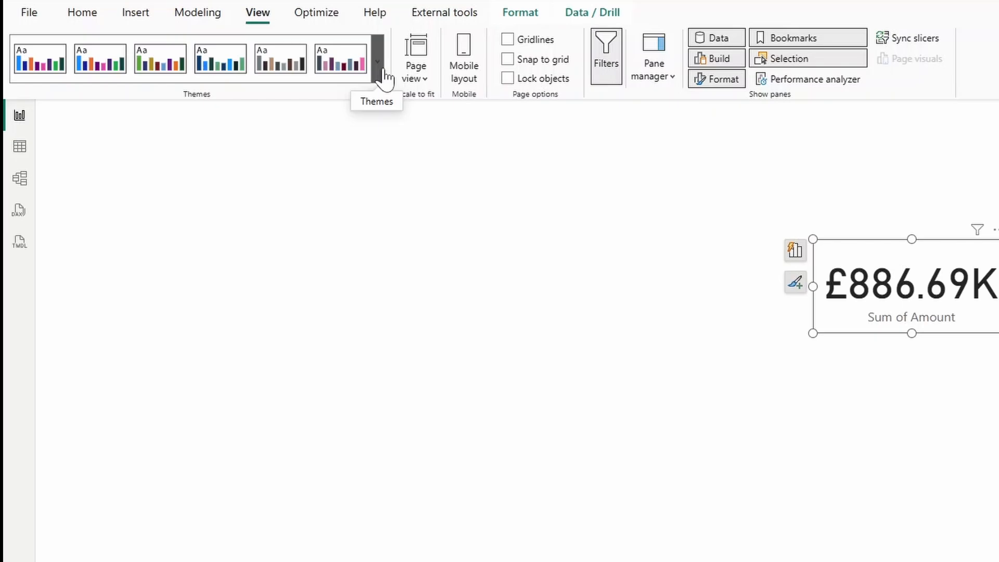
- Expand the View ribbon's Themes gallery listing report, accessible and Power BI themes
left_click(377, 60)
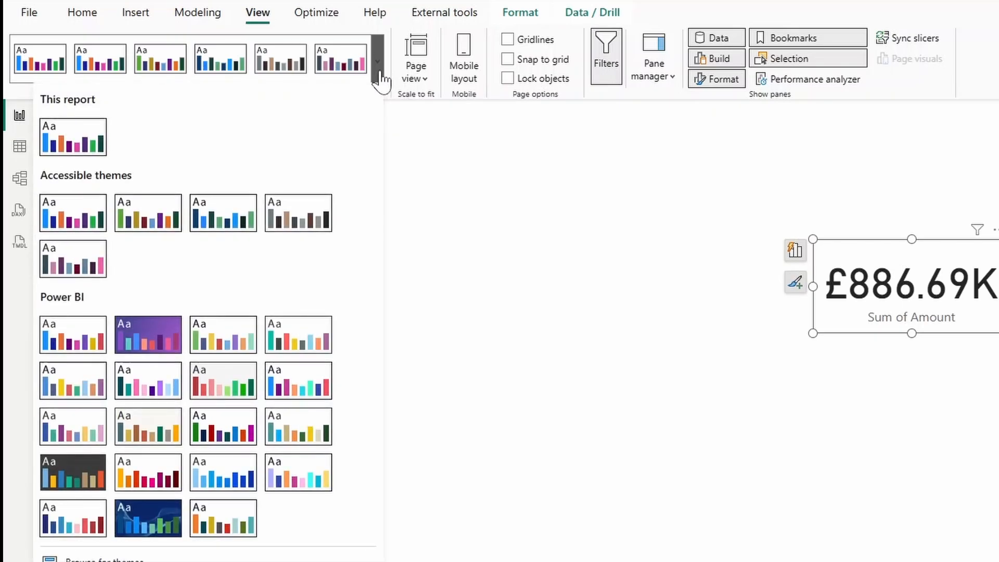
mouse_move(221, 166)
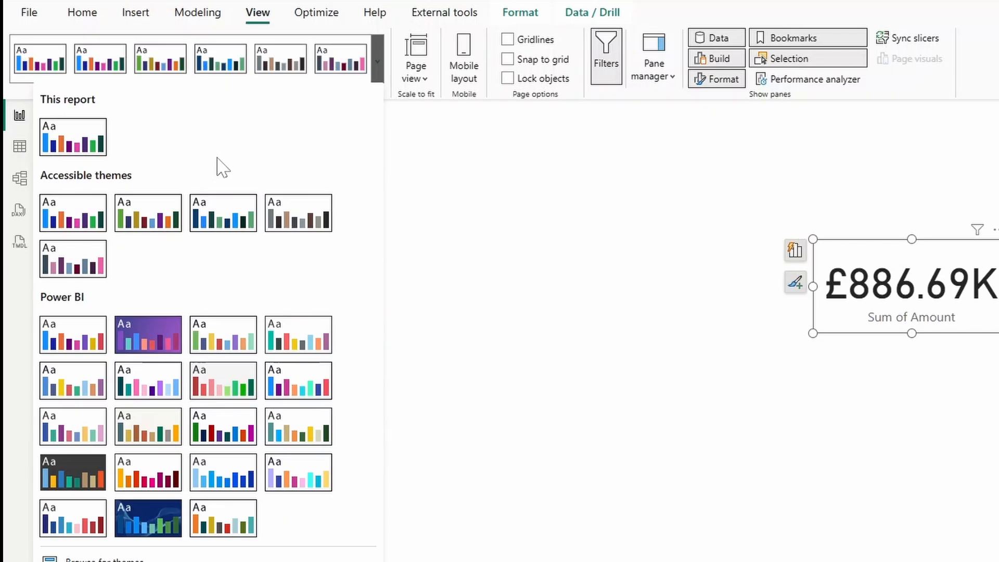
mouse_move(309, 541)
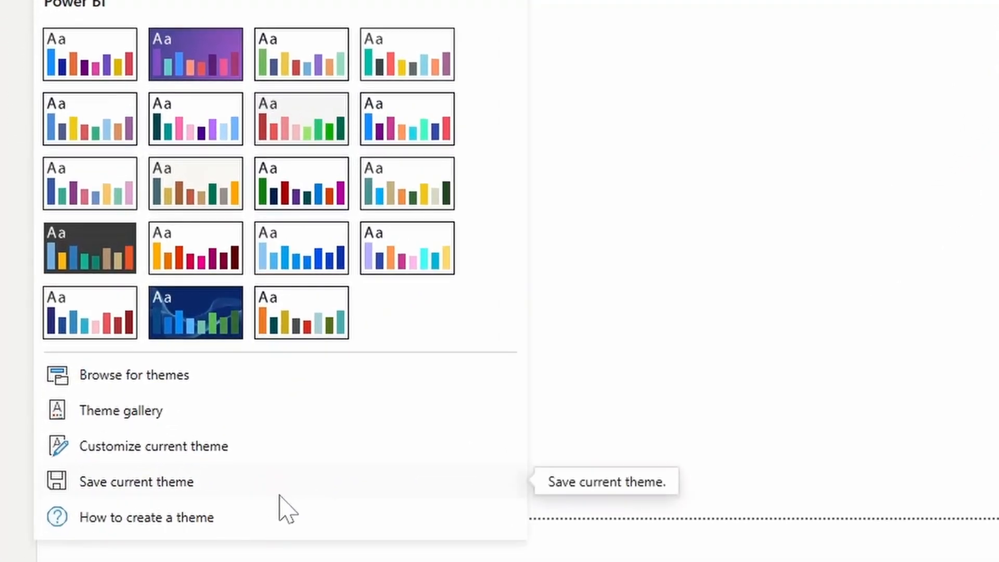
mouse_move(496, 42)
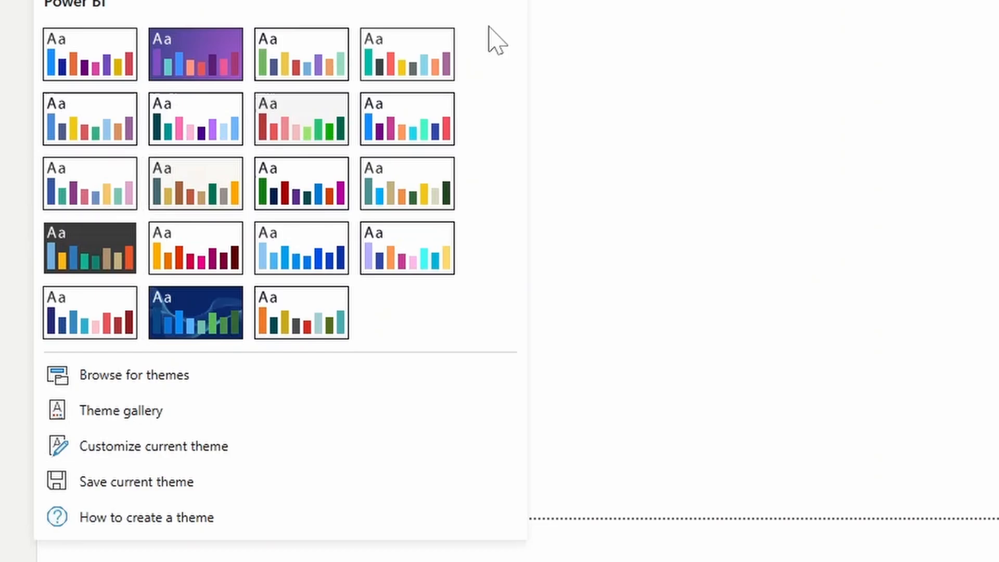
mouse_move(387, 359)
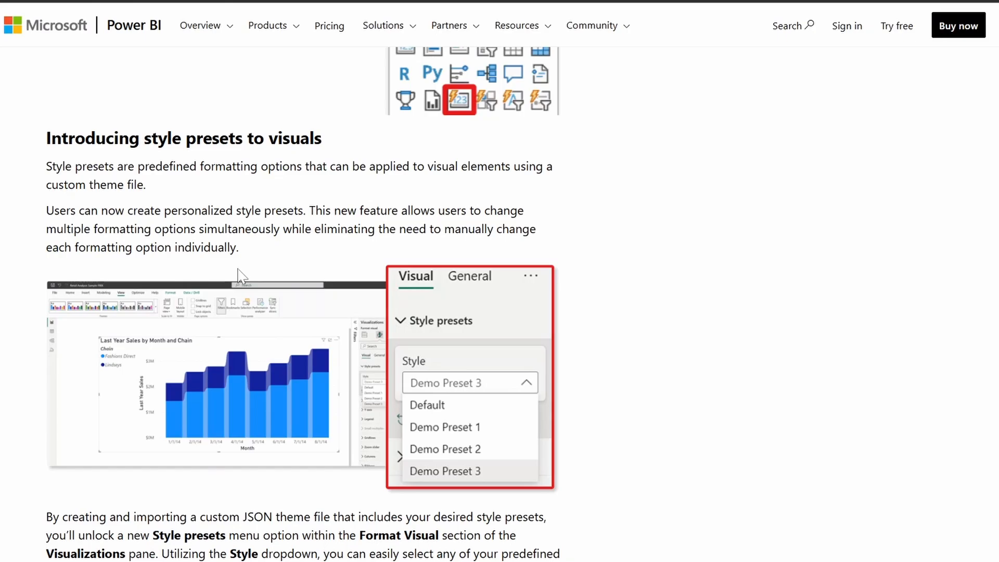
mouse_move(703, 302)
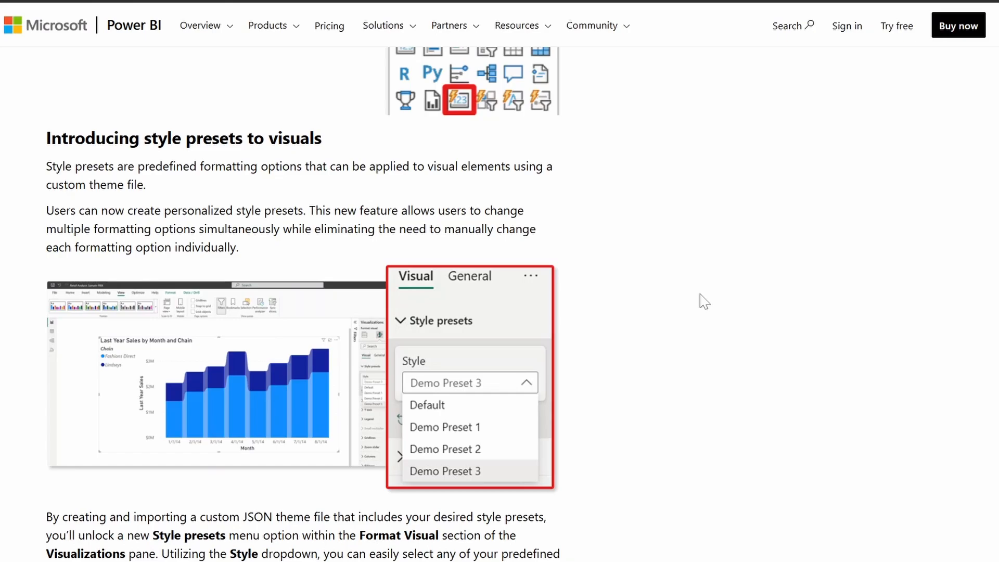
scroll("down", 3)
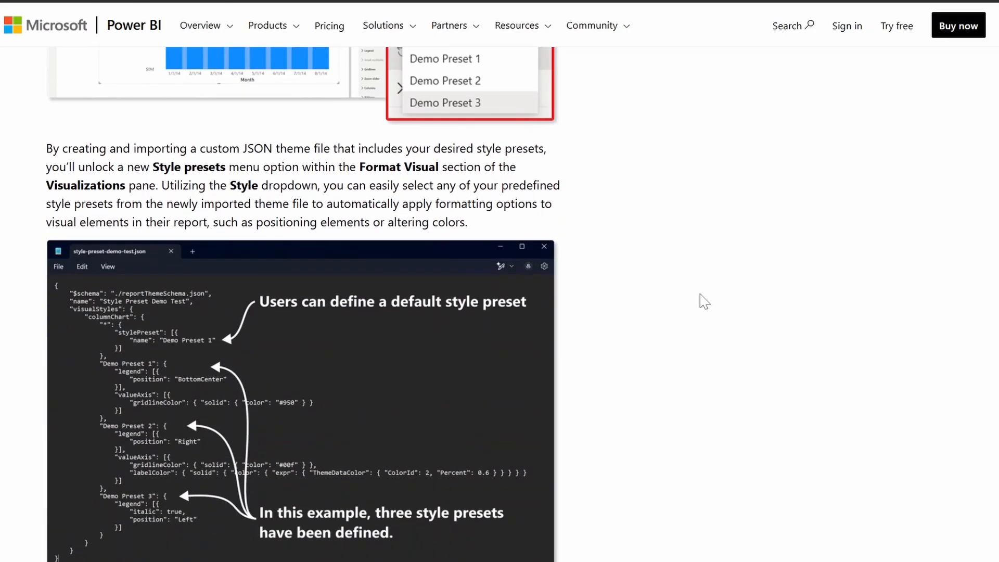
scroll("down", 3)
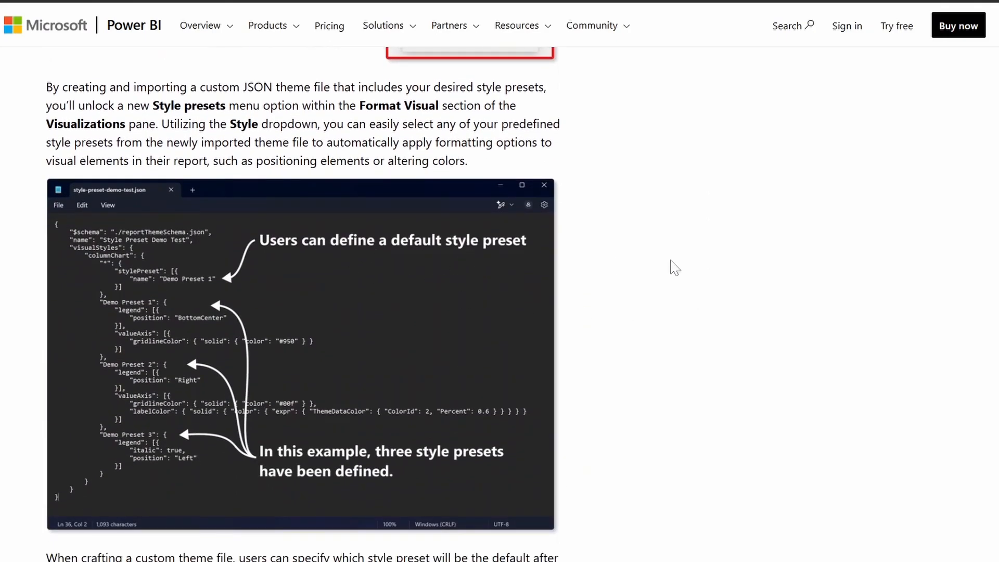
mouse_move(734, 274)
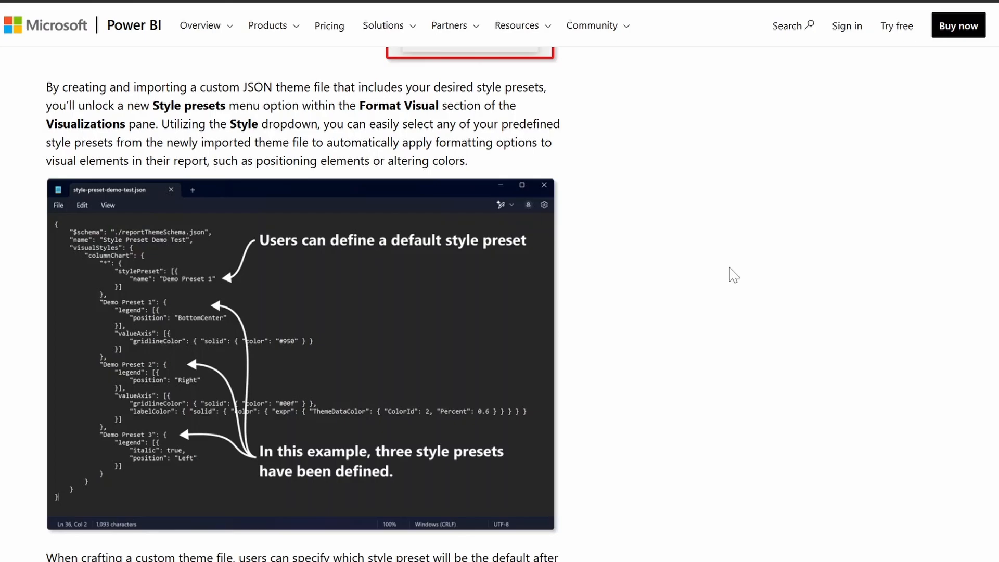
mouse_move(710, 282)
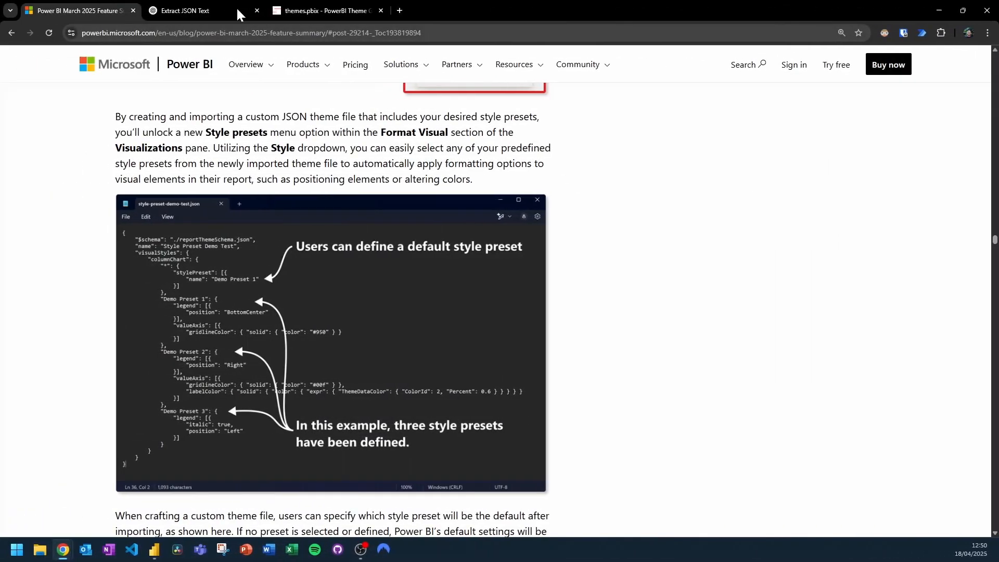
- Switch to the ChatGPT 'Extract JSON Text' conversation with the extracted preset JSON
left_click(185, 11)
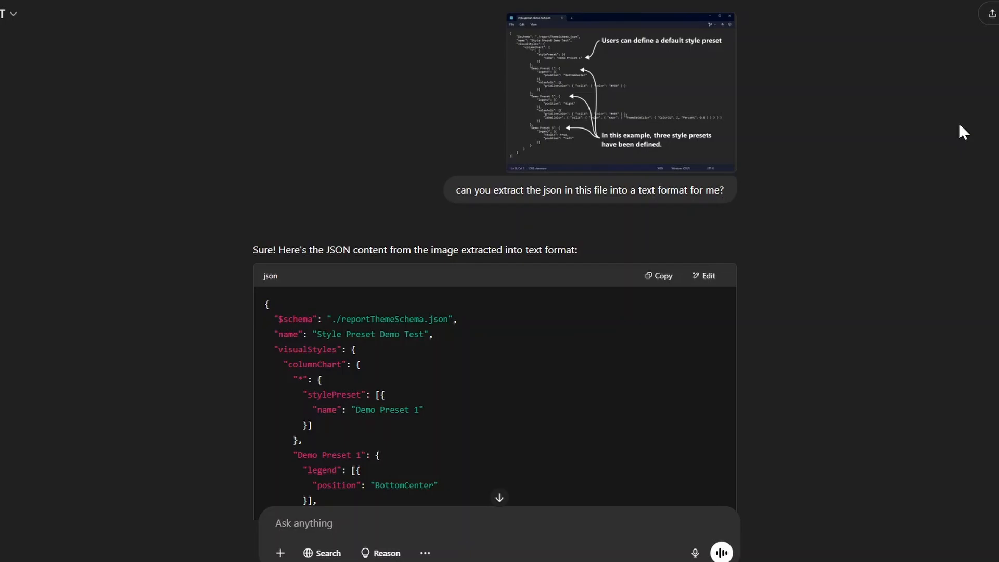
mouse_move(949, 151)
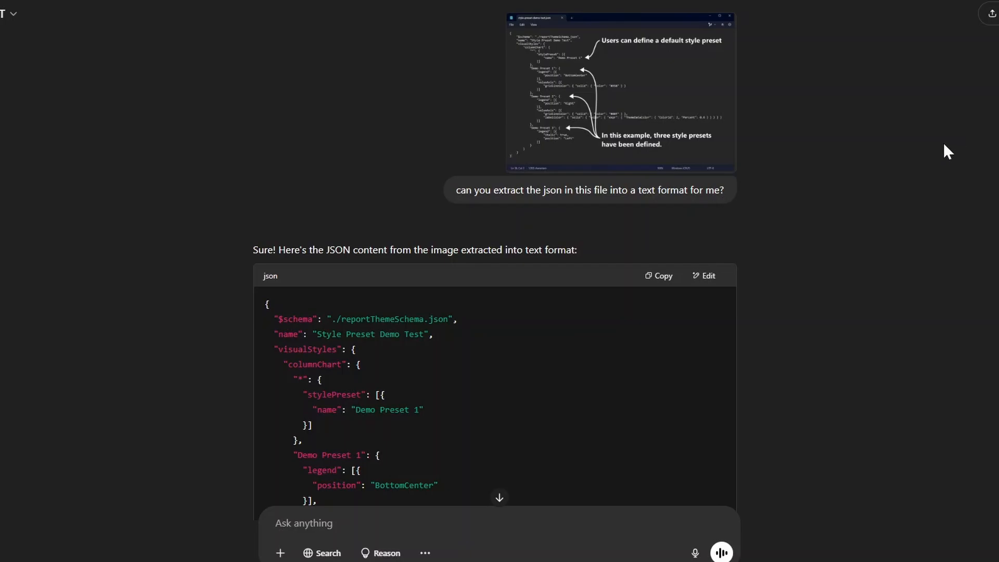
mouse_move(927, 171)
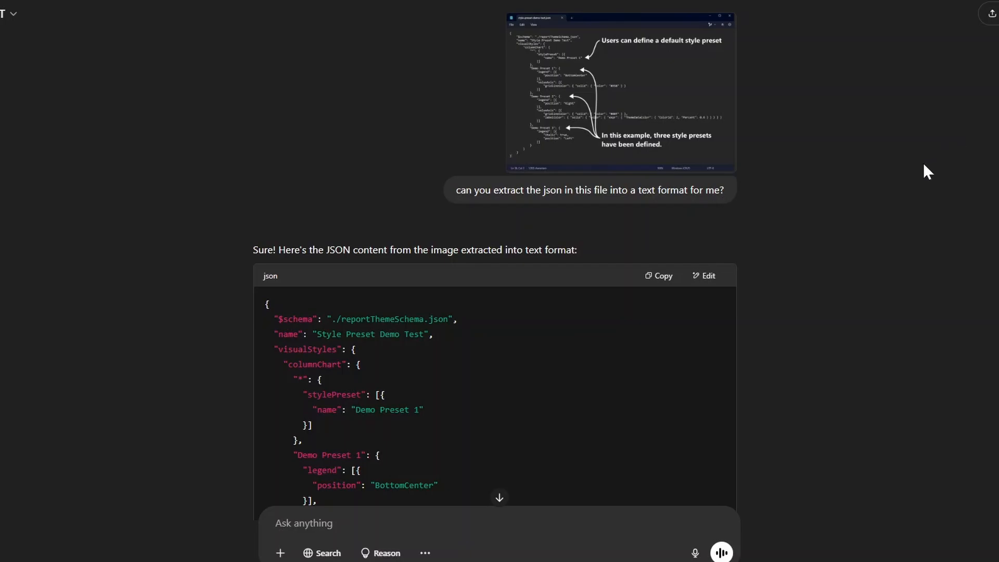
mouse_move(567, 138)
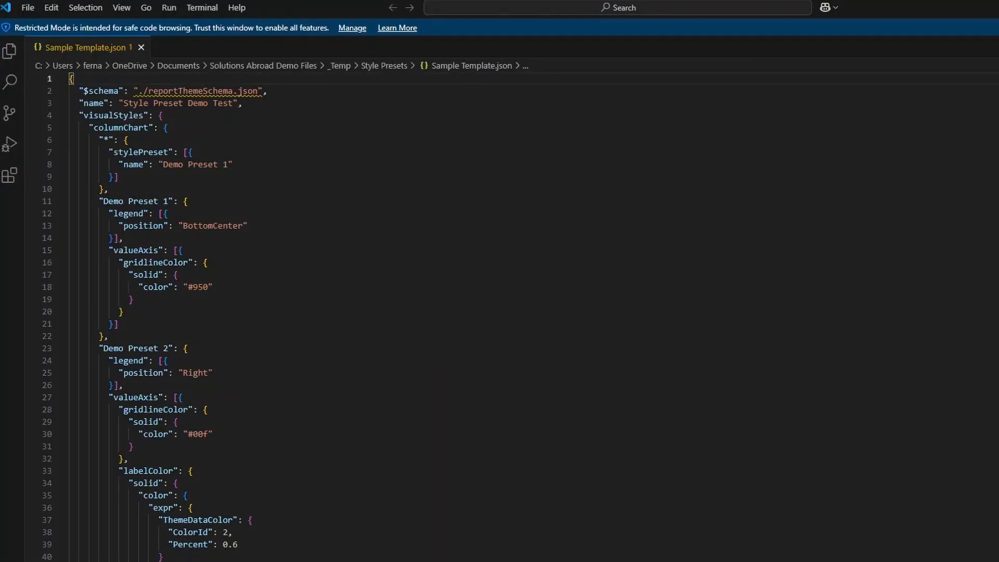
- Scroll through Sample Template.json to show the Demo Preset 1, 2 and 3 definitions
scroll("down", 3)
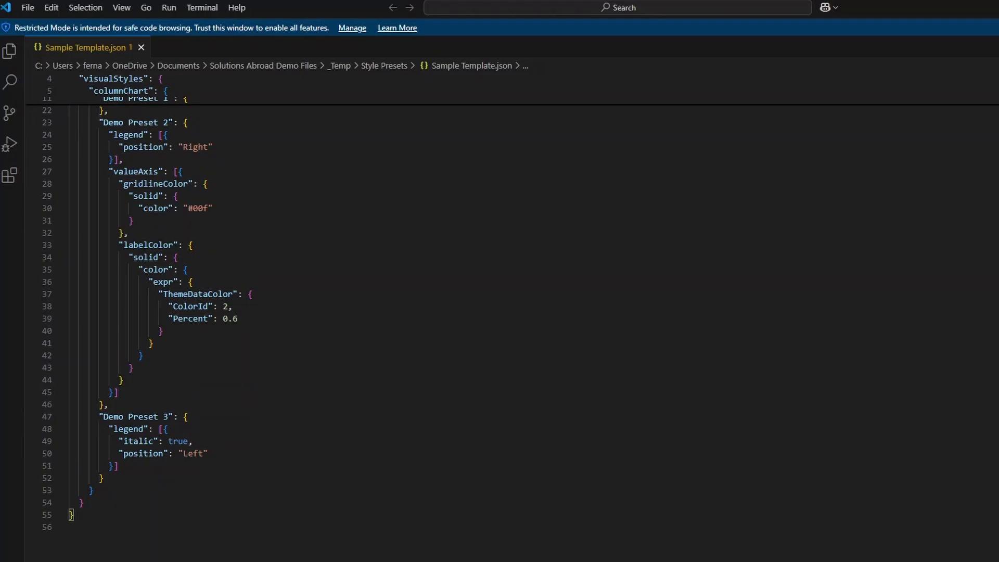
scroll("up", 3)
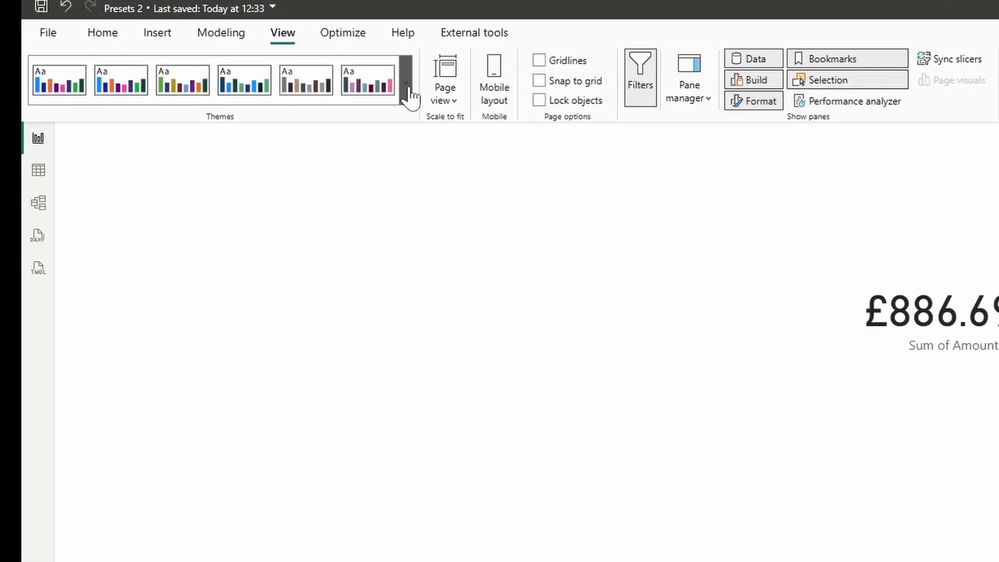
- Import Sample Template.json as the report theme via Browse for themes and select the £886.69K card
left_click(407, 95)
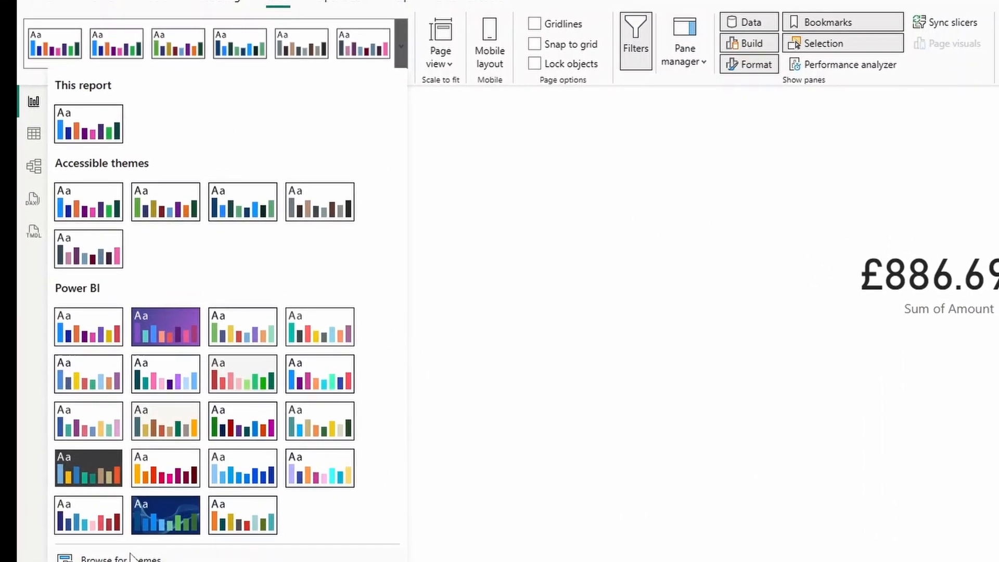
left_click(110, 556)
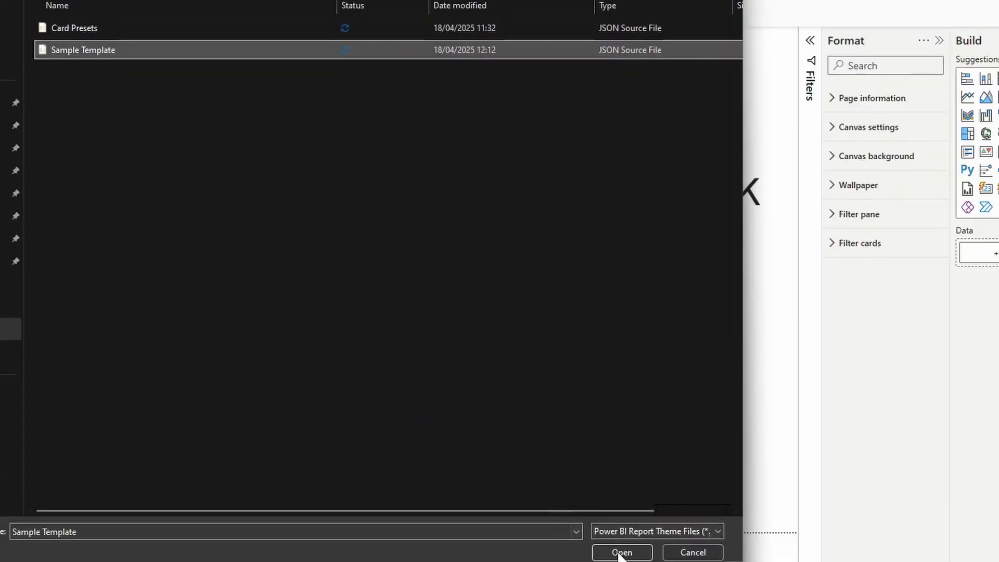
left_click(620, 552)
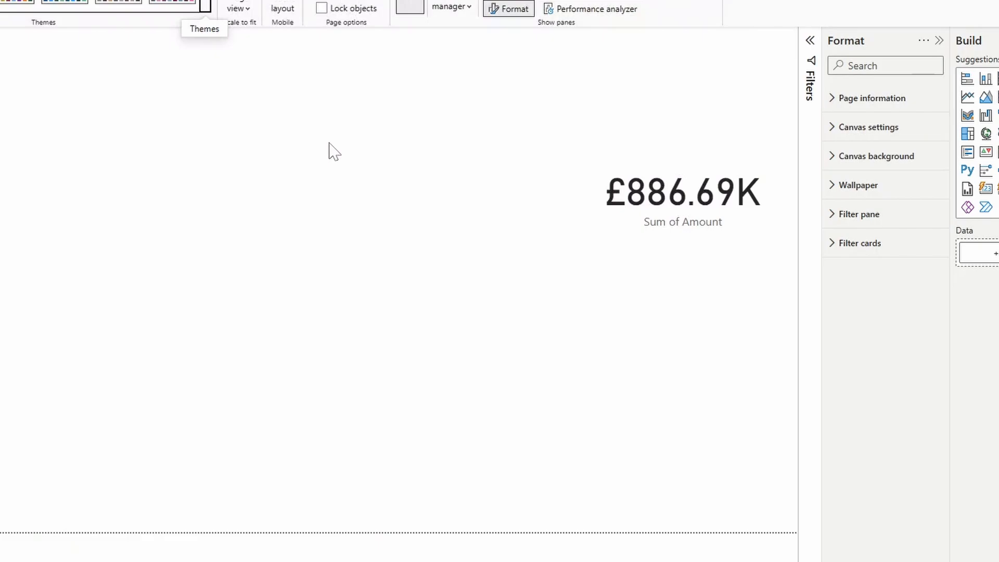
mouse_move(673, 318)
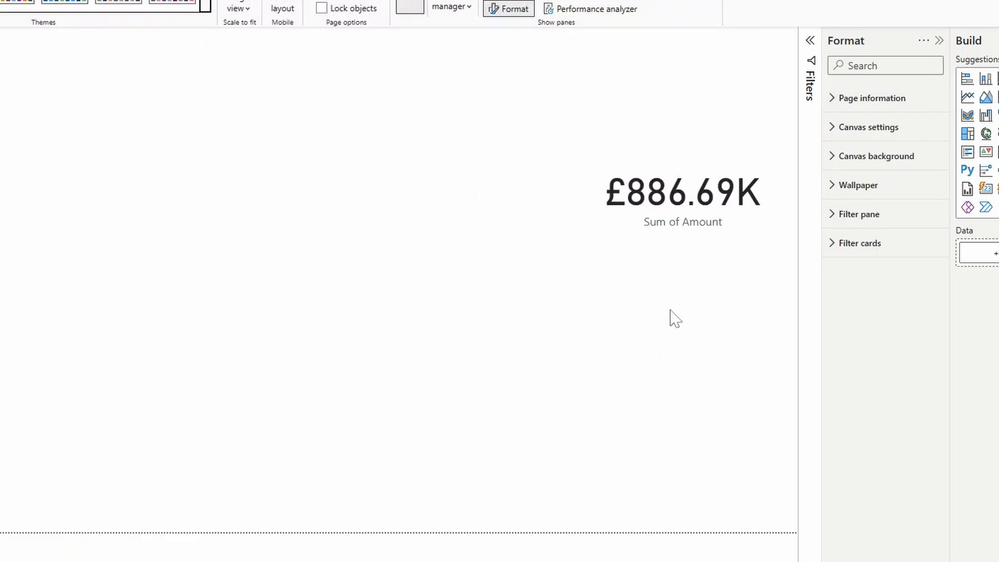
left_click(682, 195)
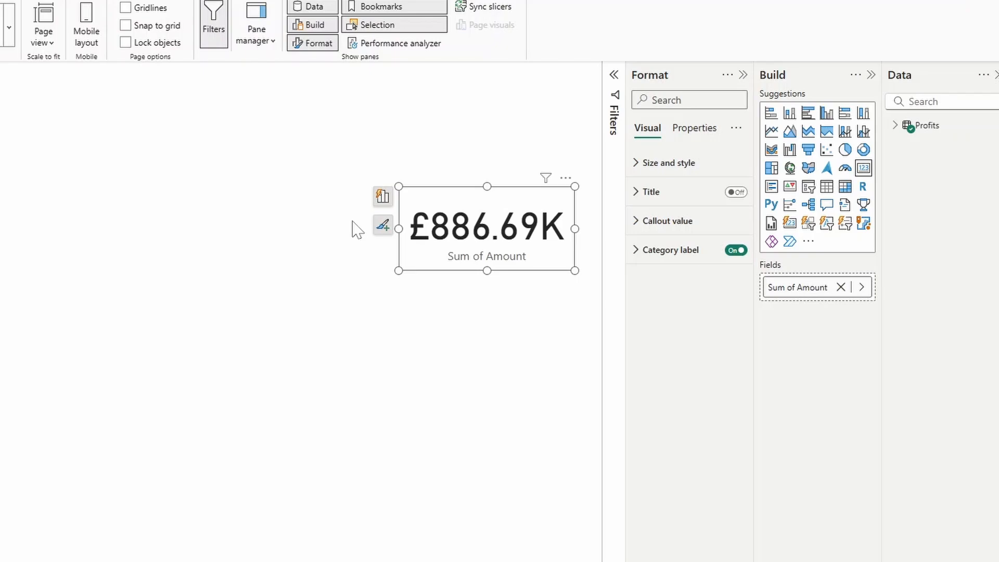
mouse_move(361, 230)
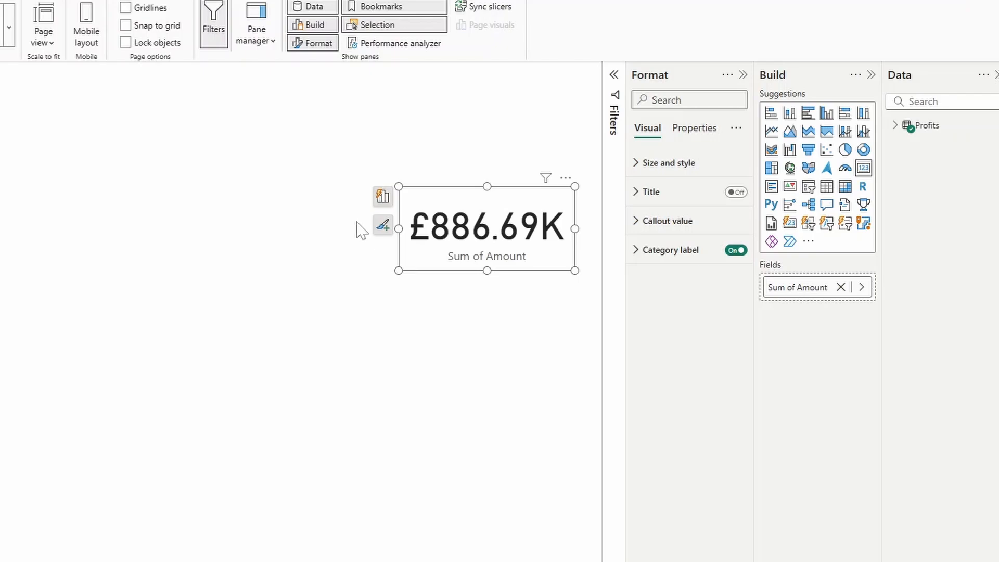
mouse_move(373, 240)
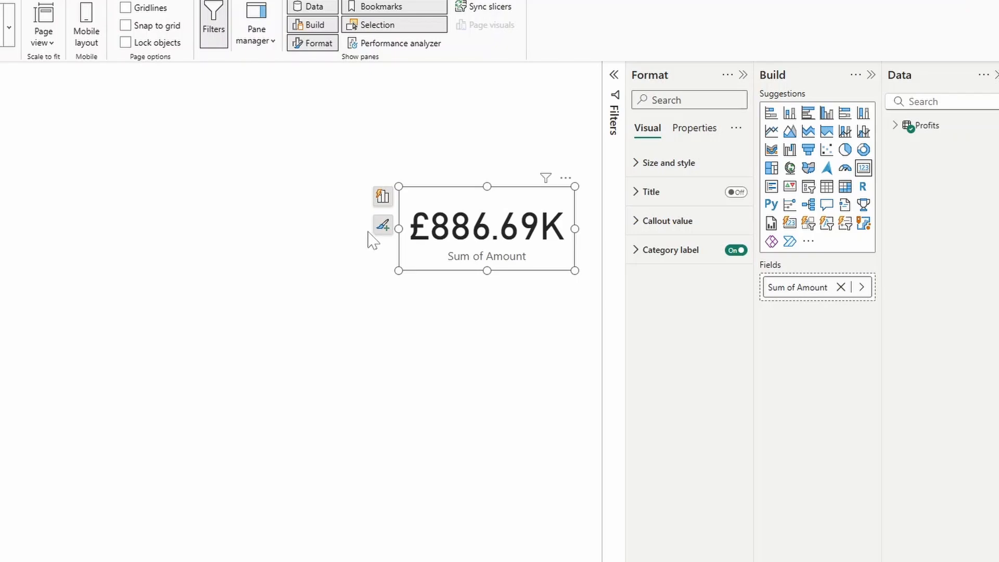
mouse_move(900, 138)
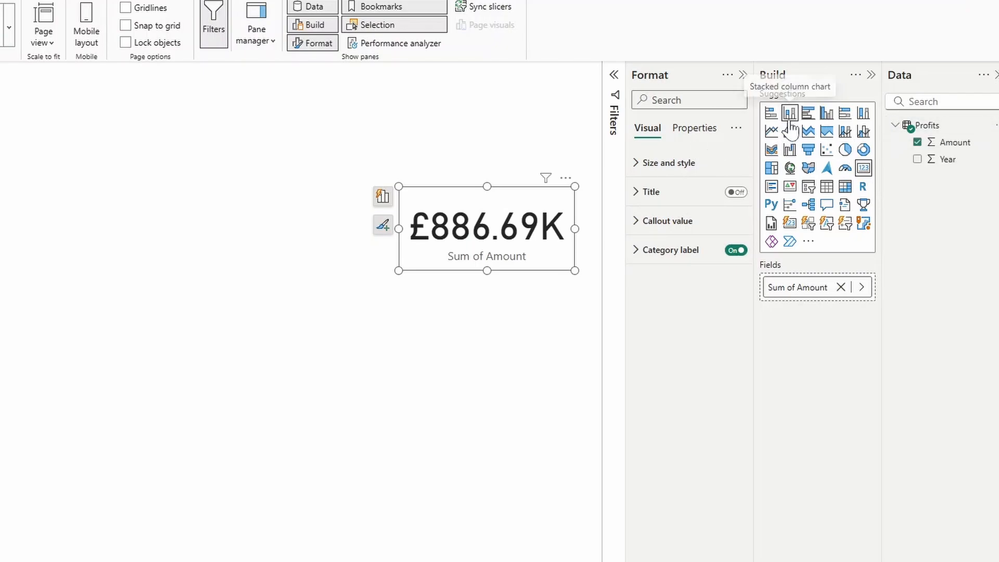
- Convert the card into a stacked column chart of Sum of Amount by Year
left_click(789, 112)
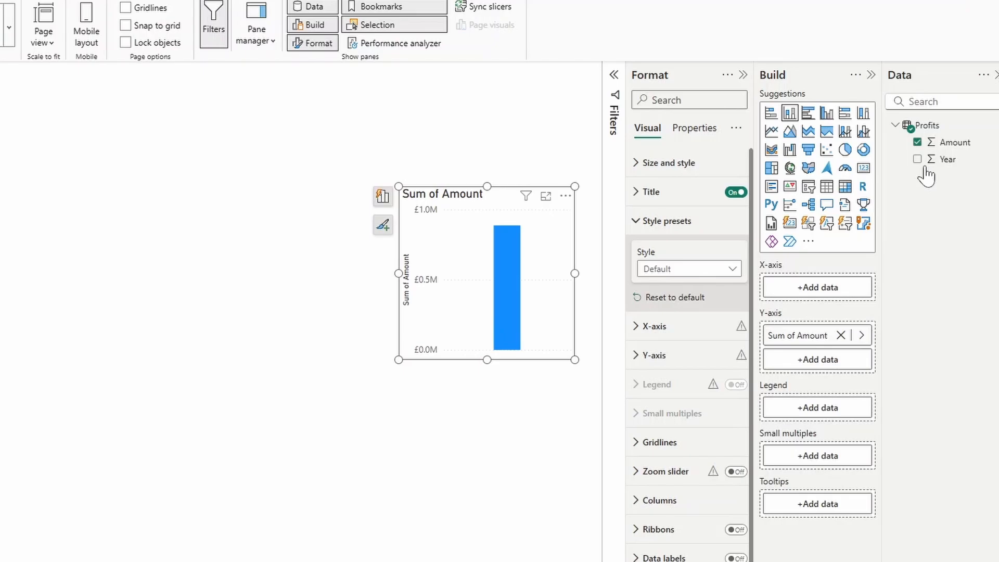
left_click(918, 159)
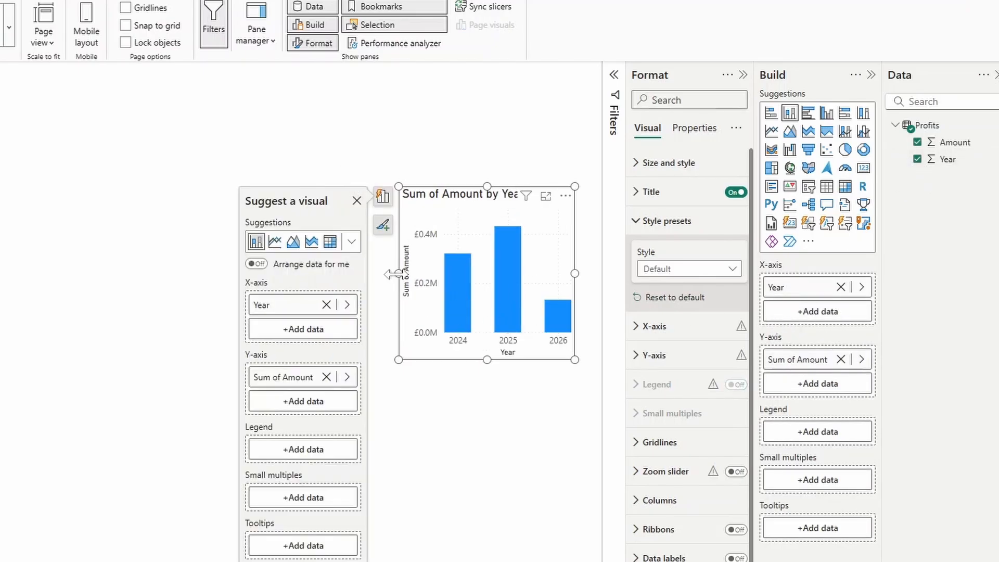
left_click(357, 201)
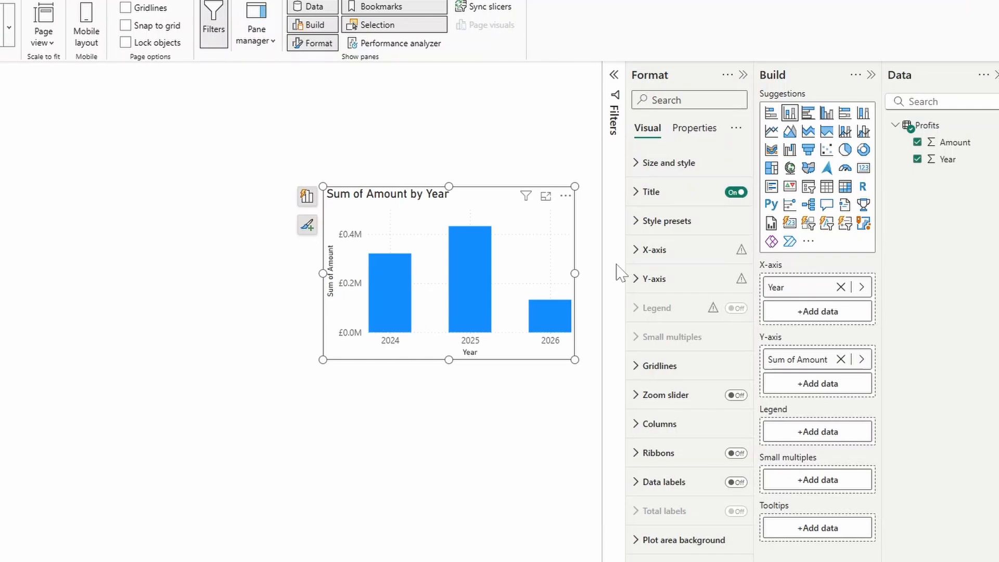
mouse_move(665, 220)
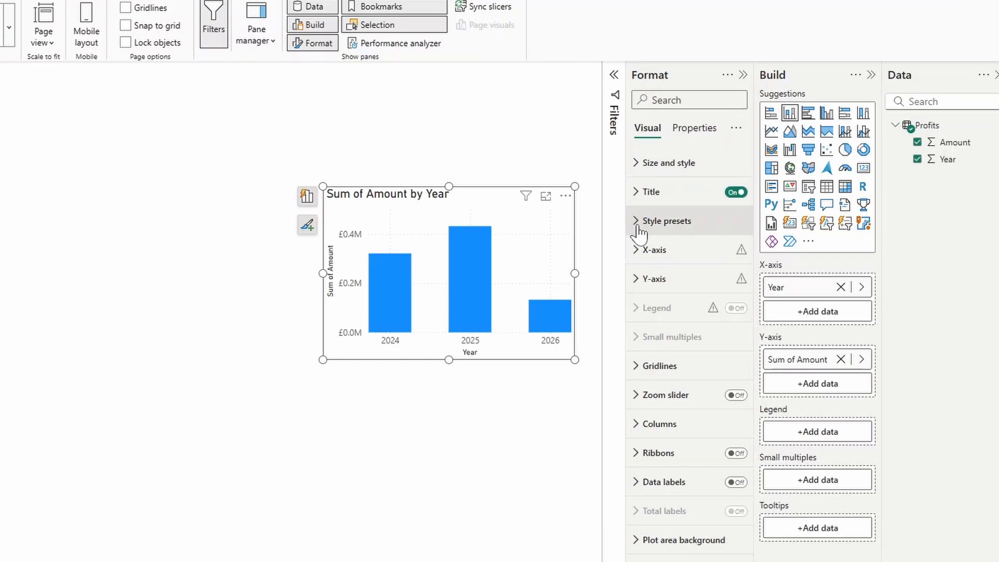
- In Style presets, apply Demo Preset 1 and then Demo Preset 2 to the chart
left_click(666, 220)
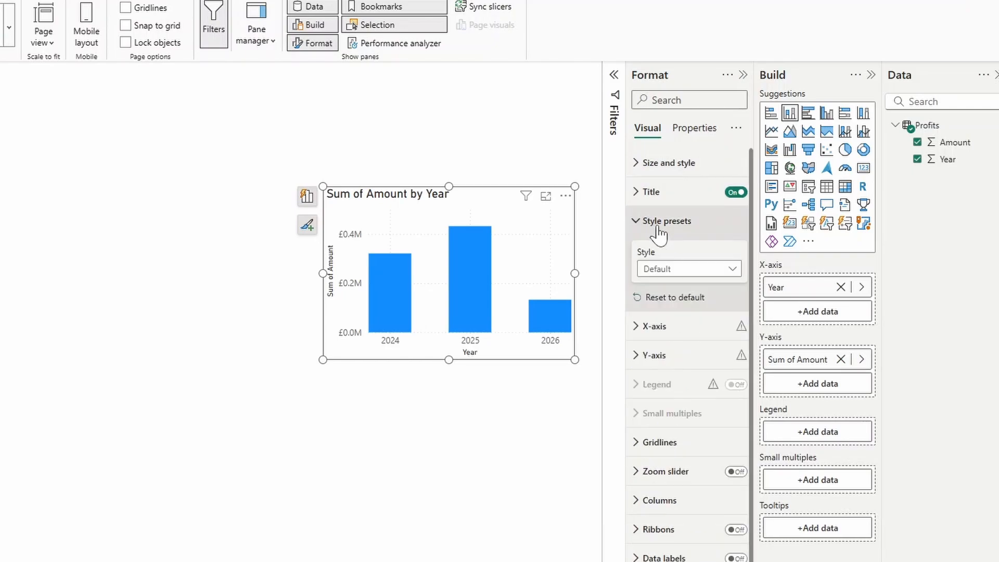
mouse_move(694, 277)
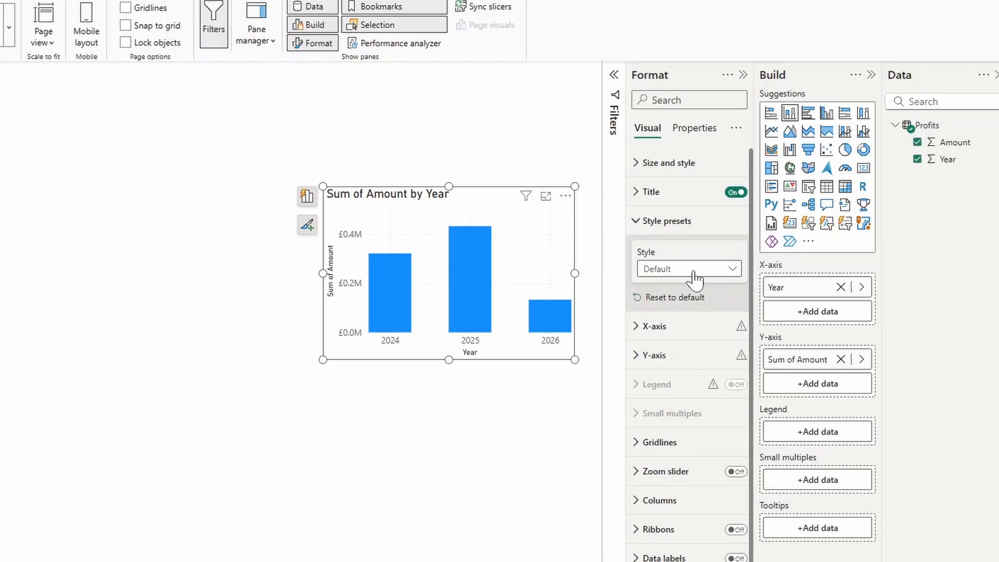
left_click(687, 268)
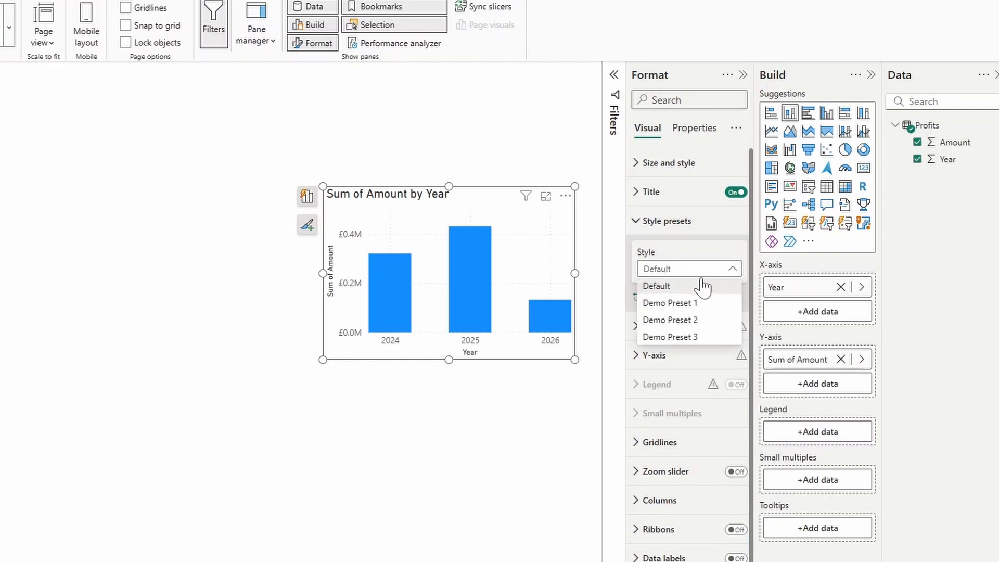
mouse_move(706, 323)
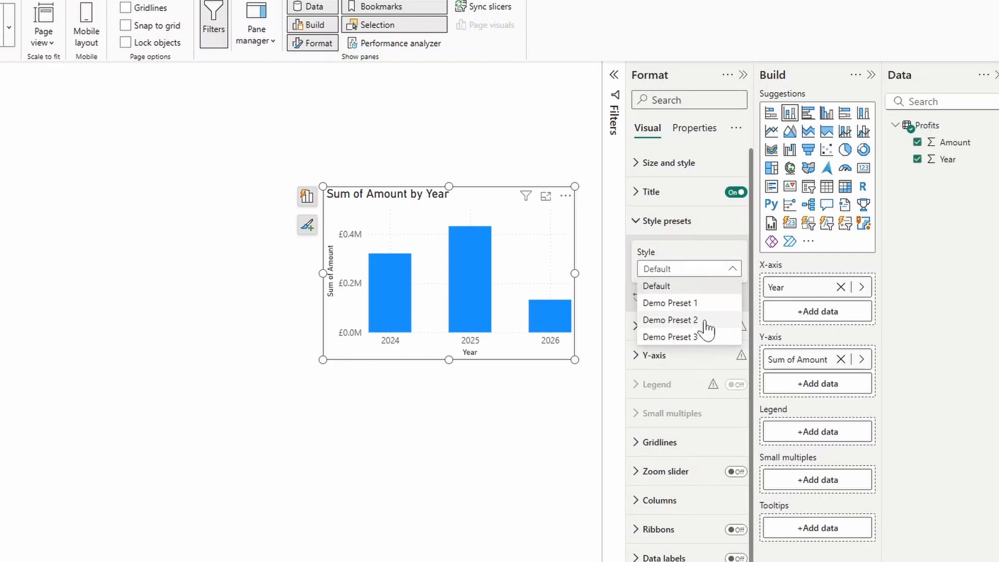
mouse_move(691, 305)
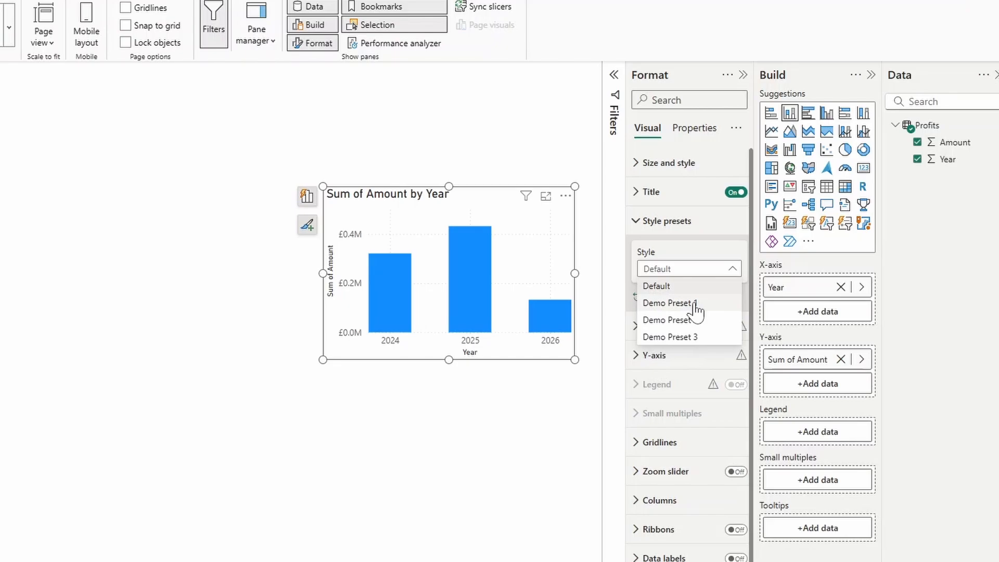
left_click(668, 303)
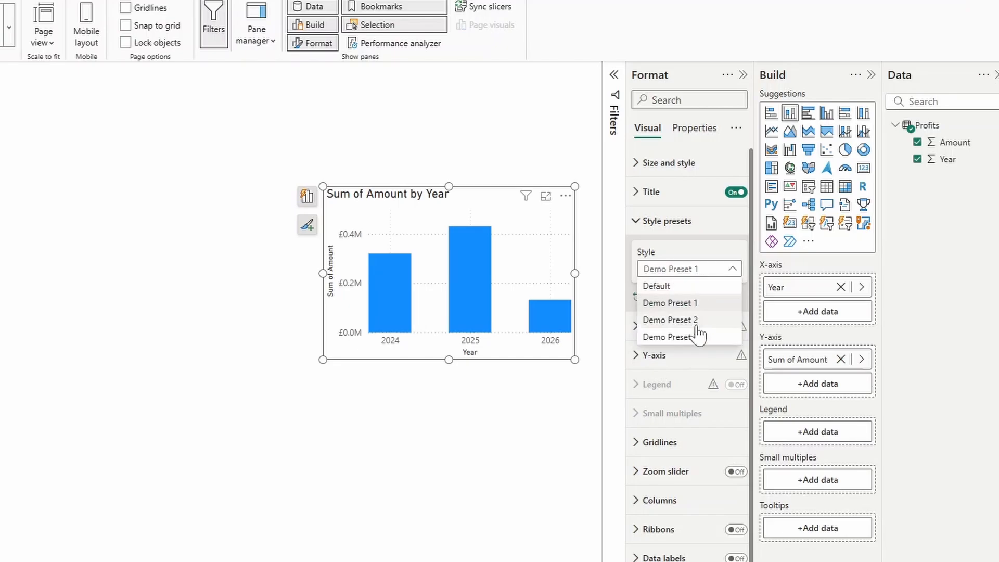
left_click(669, 319)
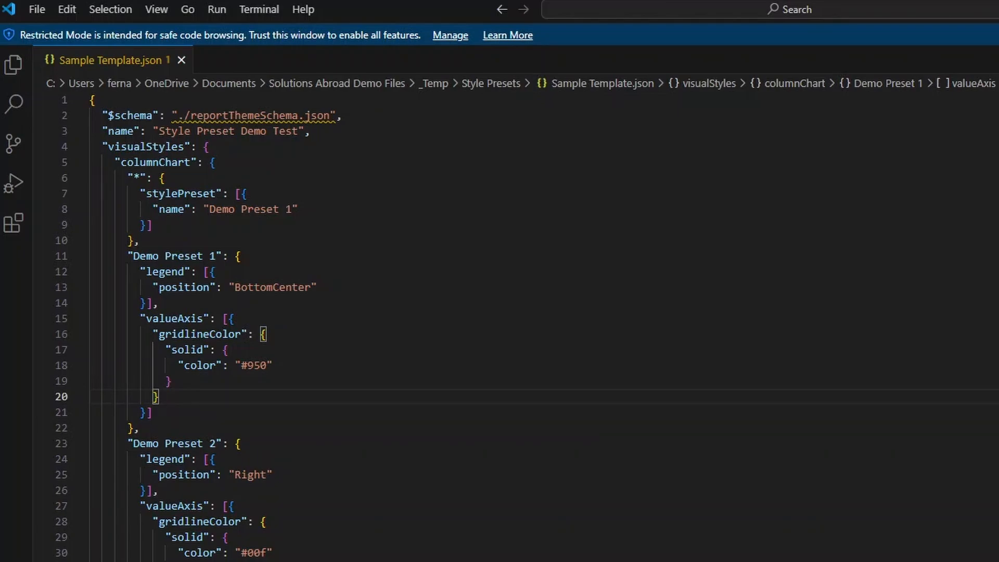
left_click(80, 100)
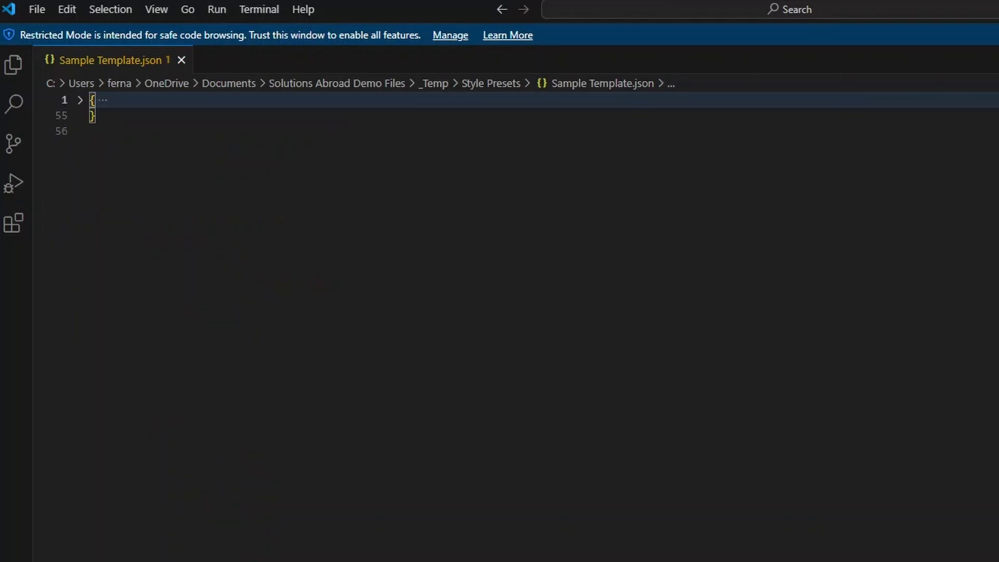
left_click(80, 100)
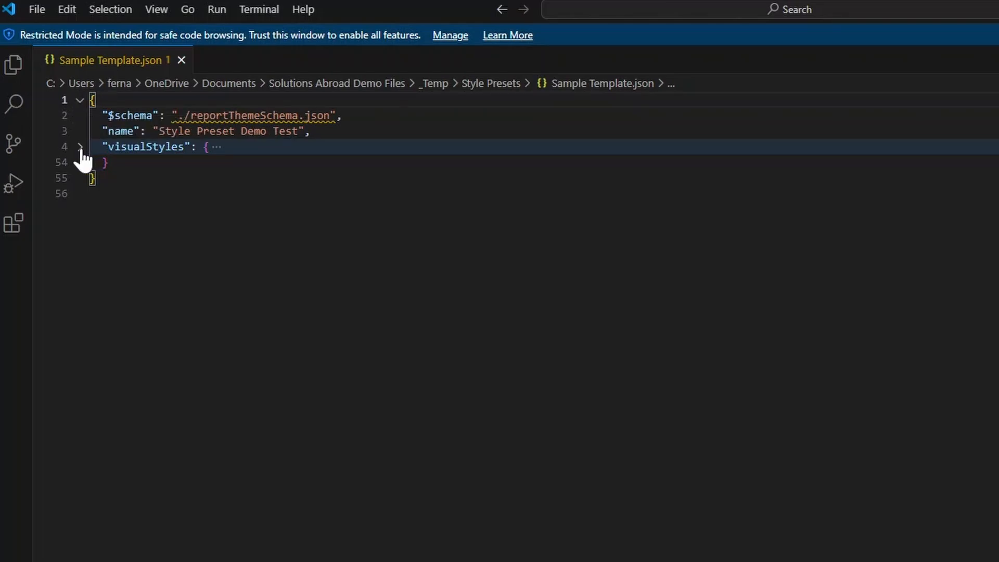
left_click(81, 147)
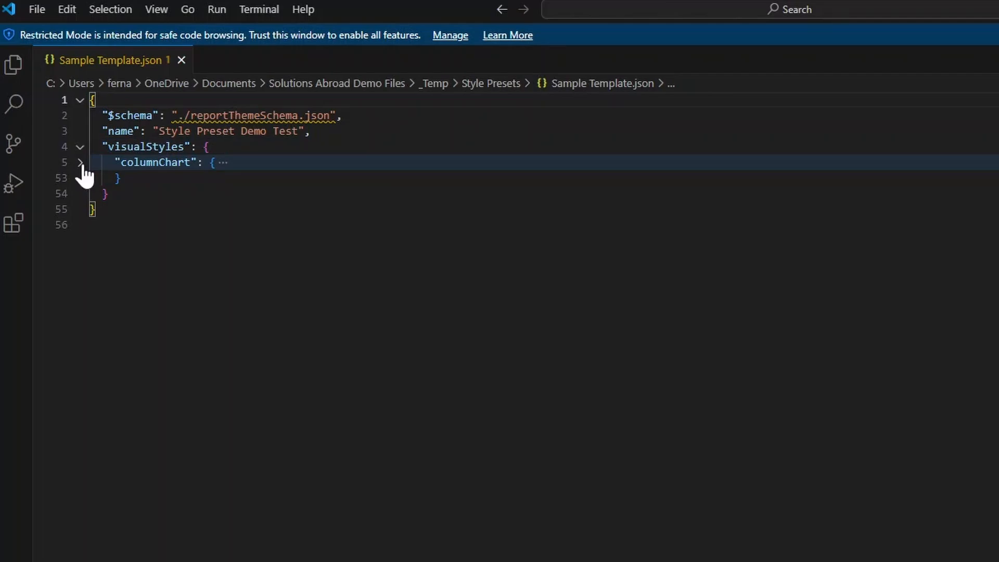
left_click(80, 162)
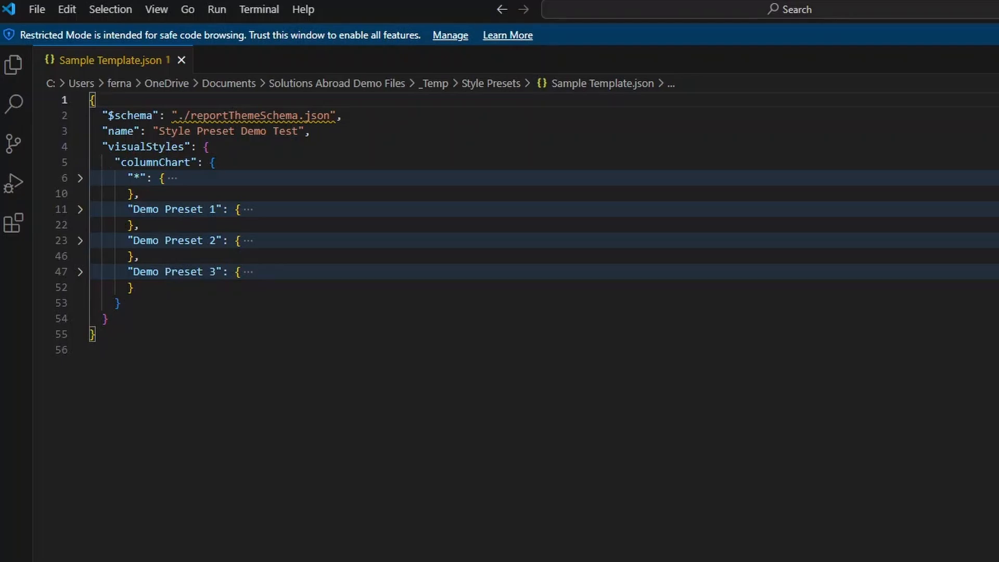
mouse_move(71, 249)
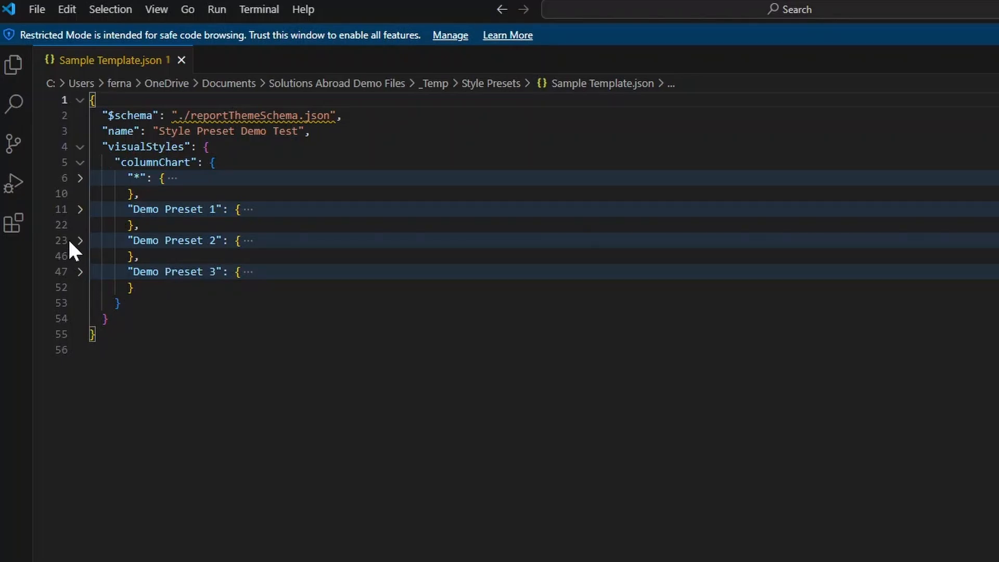
left_click(80, 210)
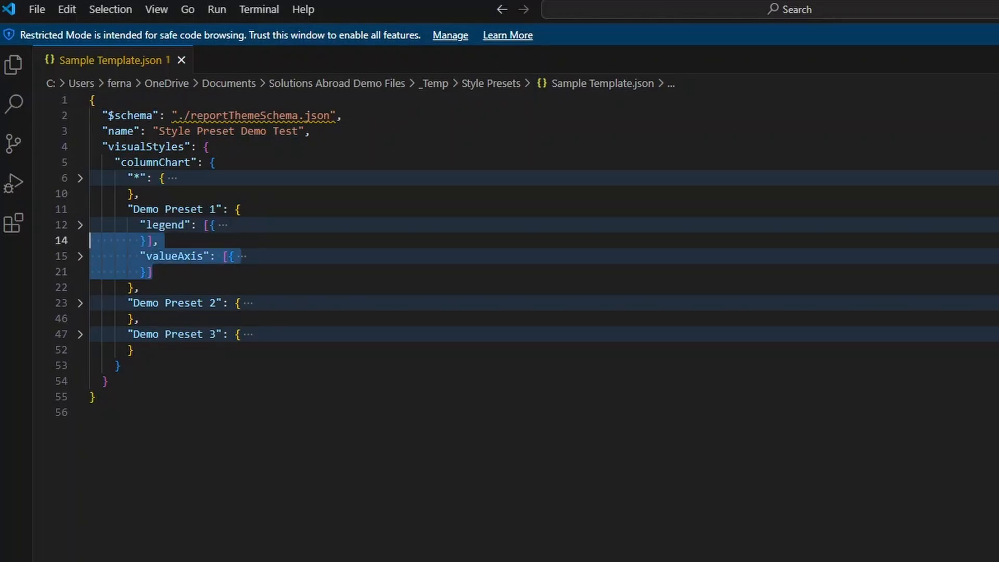
left_click(167, 225)
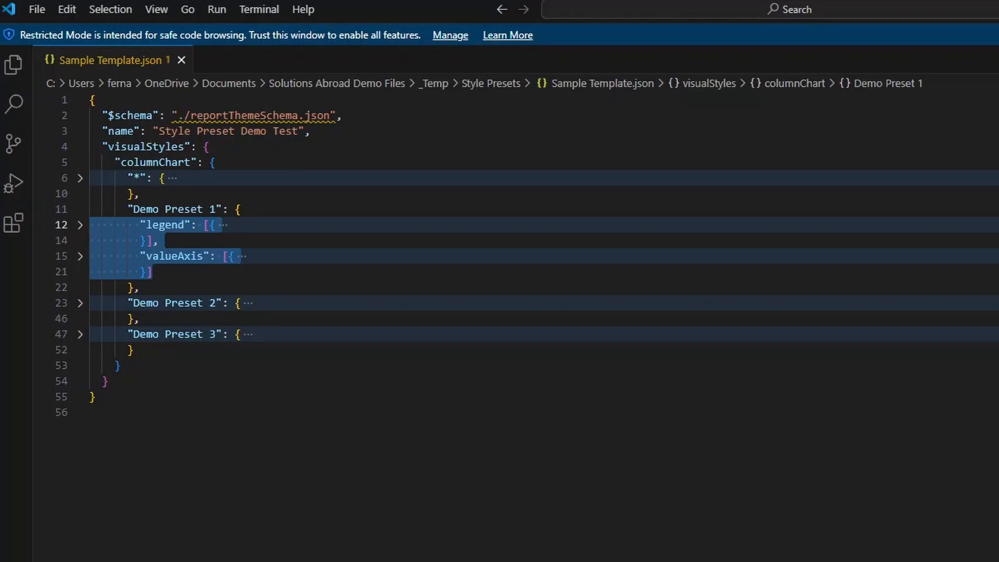
left_click(81, 224)
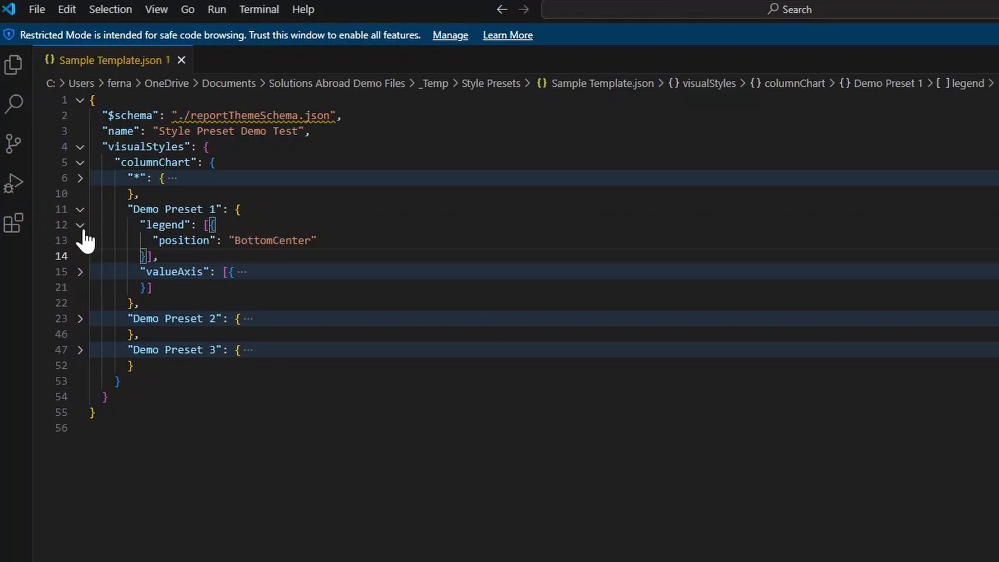
left_click(80, 224)
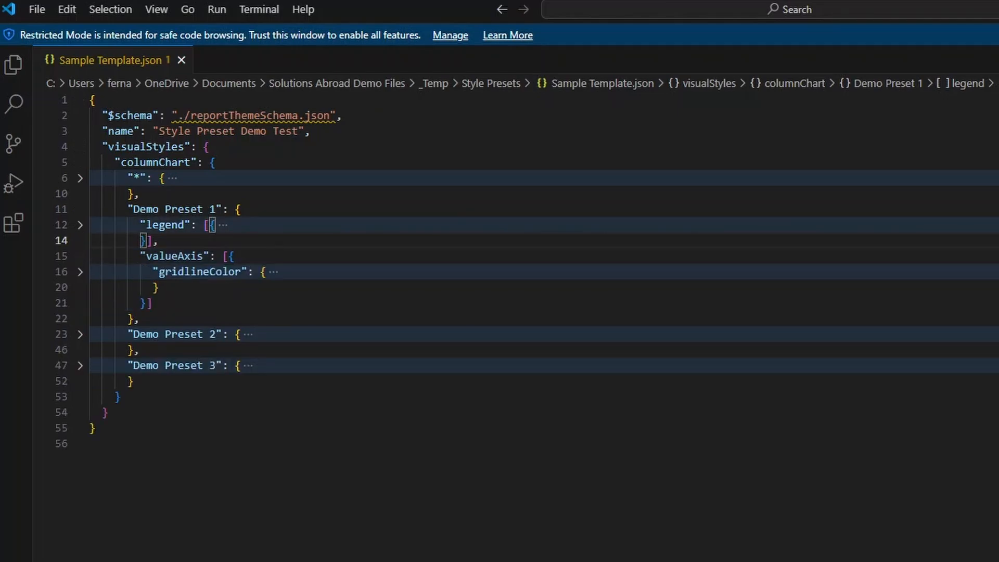
left_click(80, 272)
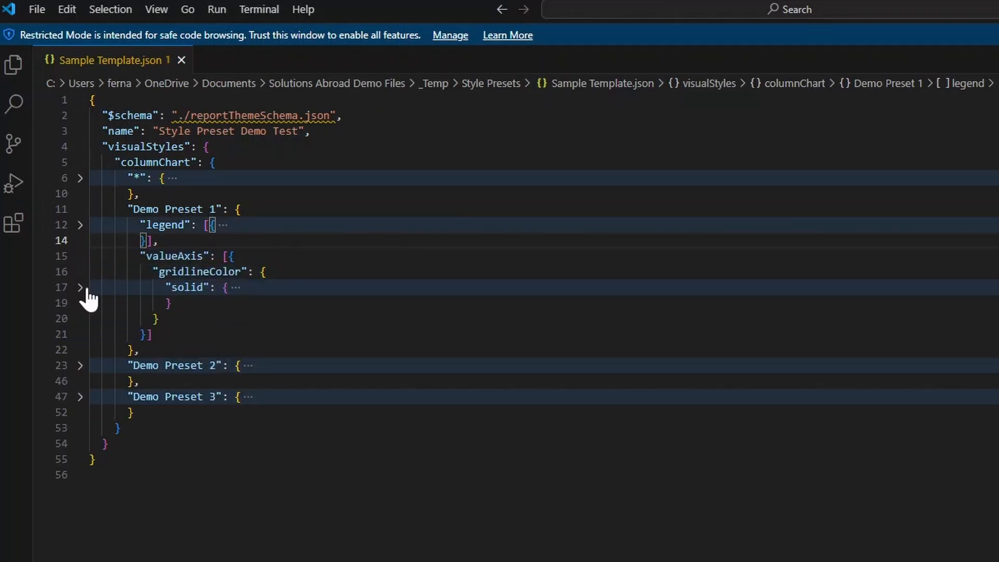
left_click(80, 287)
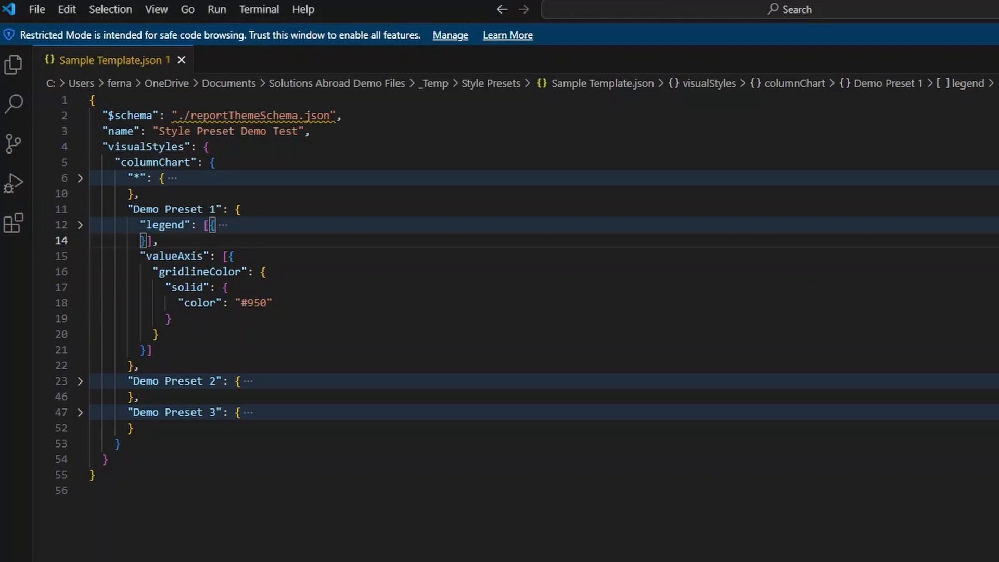
left_click(80, 208)
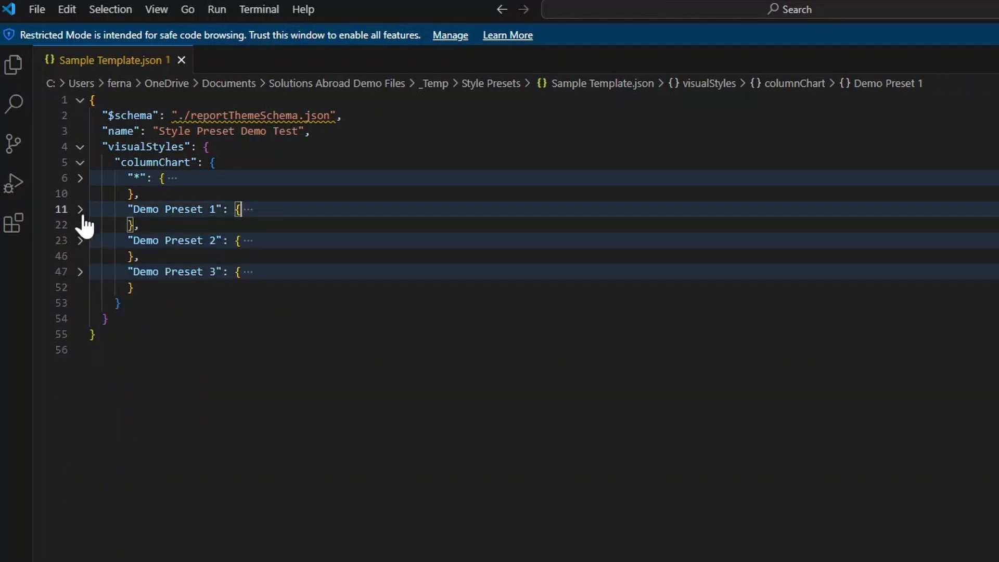
left_click(80, 240)
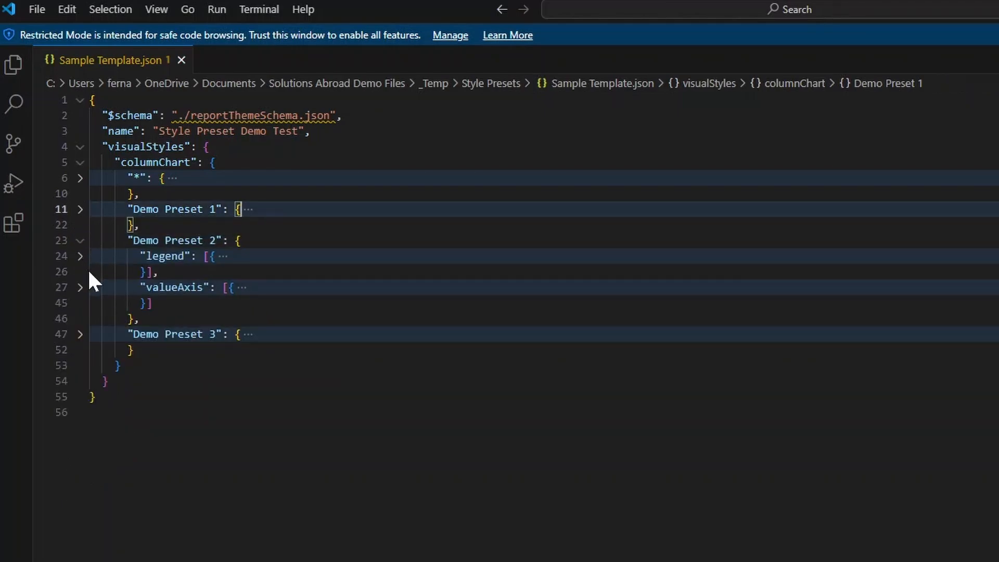
left_click(80, 287)
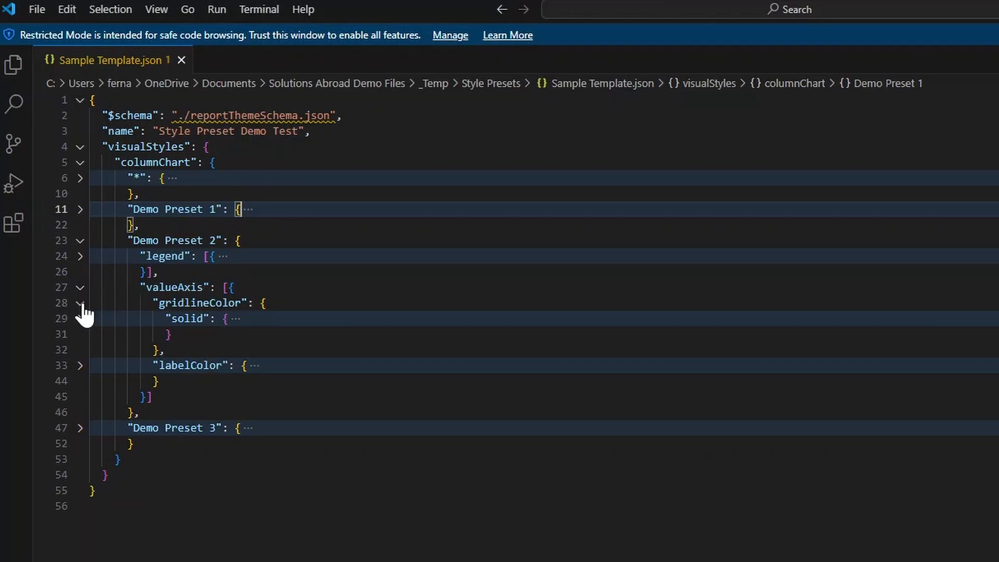
left_click(80, 241)
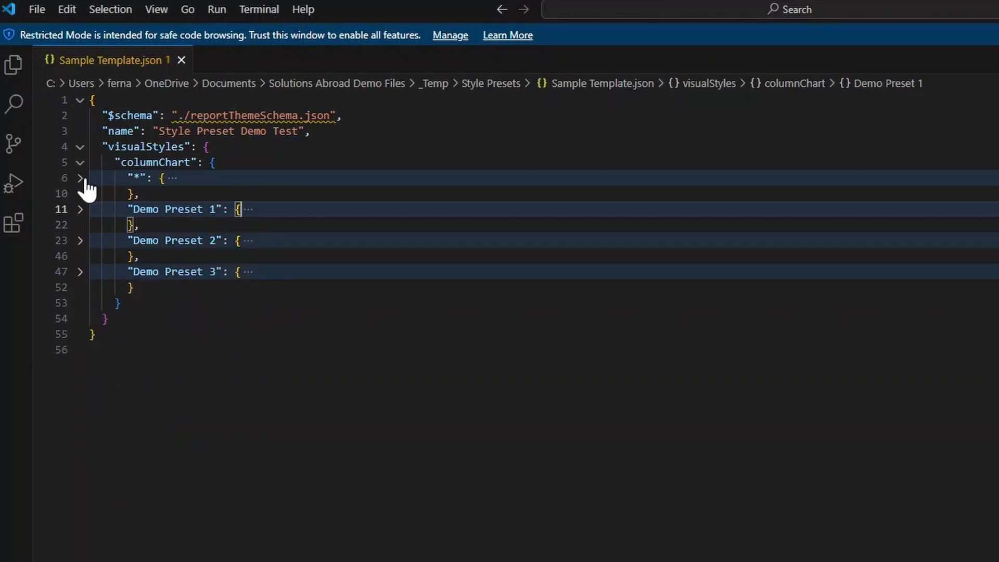
- Unfold the '*' column chart block showing stylePreset set to Demo Preset 1
left_click(80, 178)
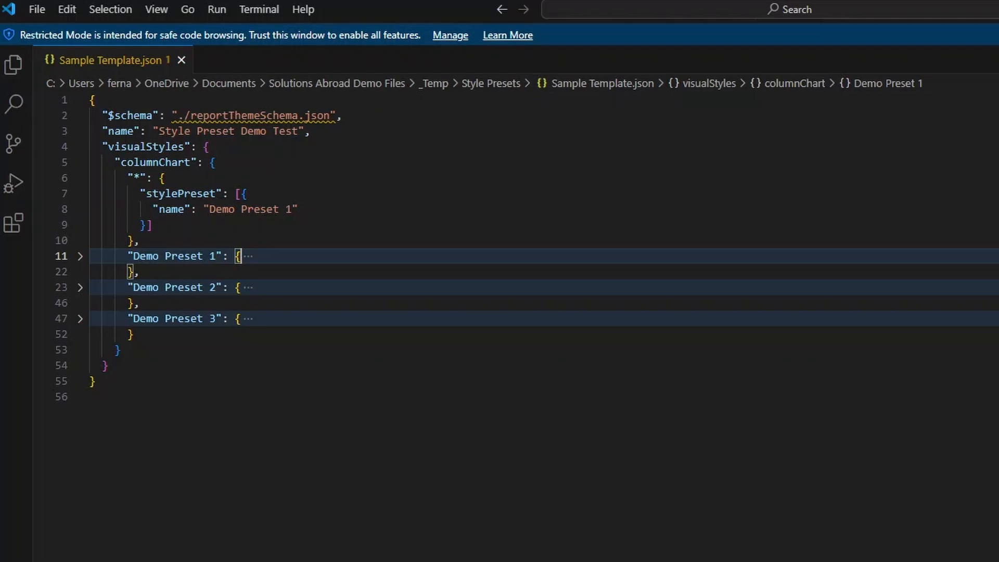
double_click(250, 210)
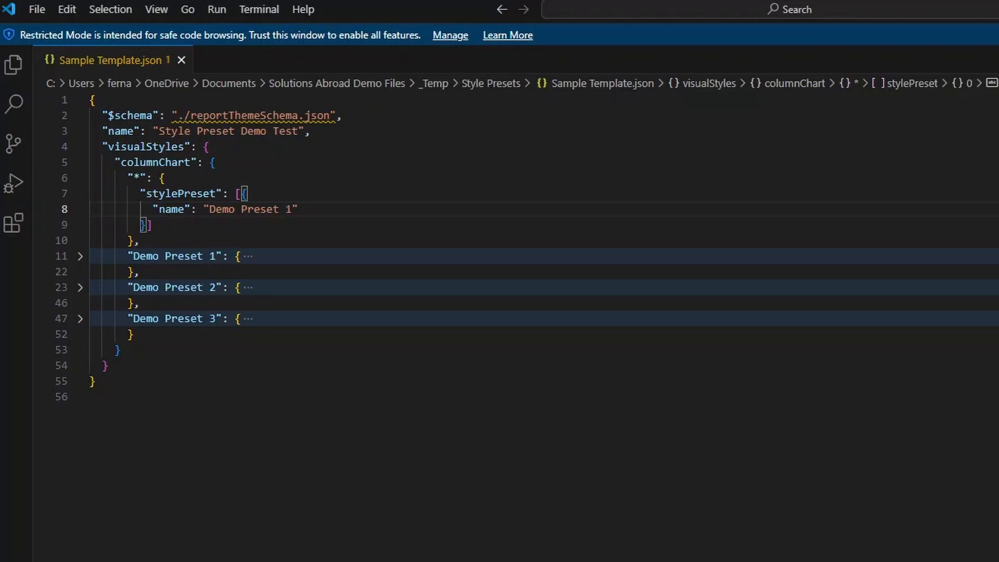
mouse_move(82, 170)
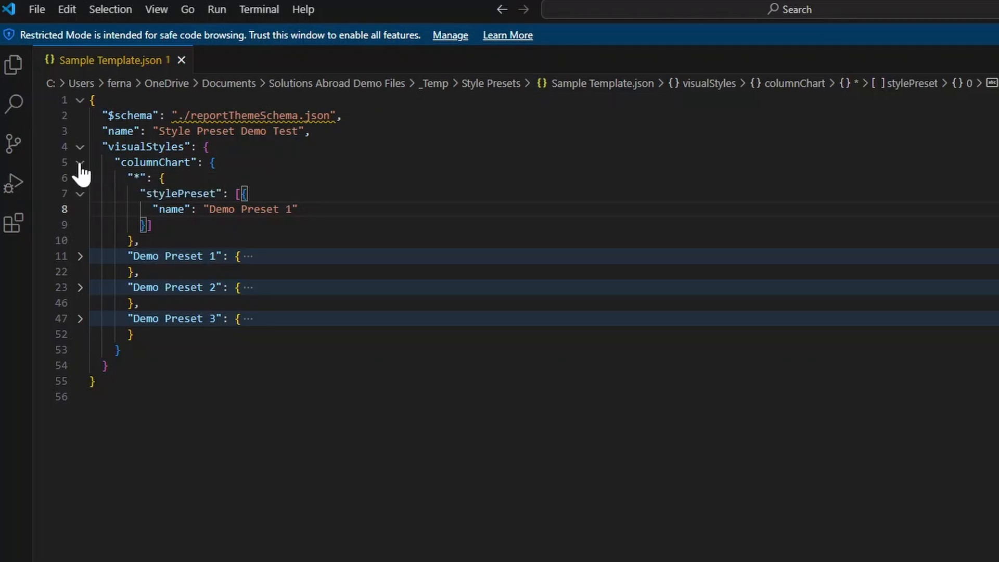
mouse_move(81, 177)
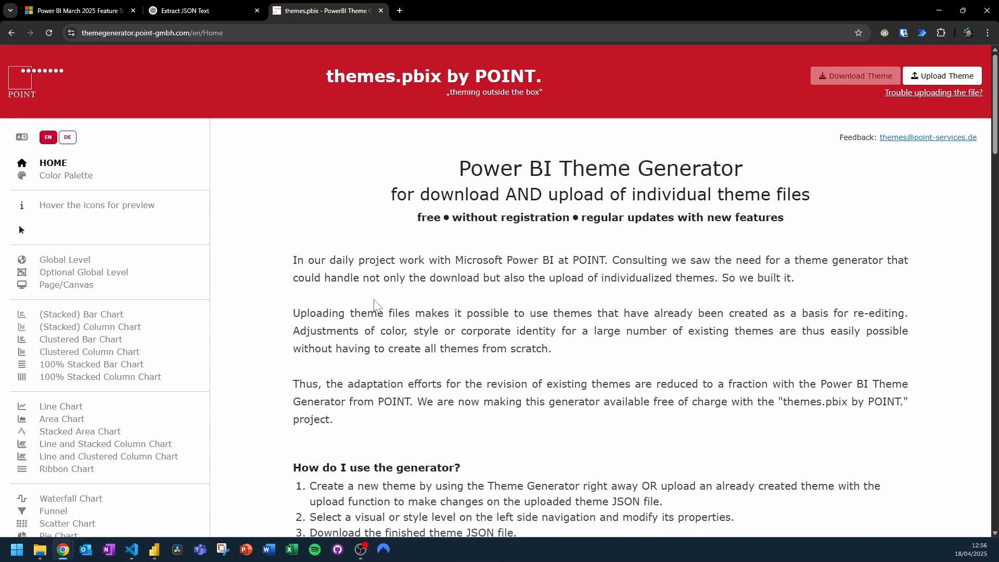
mouse_move(382, 298)
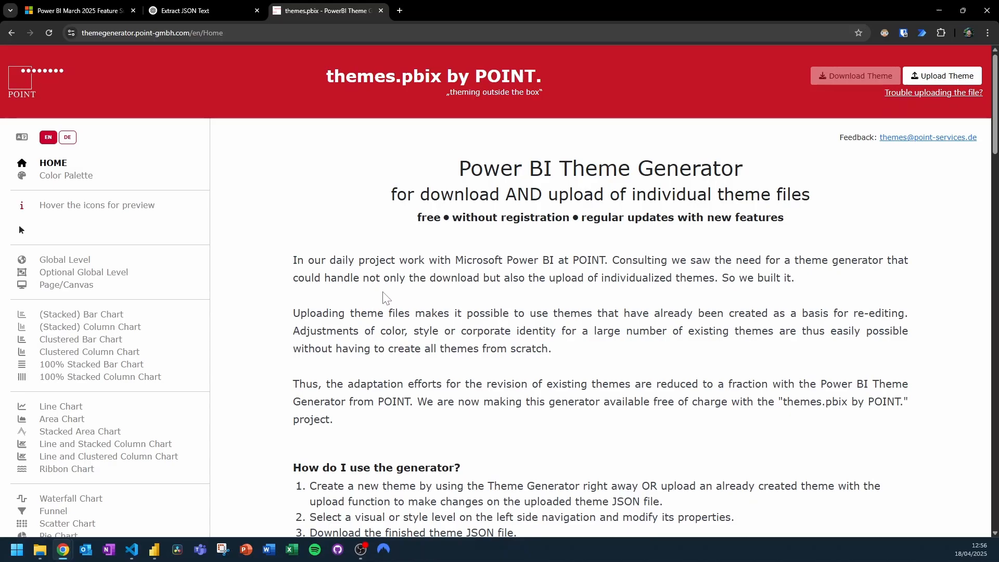
mouse_move(344, 423)
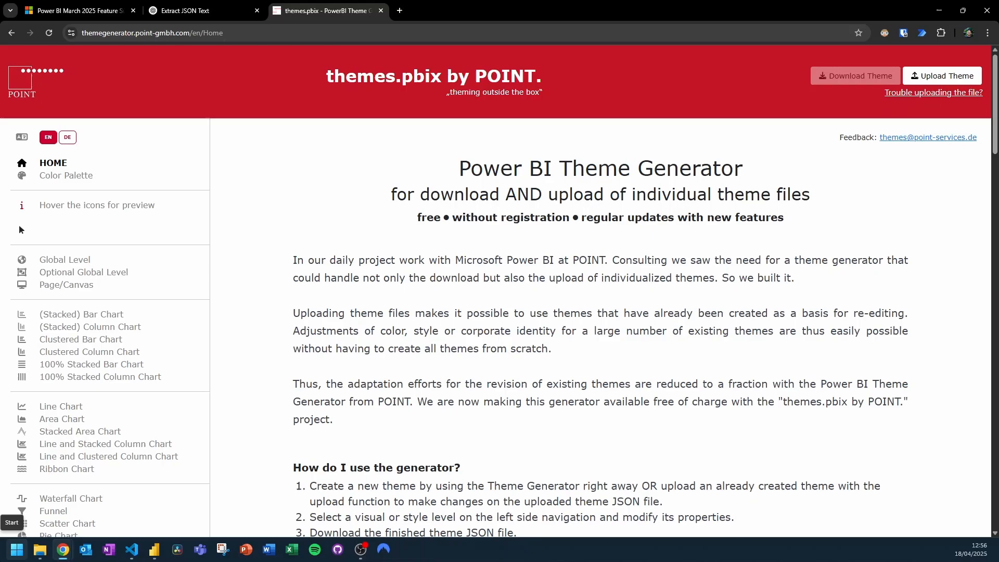
mouse_move(349, 427)
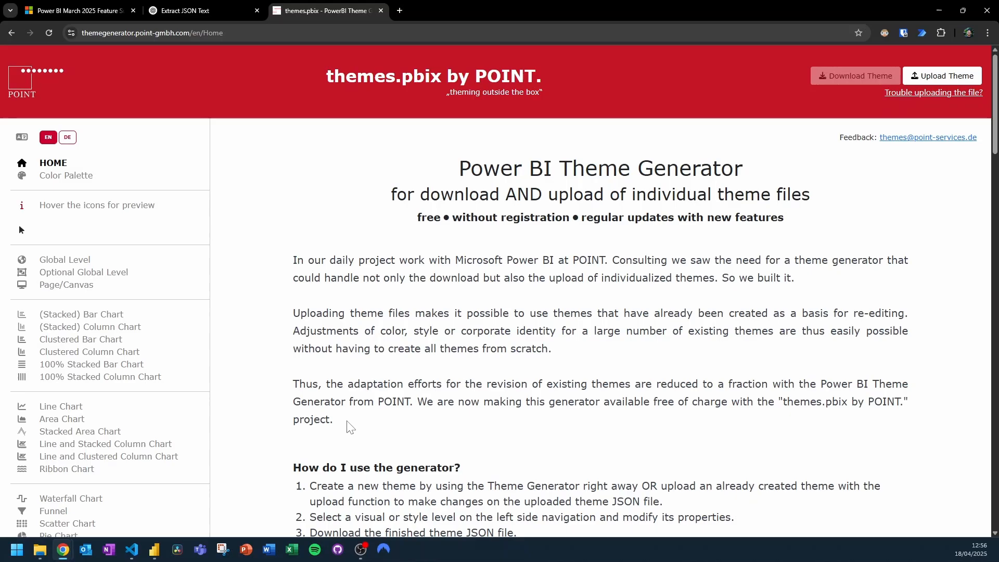
- Return from the theme generator to the Power BI report with its Demo Preset 3 chart
left_click(153, 548)
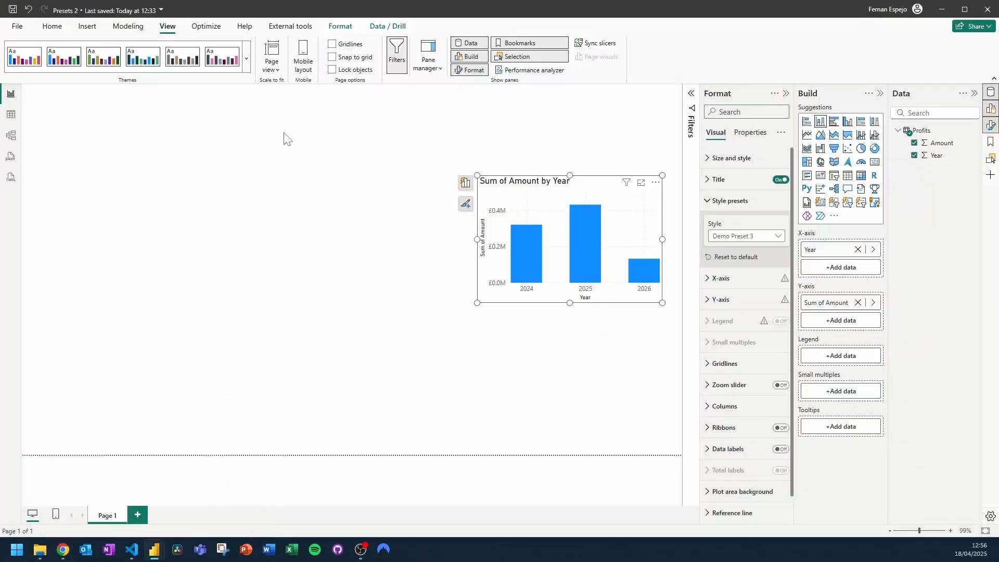
- Expand the Themes gallery on the View tab and scroll through the available report themes
left_click(245, 56)
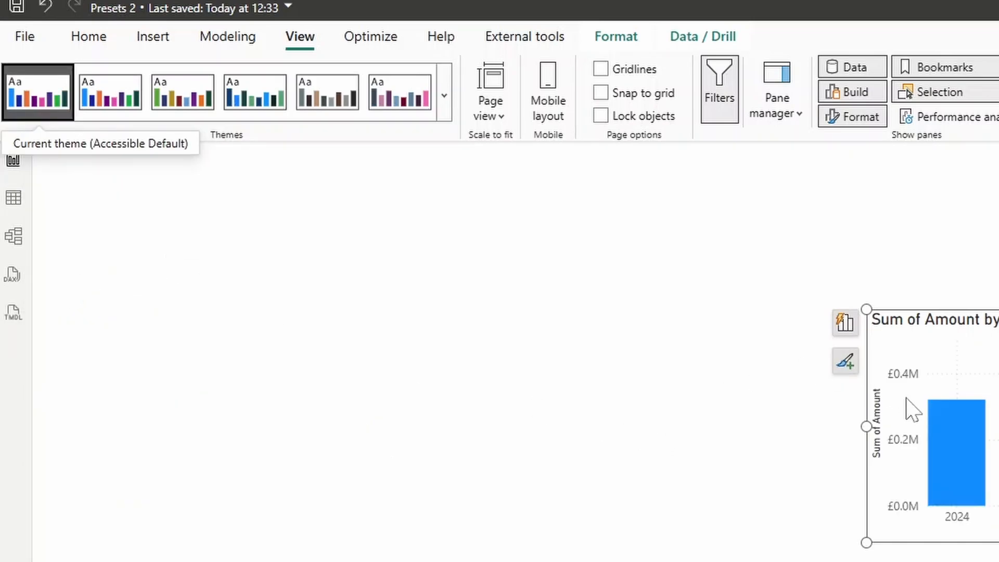
left_click(444, 95)
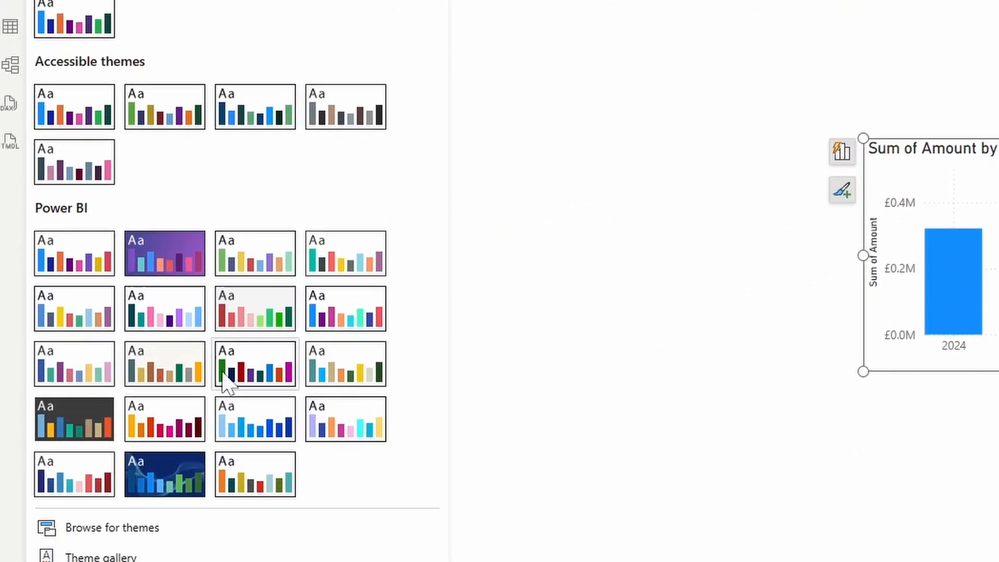
scroll("down", 3)
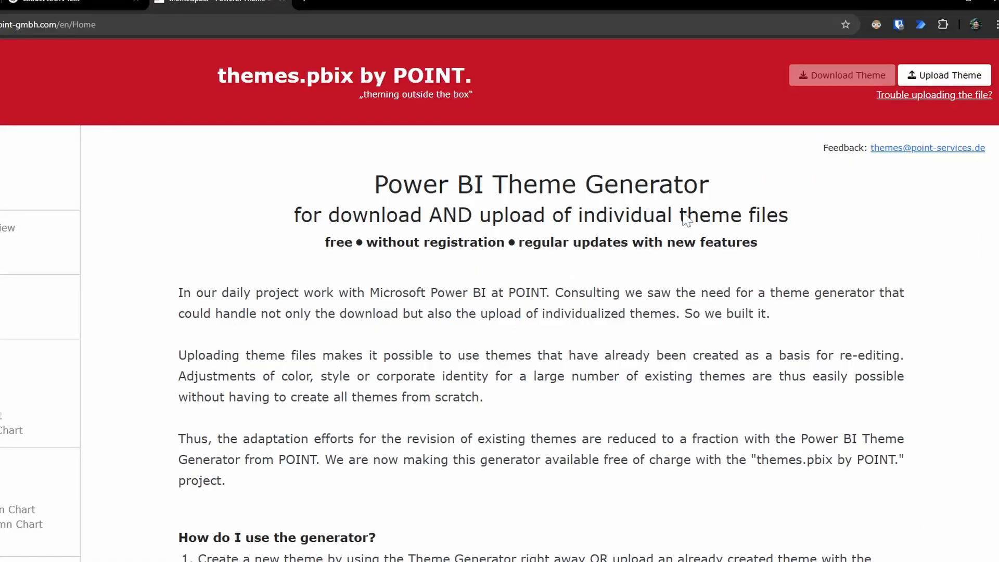
- Upload the saved Theme file into the generator and go to the Card visual's settings
left_click(944, 75)
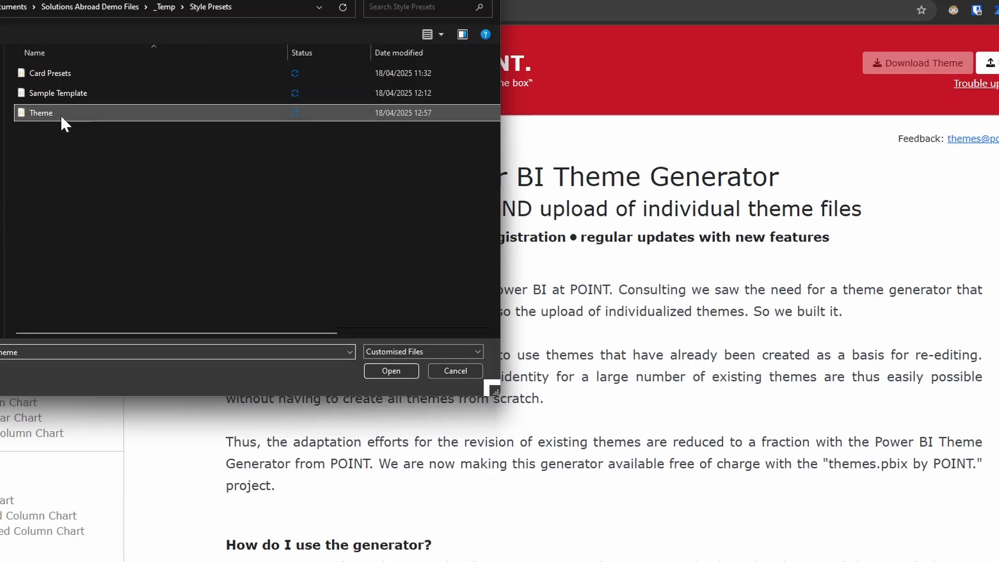
left_click(390, 371)
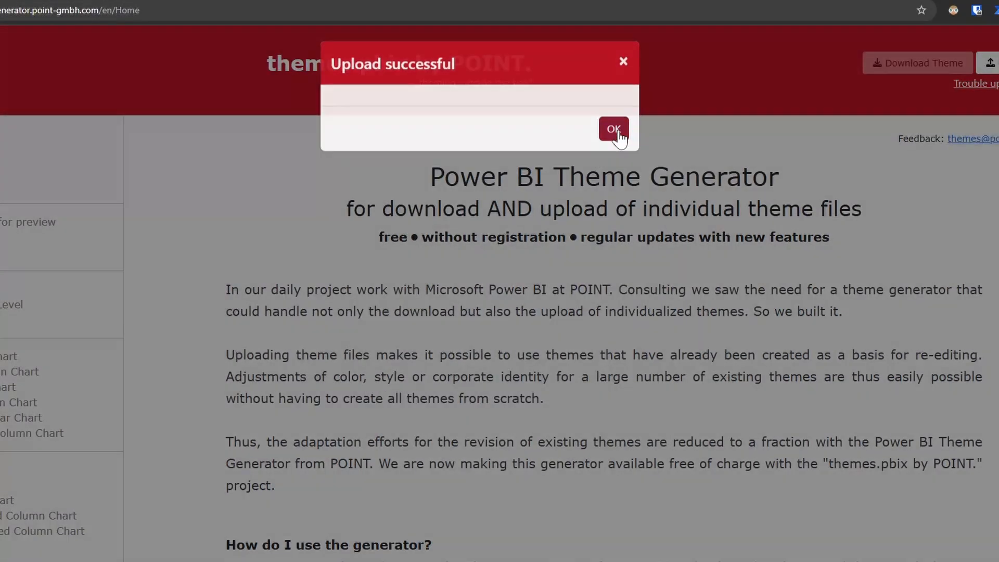
left_click(613, 129)
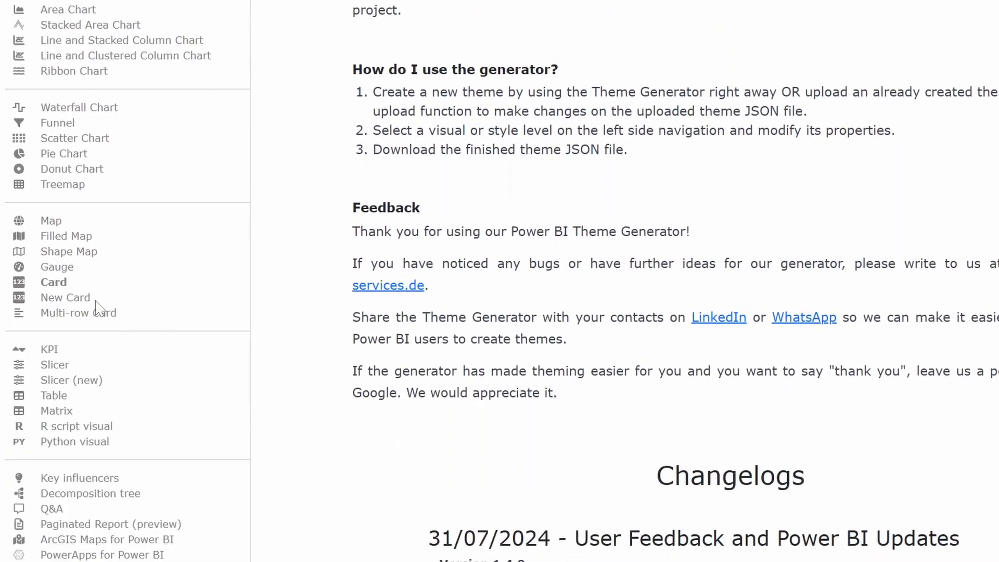
mouse_move(58, 290)
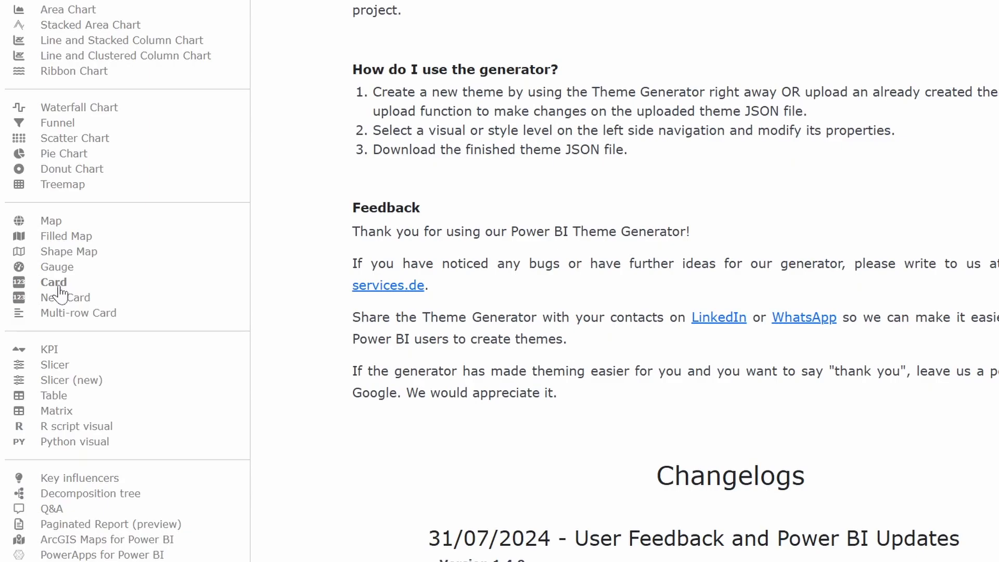
left_click(53, 282)
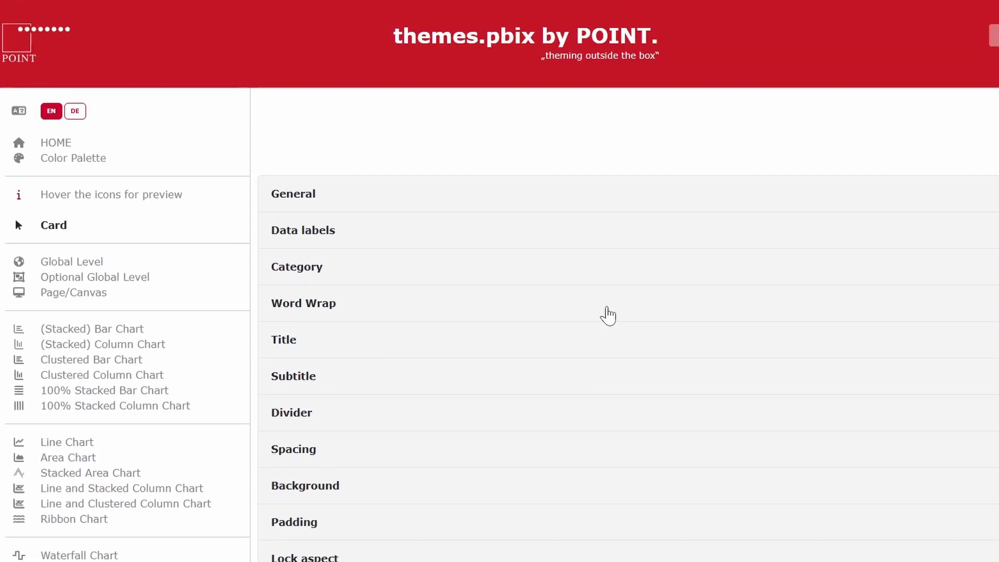
mouse_move(621, 178)
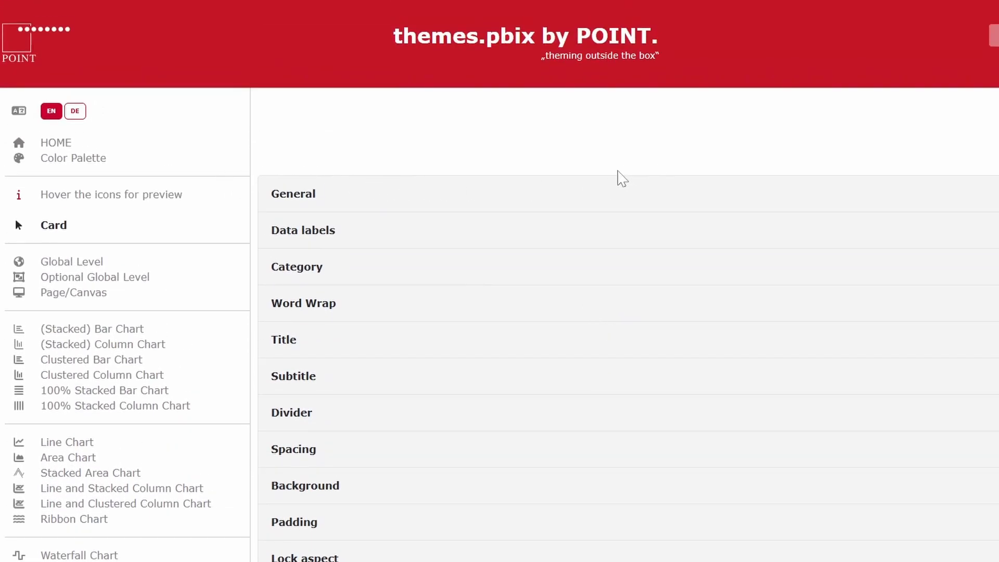
mouse_move(909, 326)
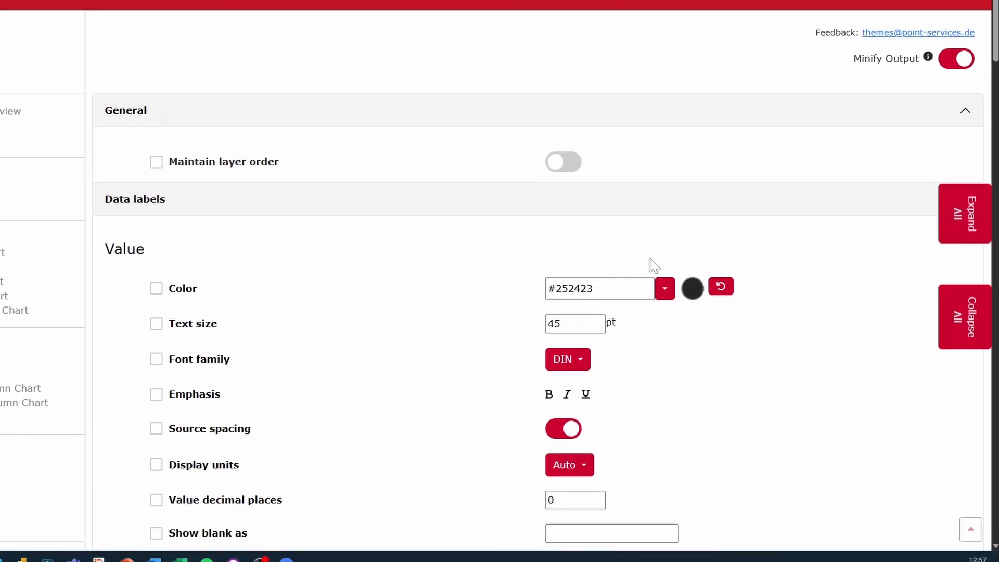
- Make the value labels DIN, bold, 30 pt with display units None
scroll("down", 3)
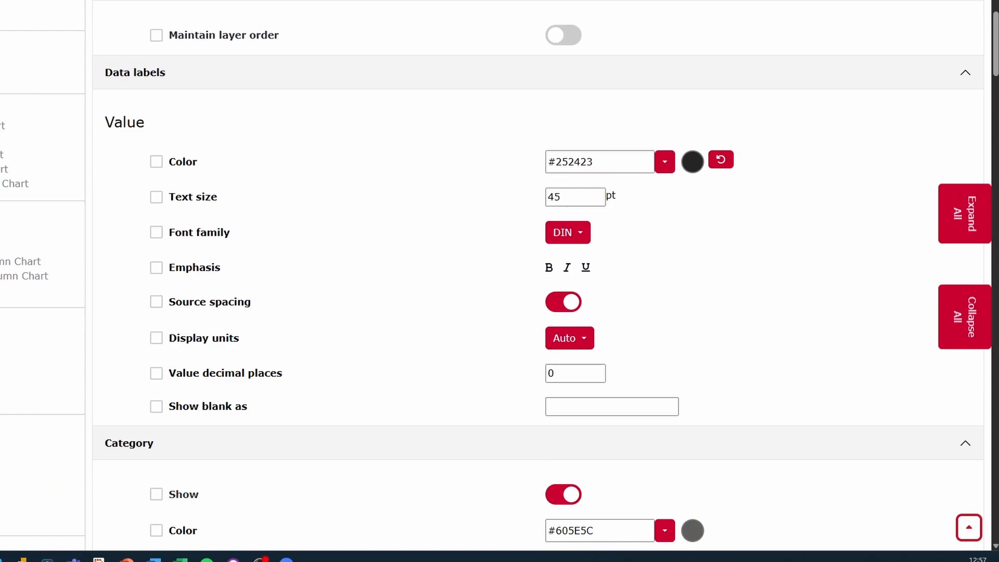
left_click(562, 232)
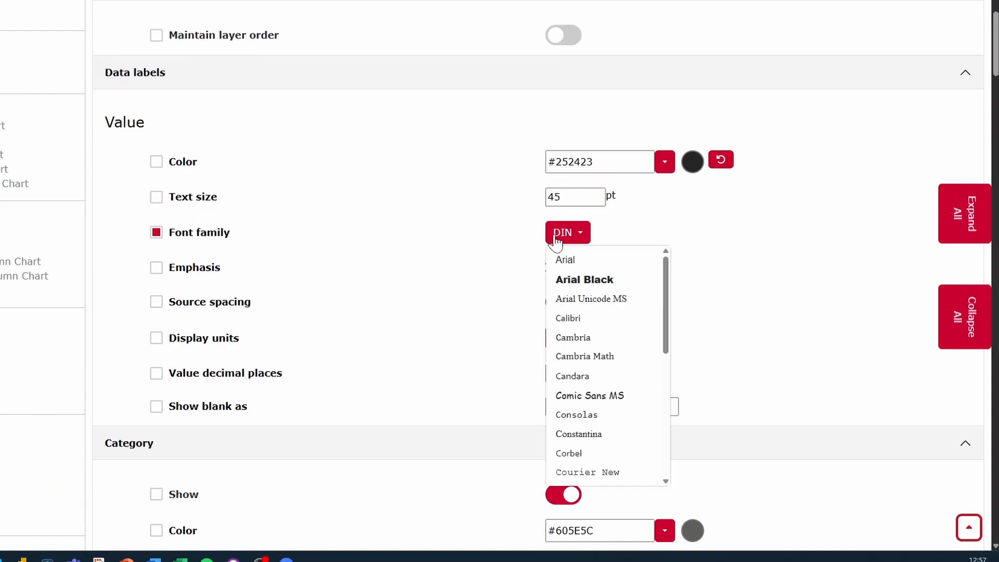
scroll("down", 3)
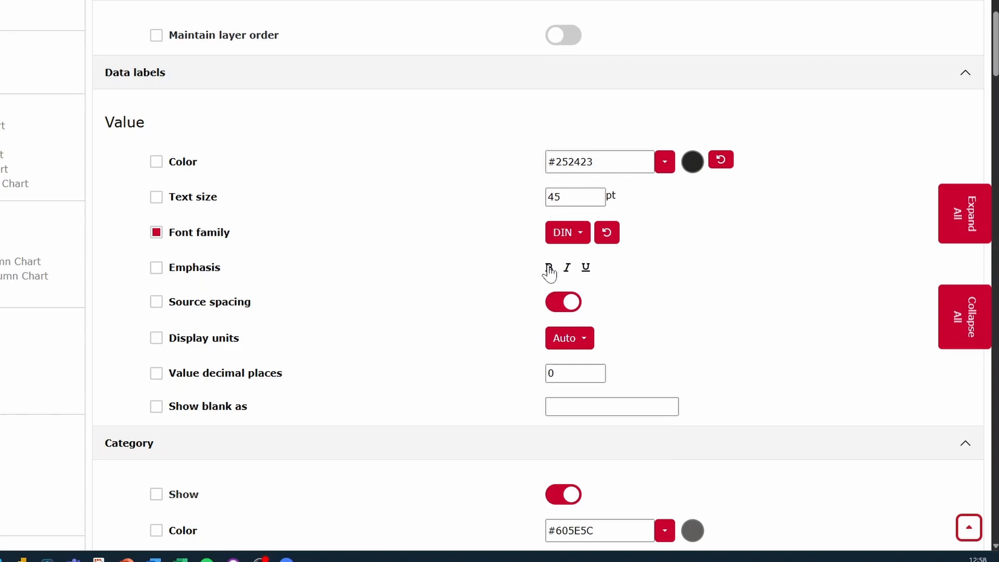
left_click(548, 267)
type("3")
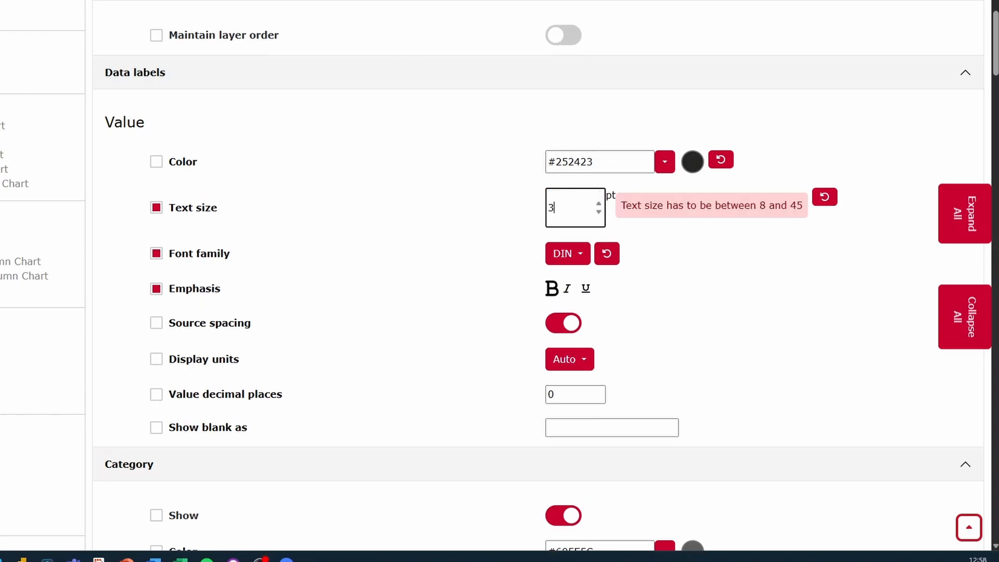
type("0")
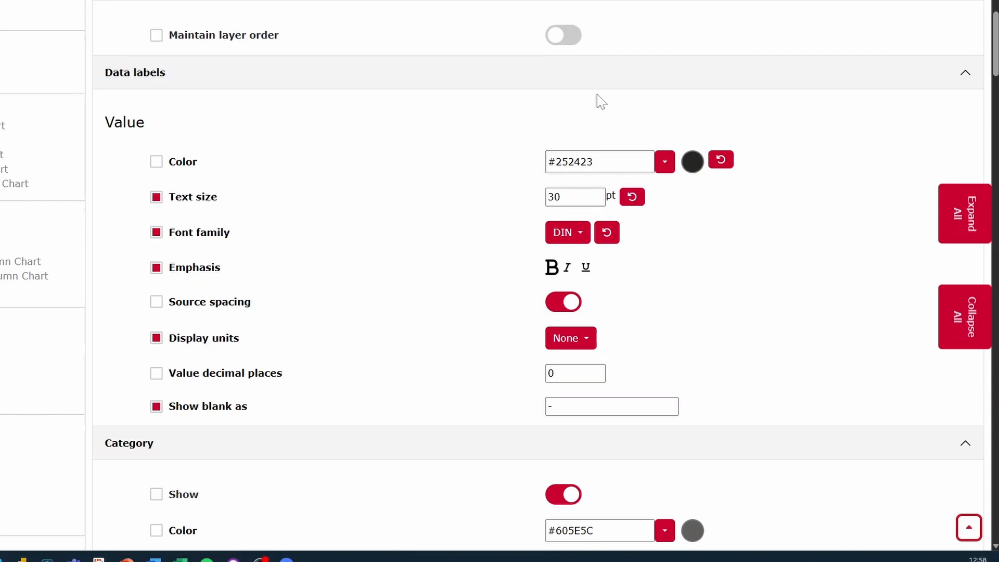
- Turn on the card border with radius 8 and colour #dedede
scroll("down", 3)
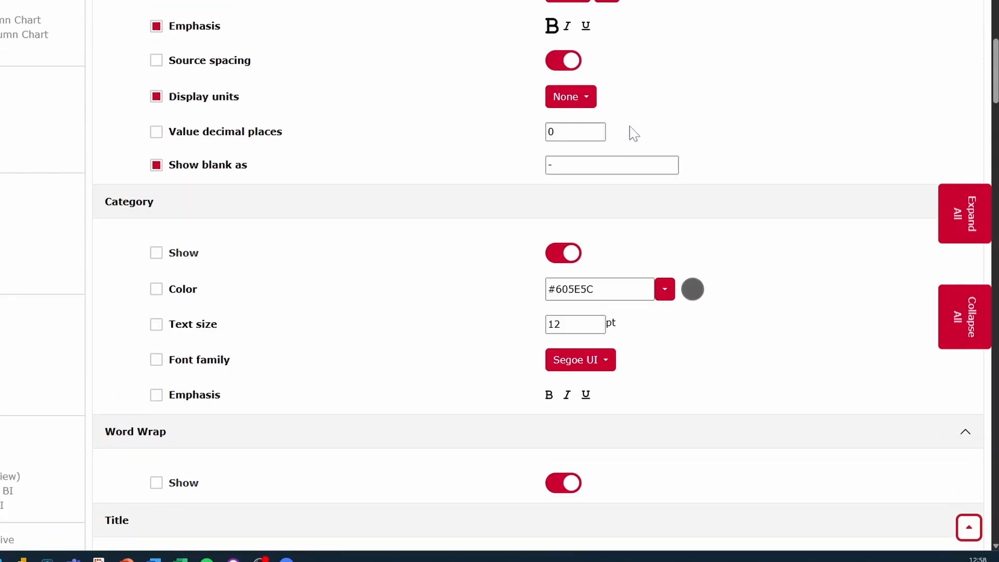
scroll("down", 3)
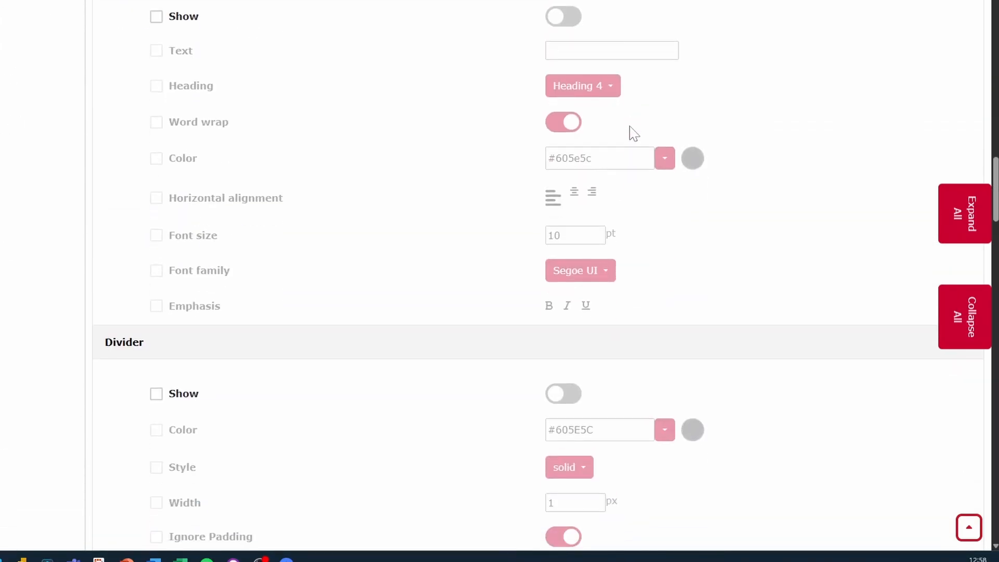
scroll("down", 3)
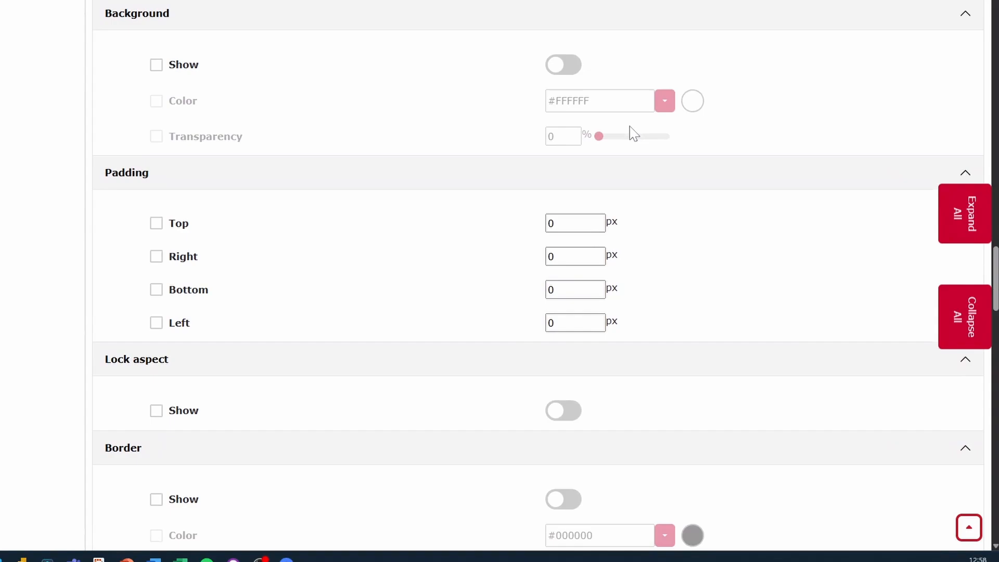
scroll("down", 3)
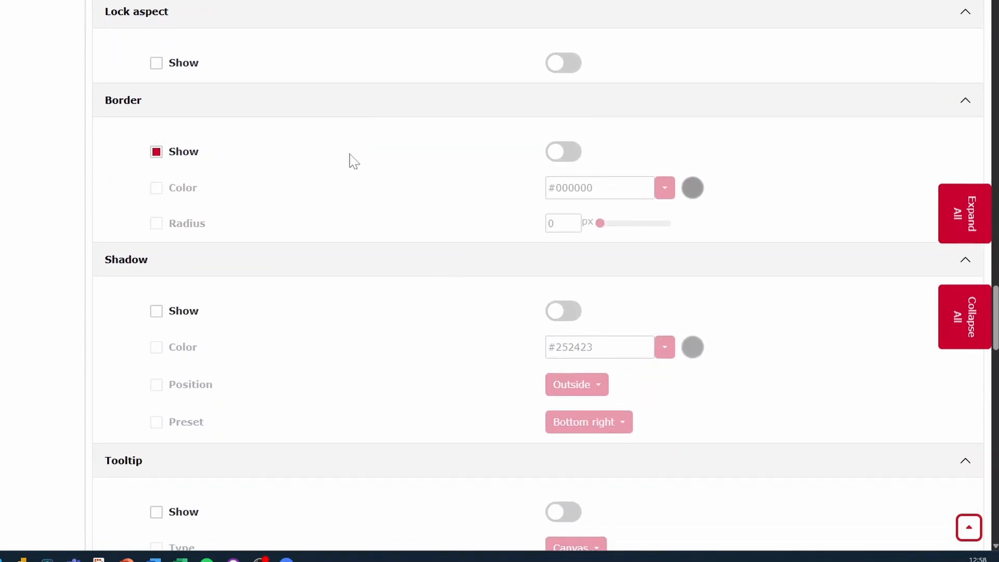
left_click(563, 150)
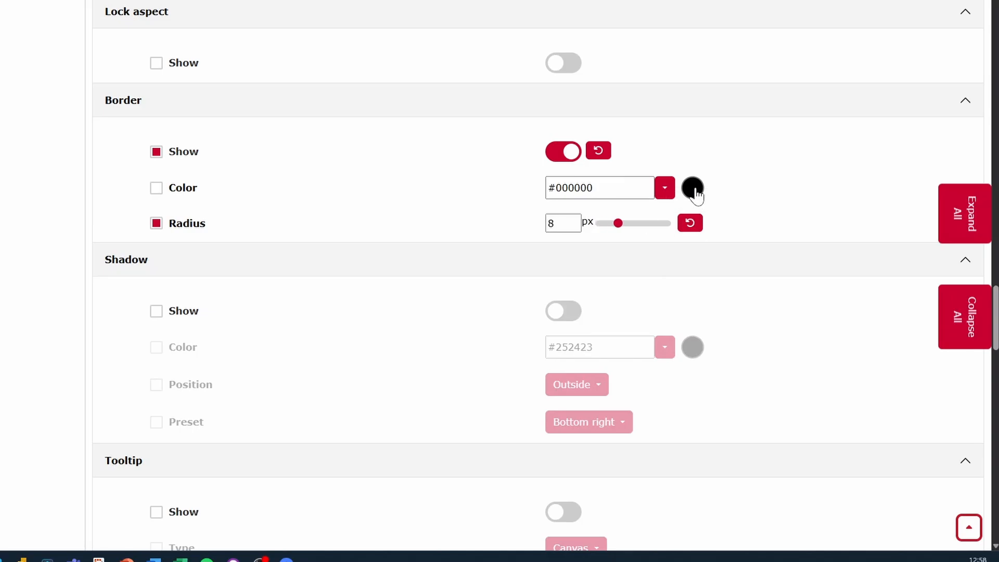
left_click(692, 188)
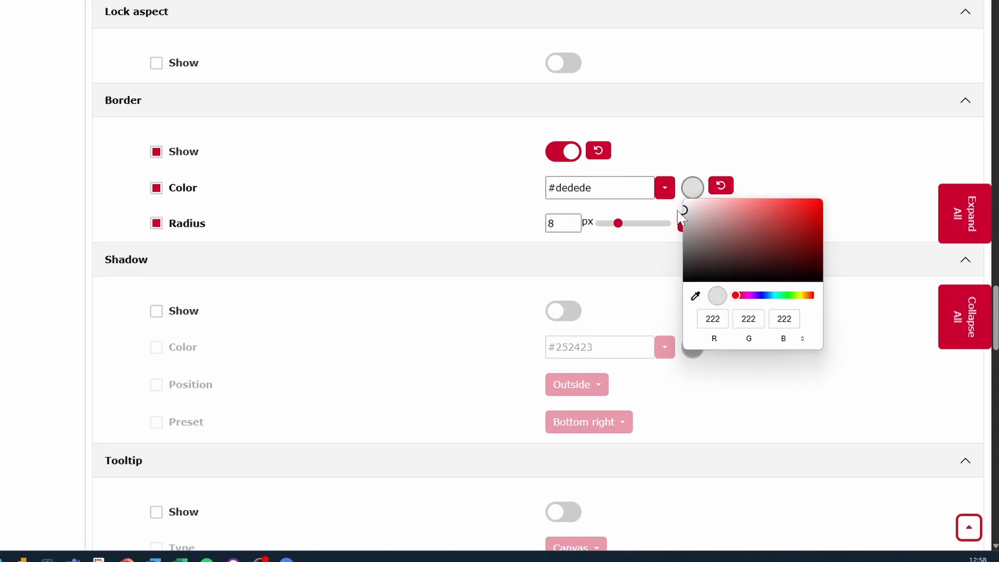
left_click(761, 179)
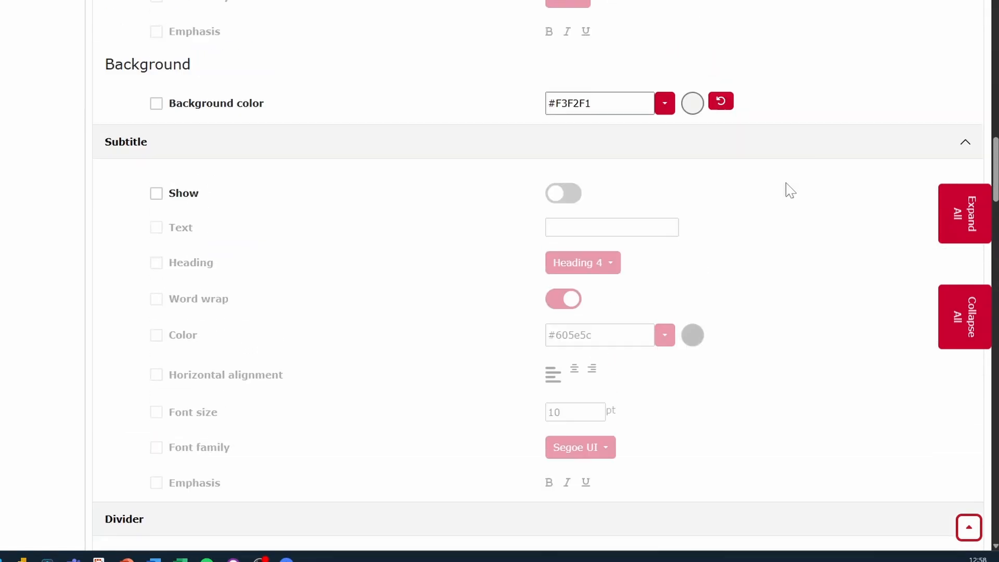
scroll("up", 3)
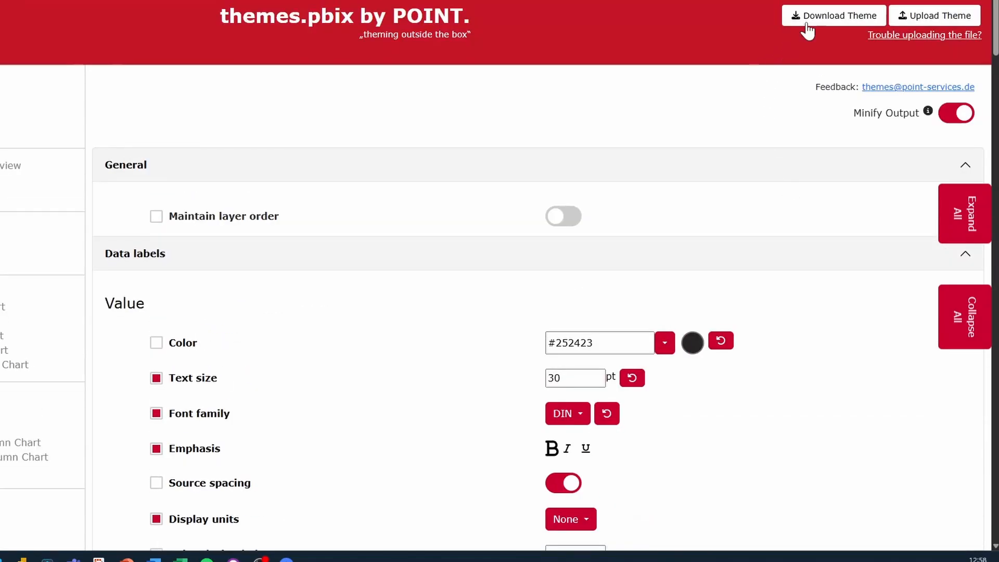
- Download the edited theme as Theme.json, keeping the default filename
left_click(833, 16)
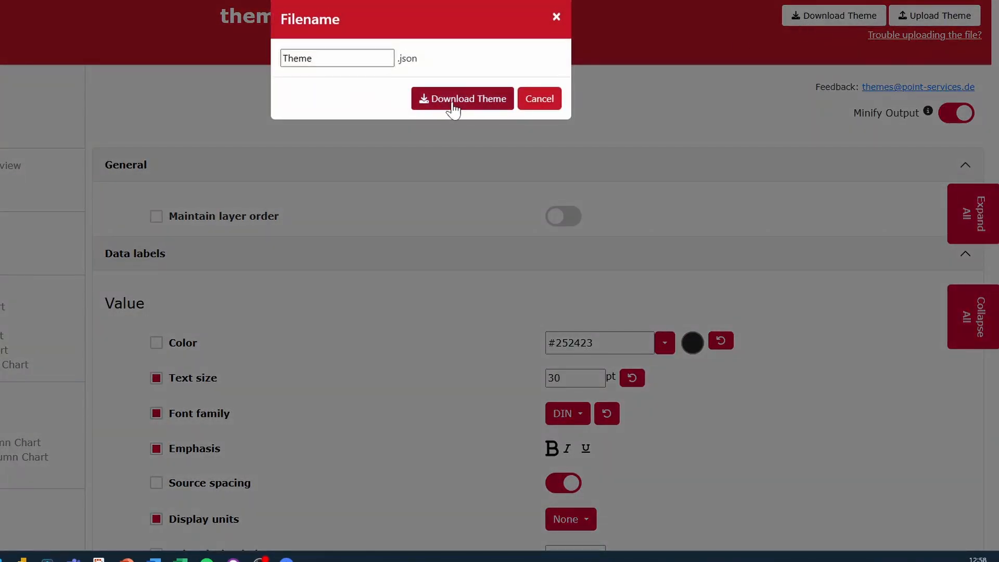
left_click(462, 99)
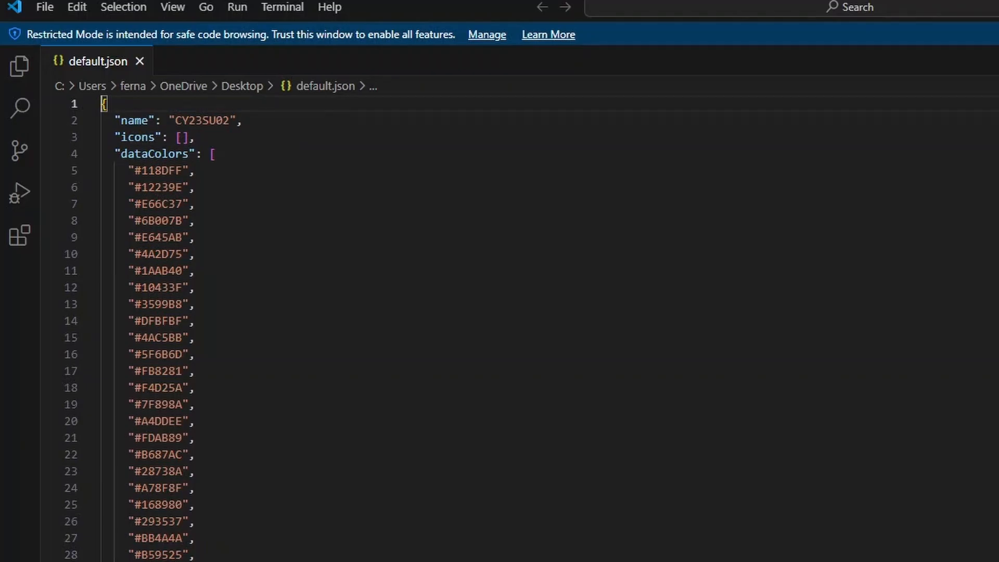
- Fold default.json and unfold the root, visualStyles, card and its default '*' entry
scroll("down", 3)
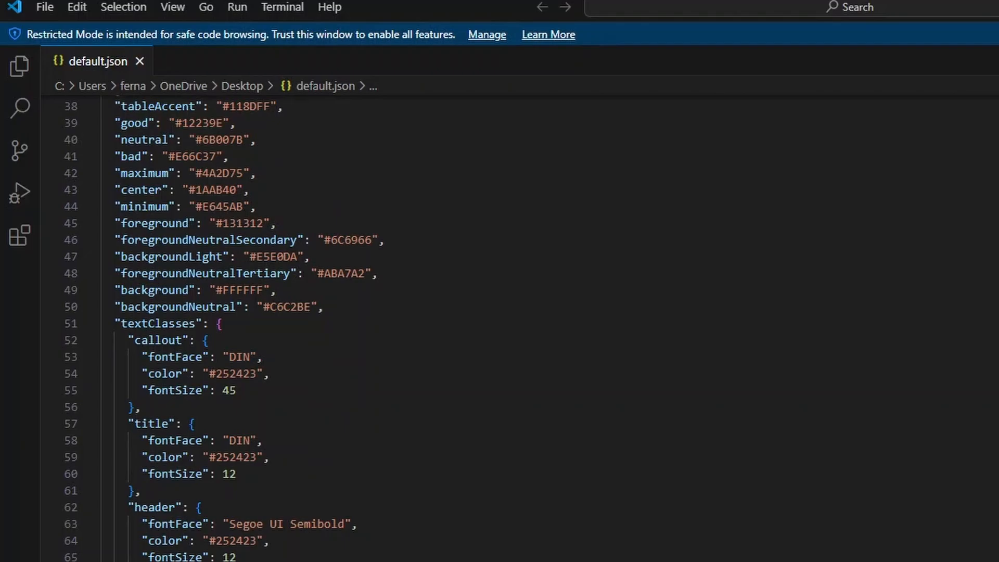
scroll("up", 3)
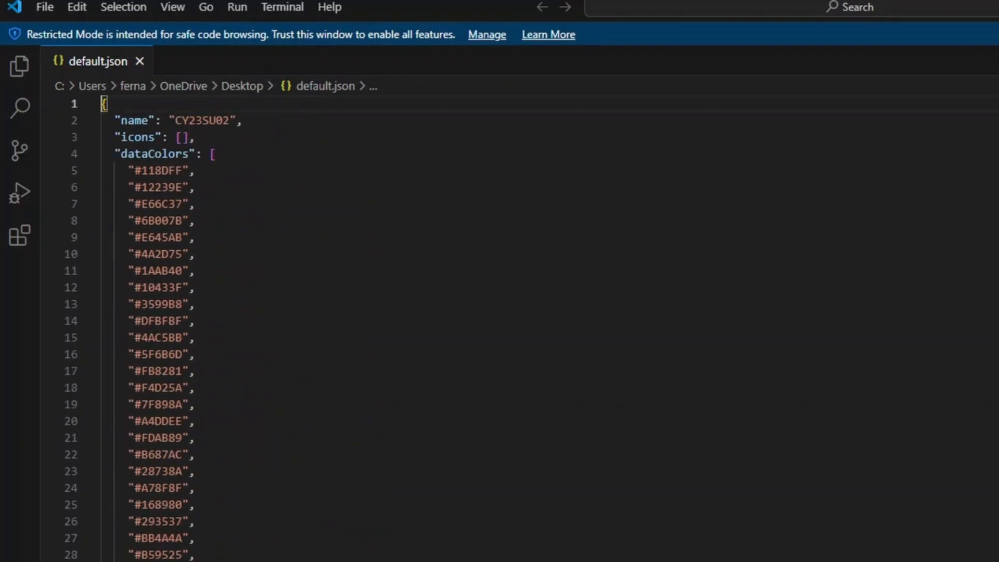
left_click(91, 103)
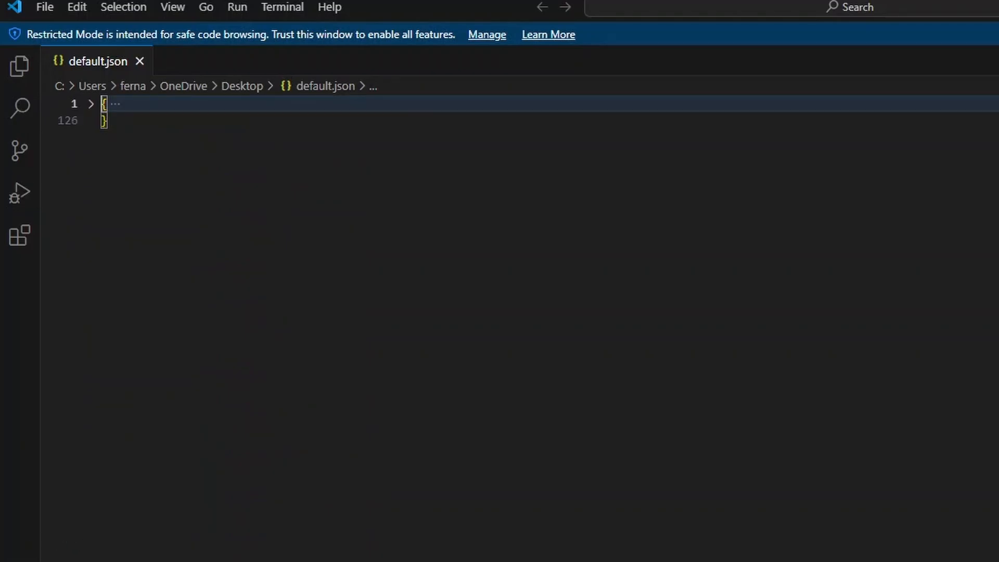
mouse_move(93, 105)
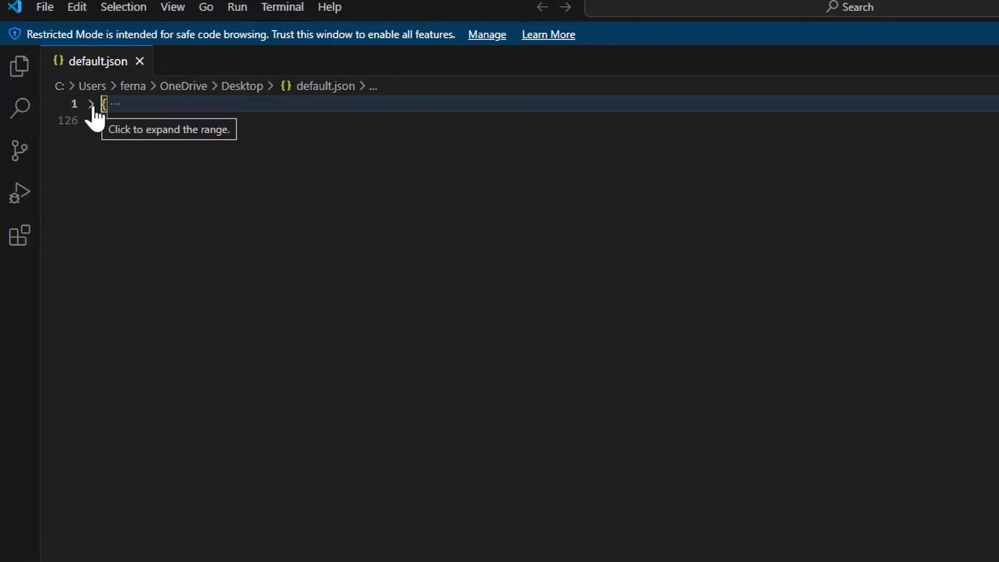
left_click(92, 104)
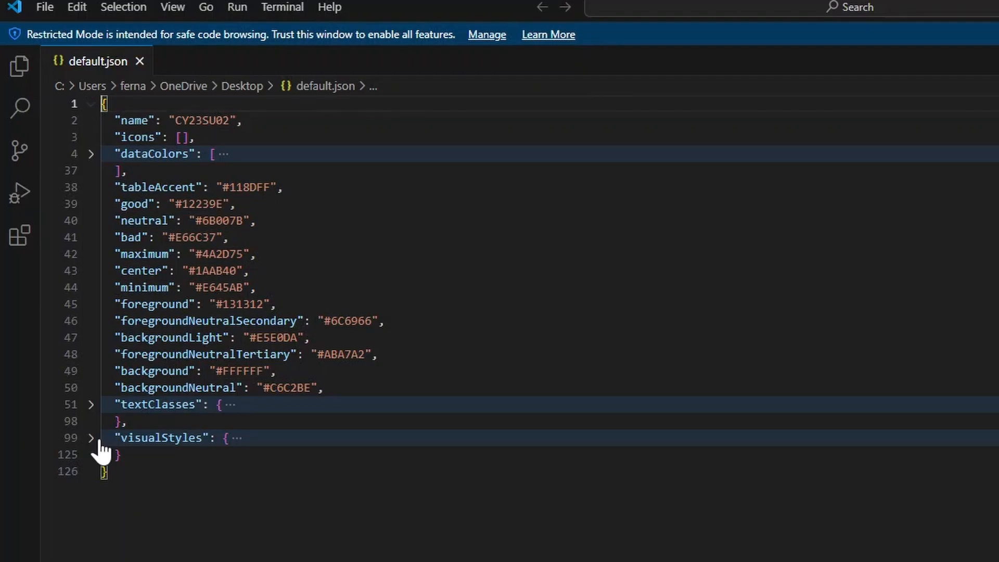
left_click(91, 438)
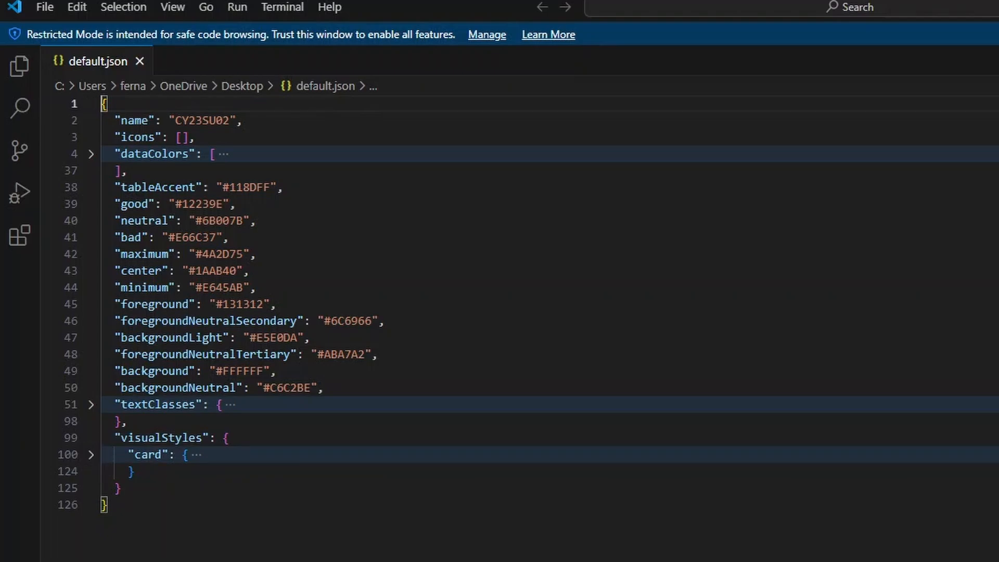
left_click(91, 455)
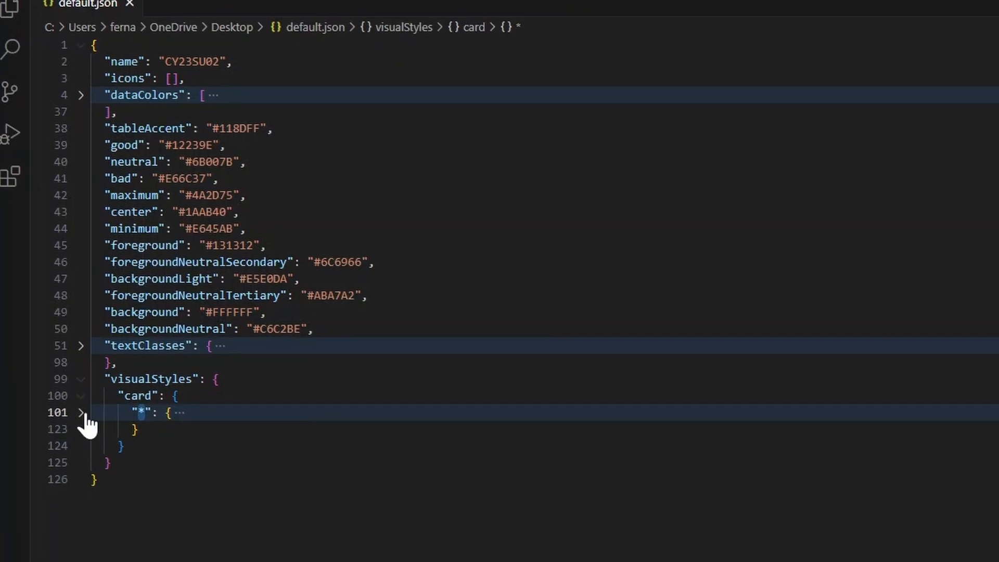
left_click(81, 411)
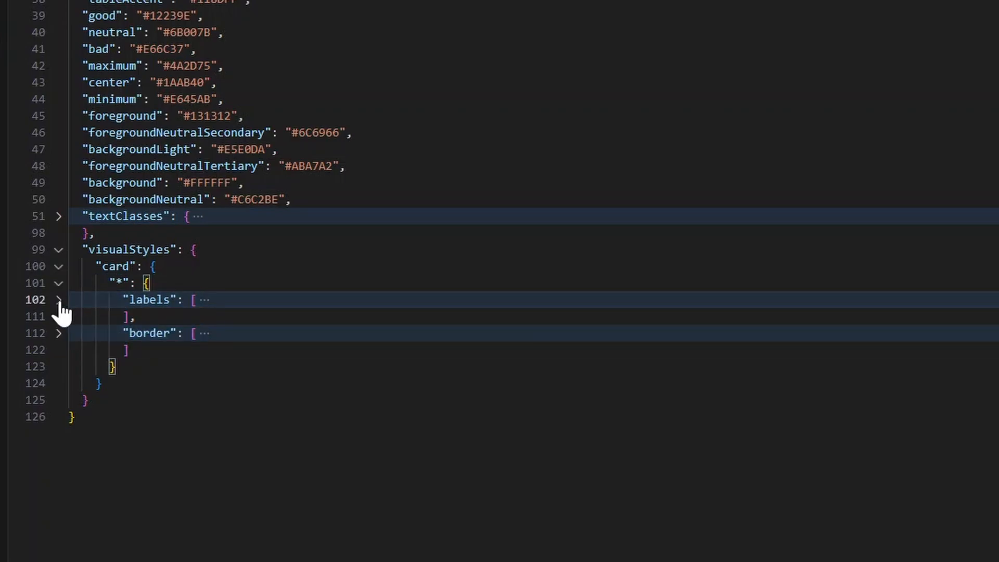
- Unfold the card's labels and border lists to reveal the 30 pt bold font and border settings
left_click(58, 299)
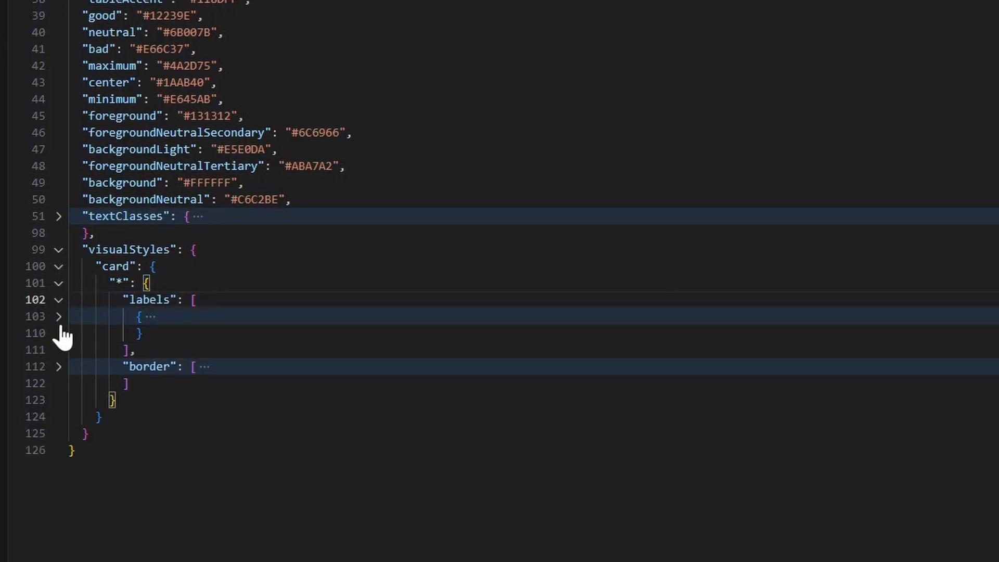
left_click(59, 317)
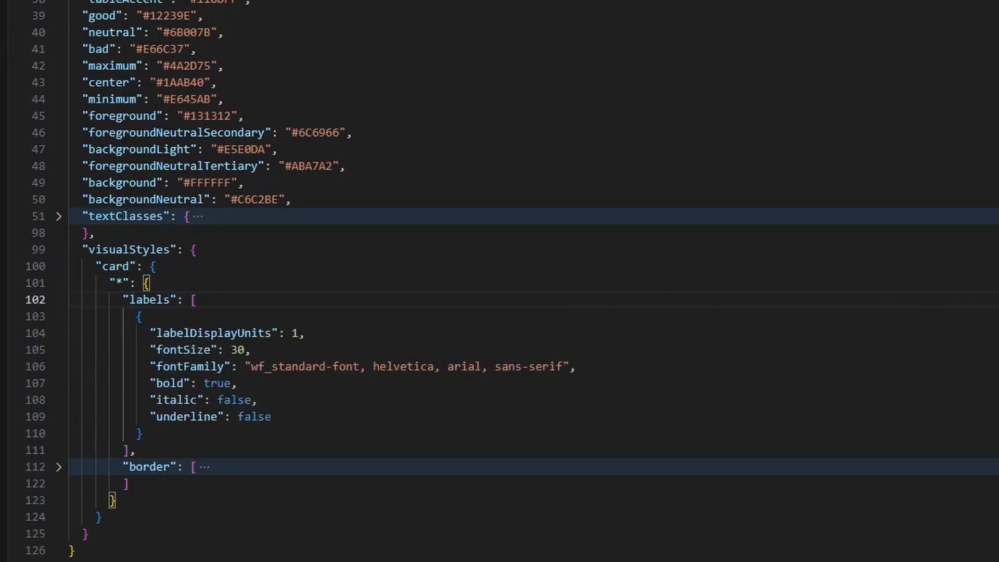
left_click(87, 299)
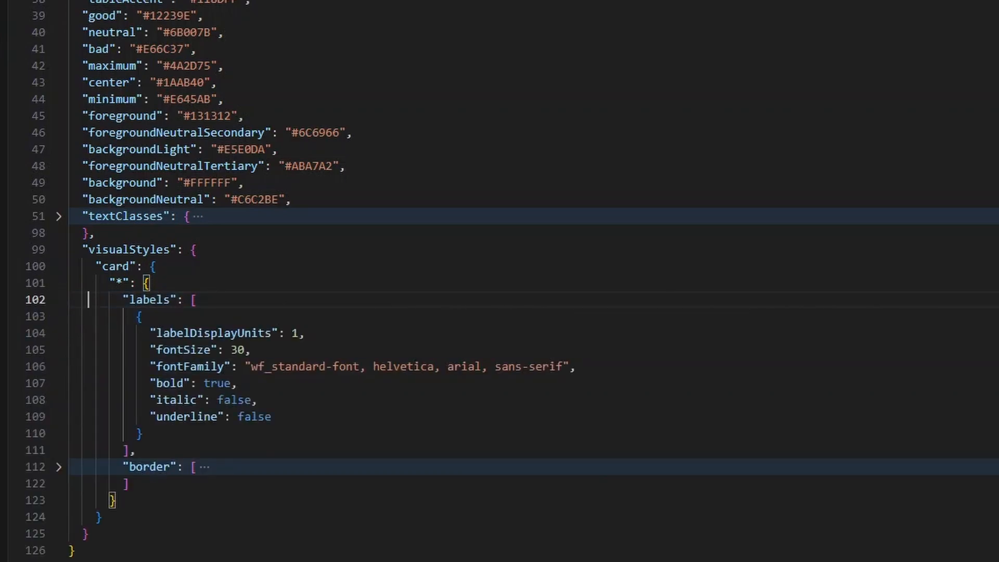
left_click(58, 466)
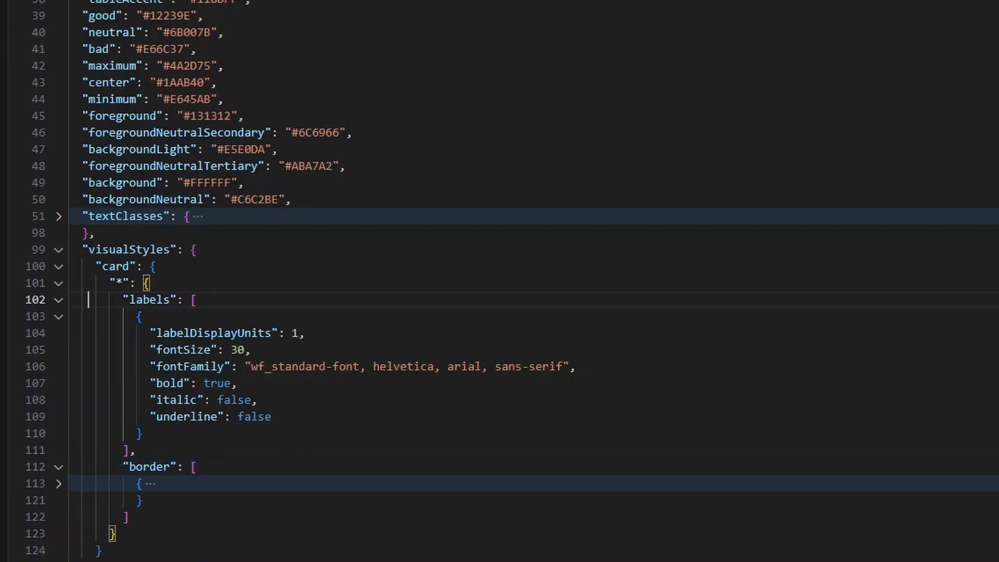
mouse_move(60, 474)
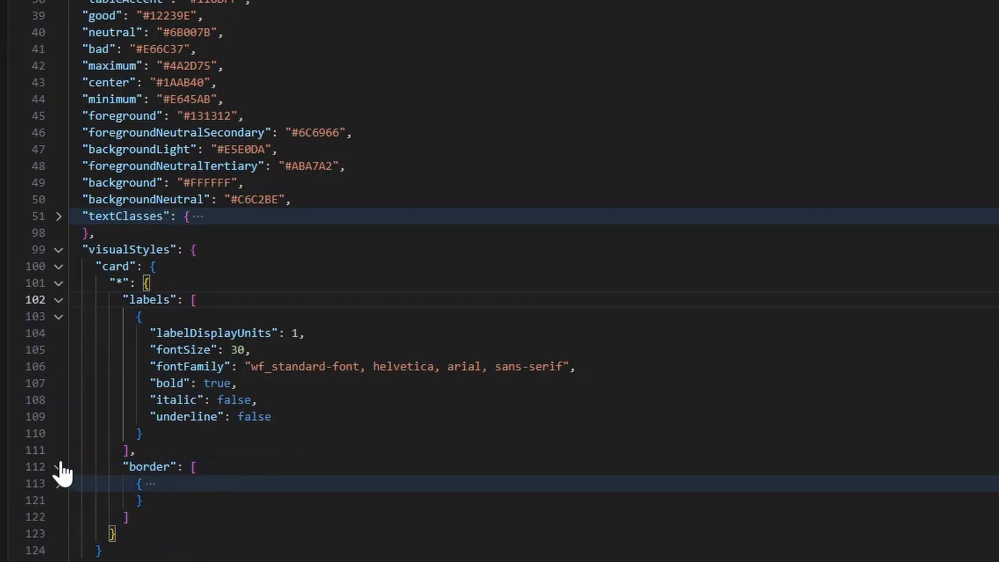
left_click(58, 316)
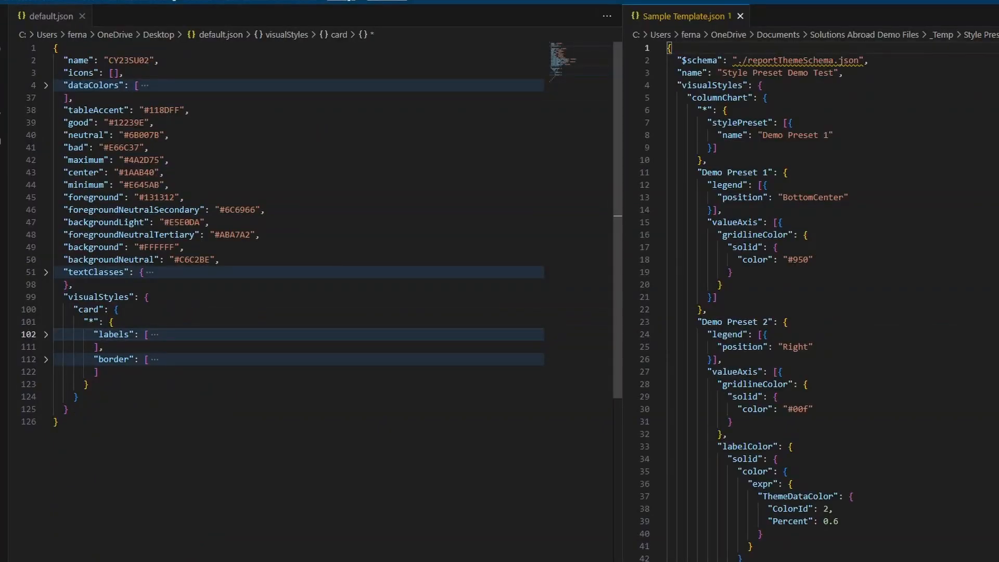
- Collapse Sample Template.json, then reveal its root, visualStyles and columnChart presets
left_click(167, 184)
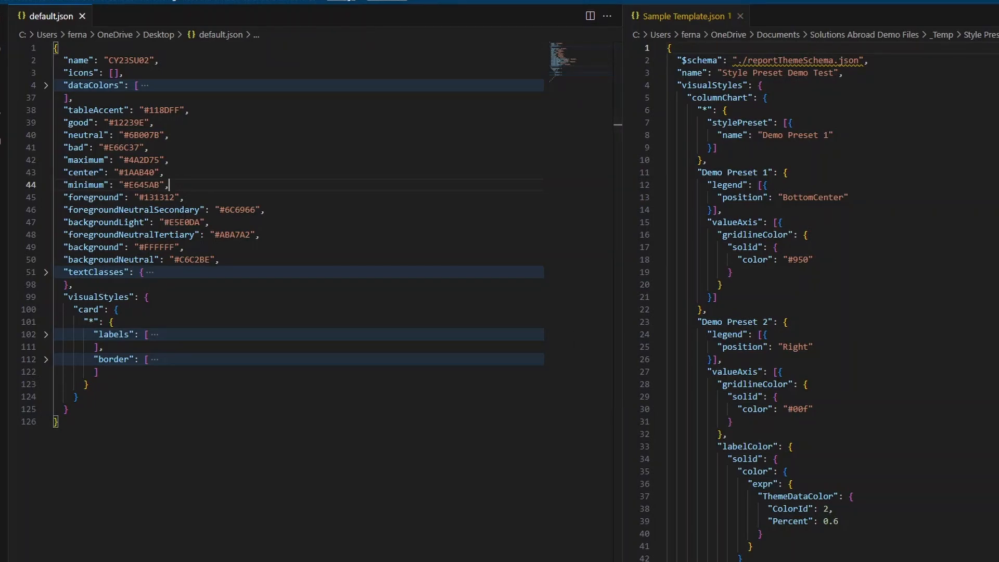
scroll("down", 3)
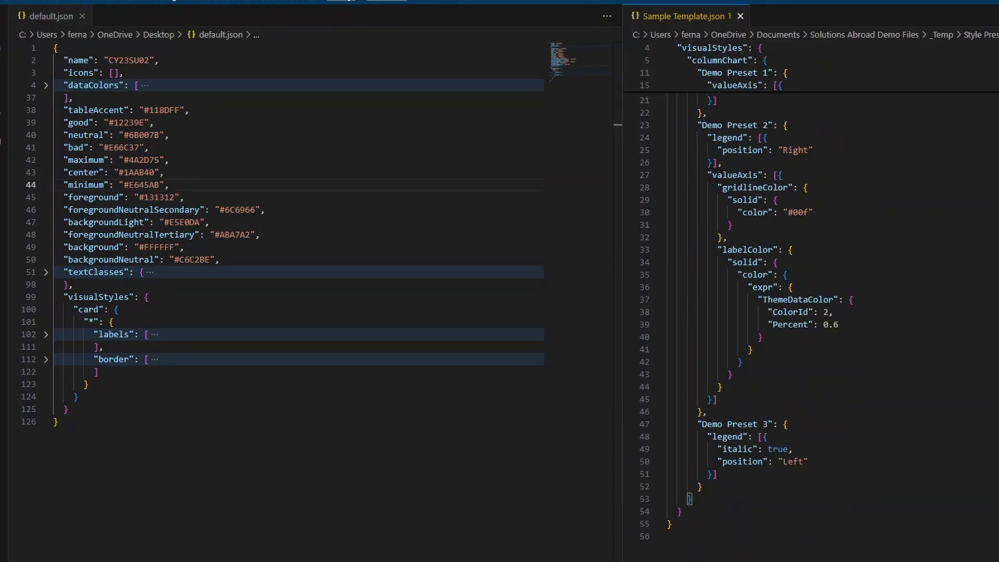
scroll("up", 3)
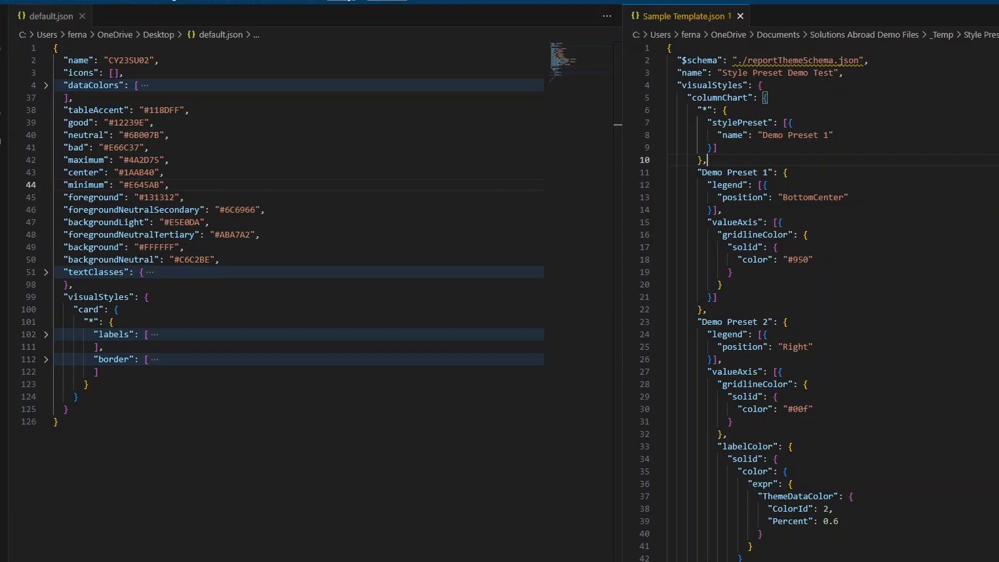
left_click(660, 48)
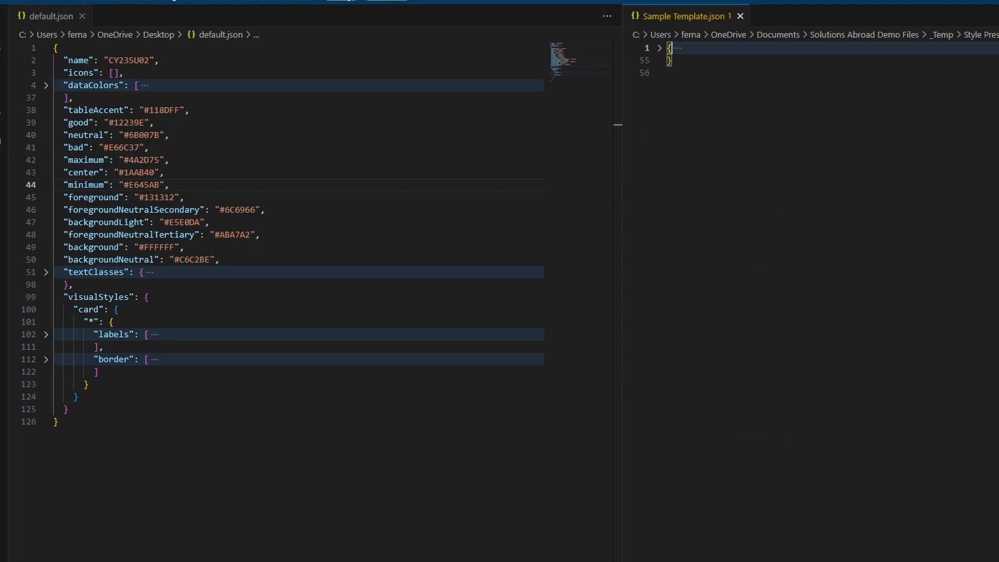
left_click(660, 48)
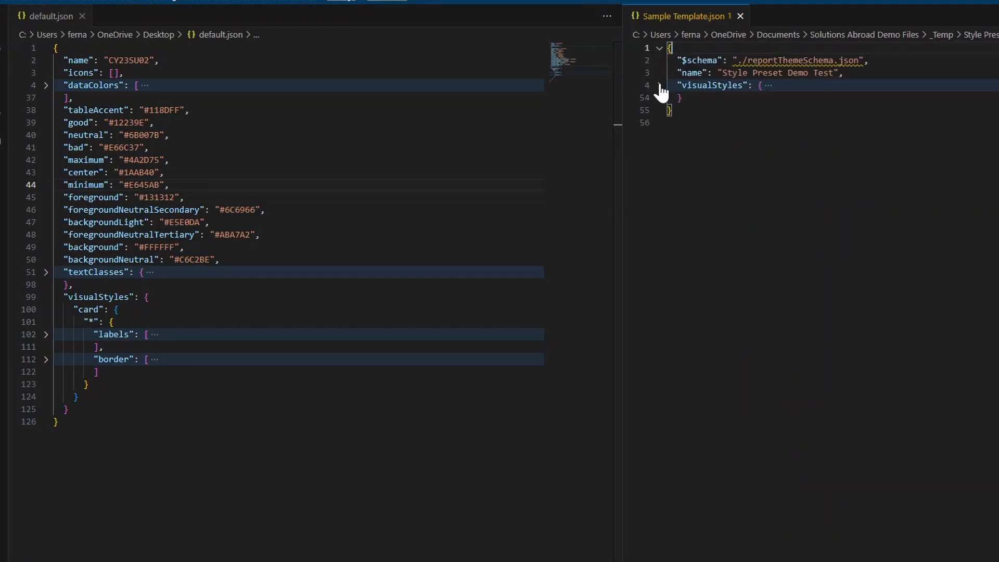
left_click(657, 86)
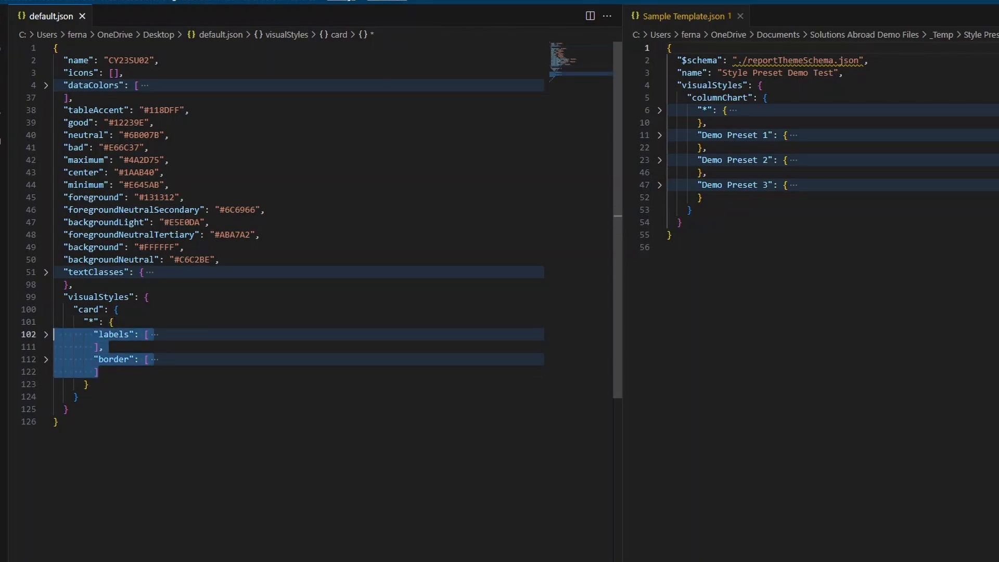
- Paste the card's labels and border settings over Demo Preset 1's legend and axis settings
left_click(659, 134)
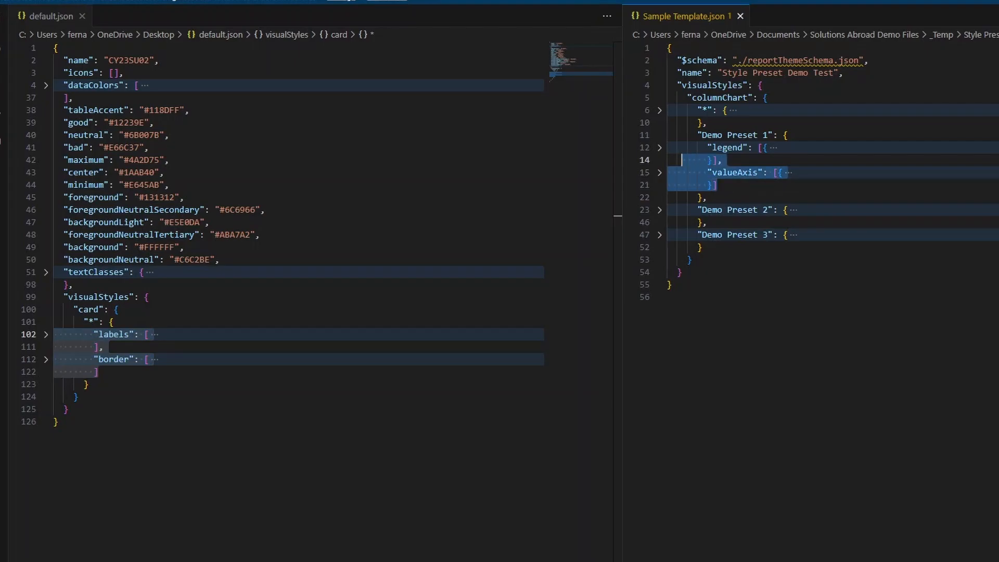
left_click(727, 147)
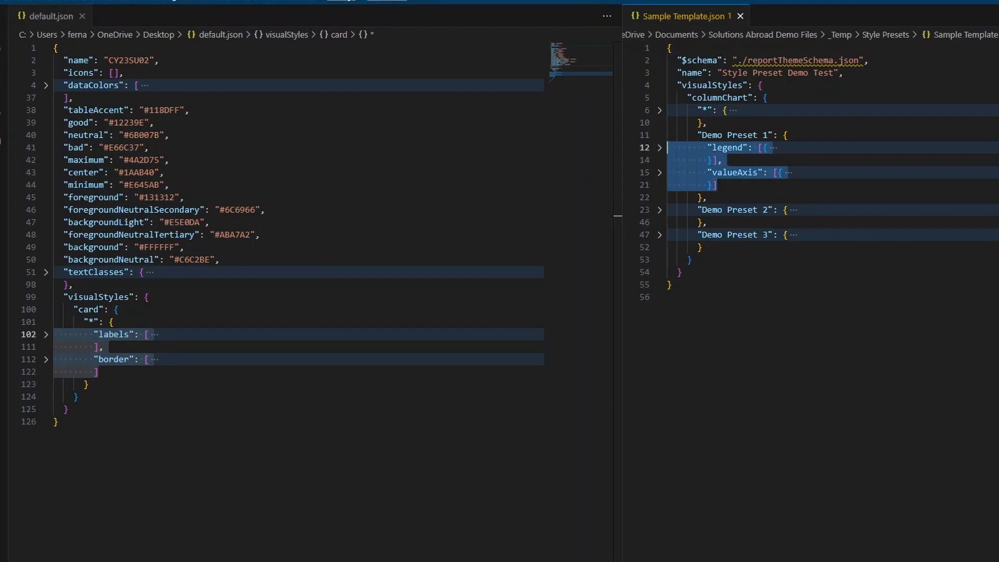
left_click(659, 134)
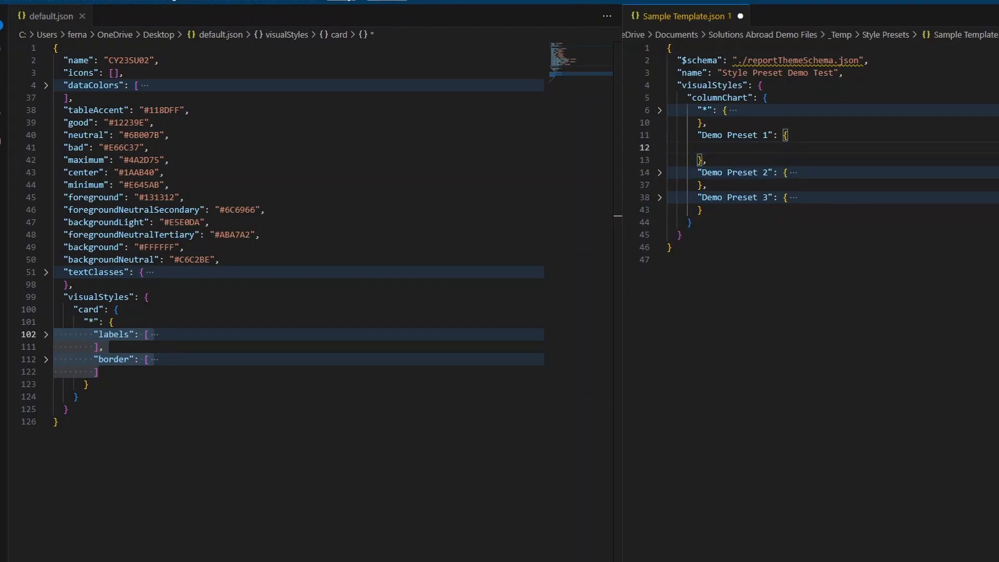
left_click(659, 134)
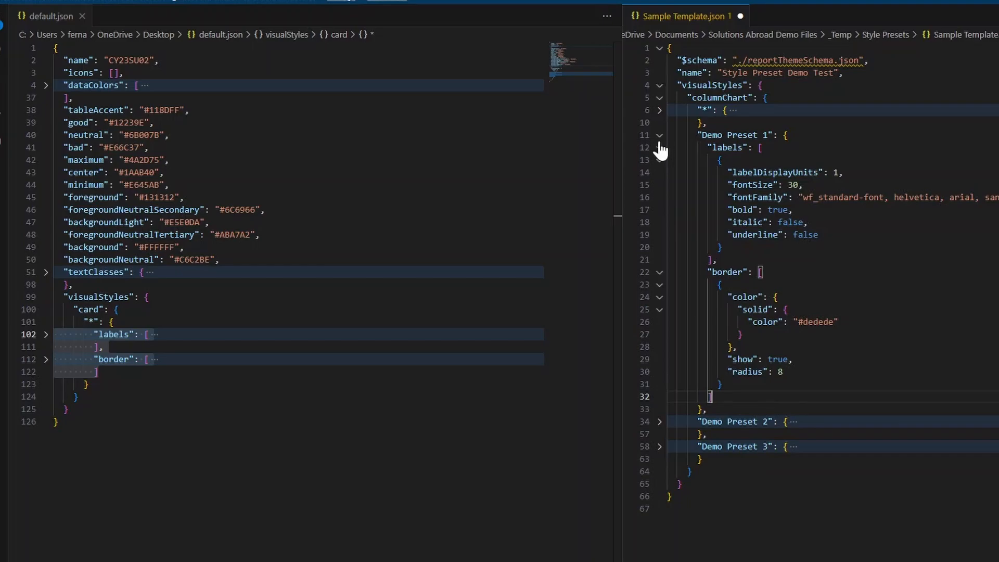
- Replace Demo Preset 2 and 3's contents with the same labels and border settings
left_click(659, 134)
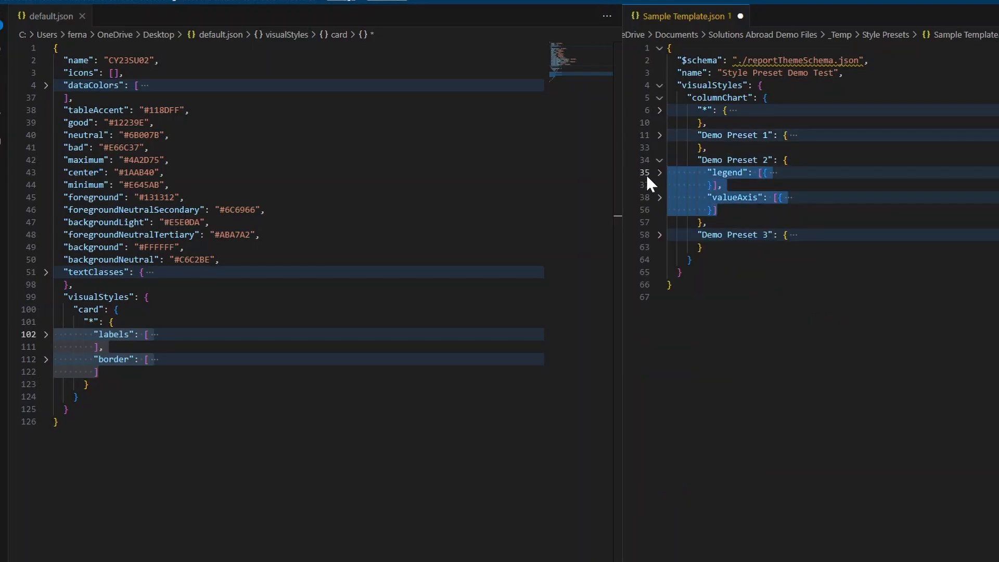
left_click(659, 171)
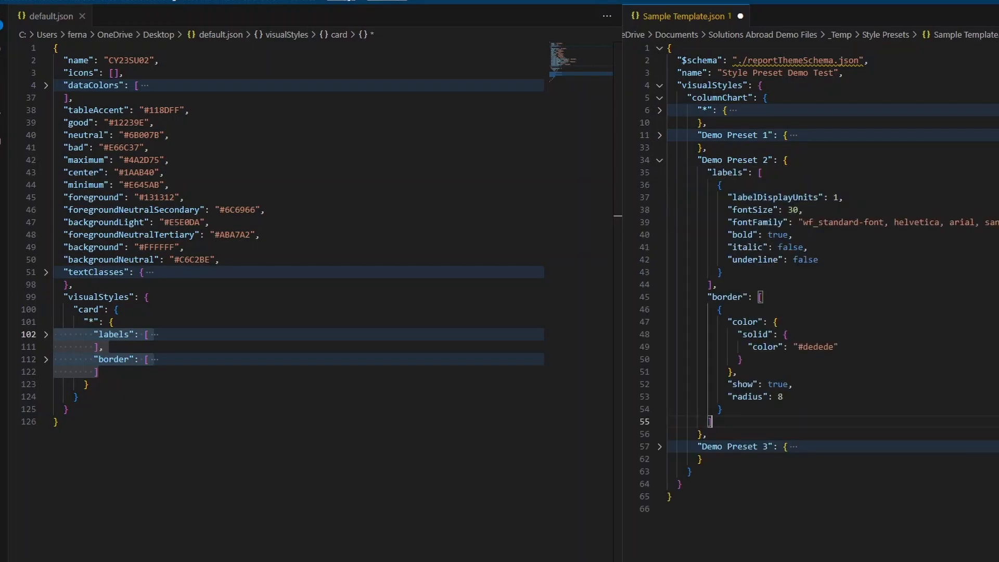
left_click(660, 161)
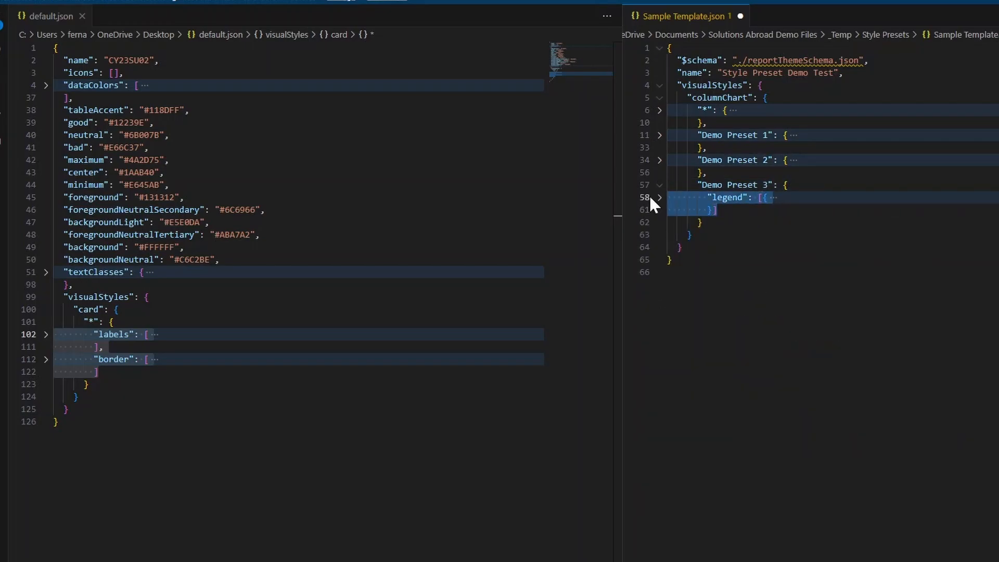
left_click(660, 197)
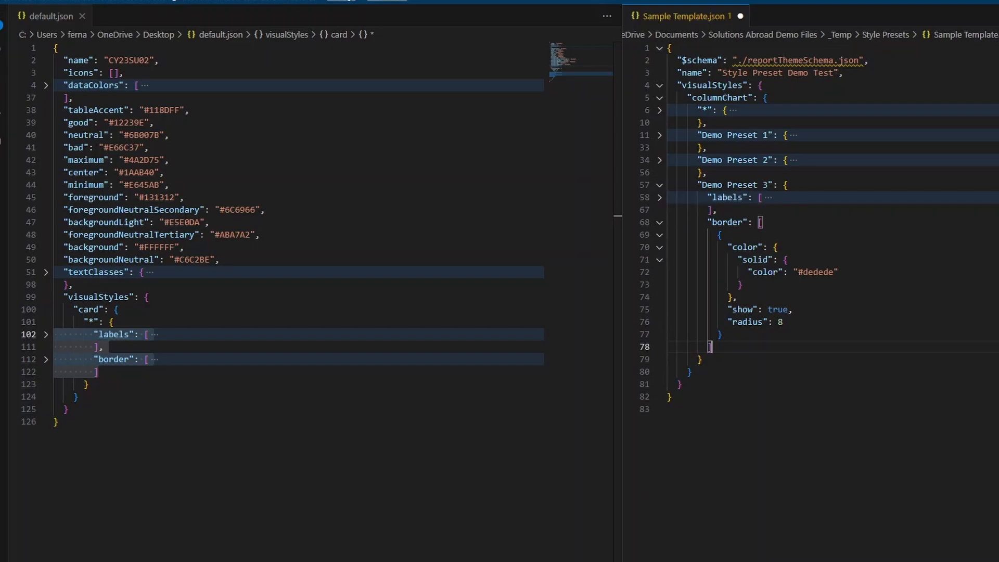
- Set Demo Preset 3's label fontSize to 20, confirm Demo Preset 1 stays 30, and fold the presets
left_click(659, 197)
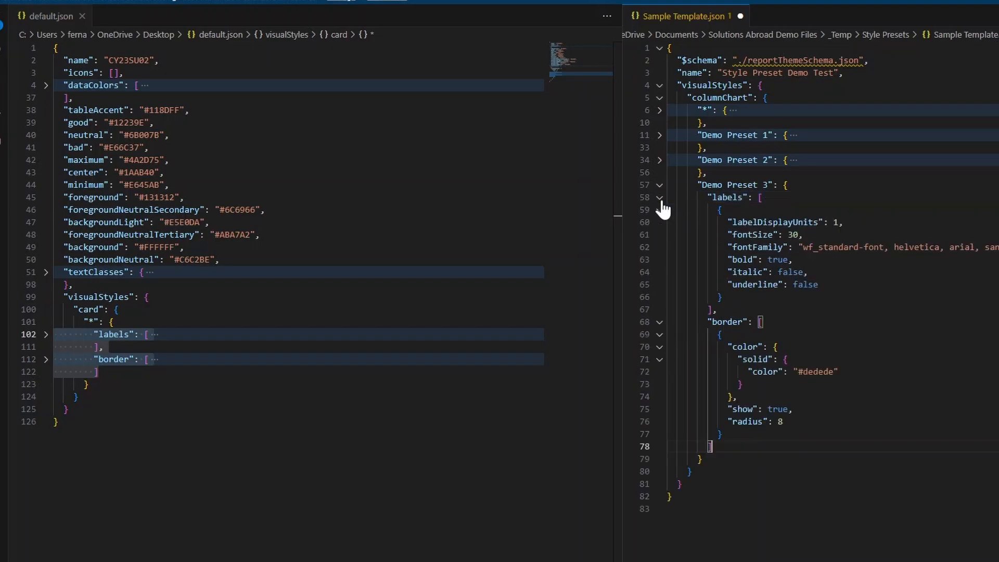
double_click(793, 234)
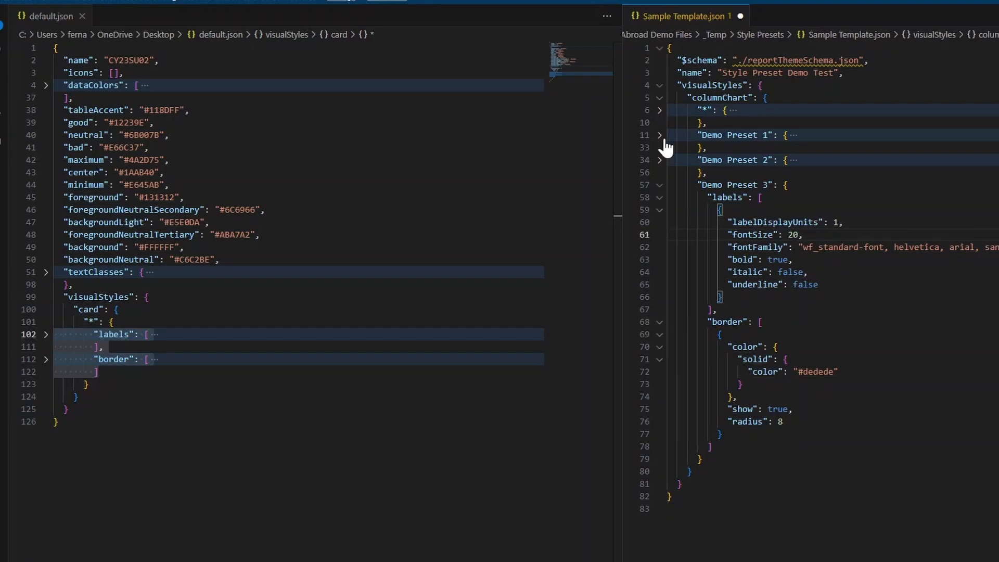
left_click(659, 134)
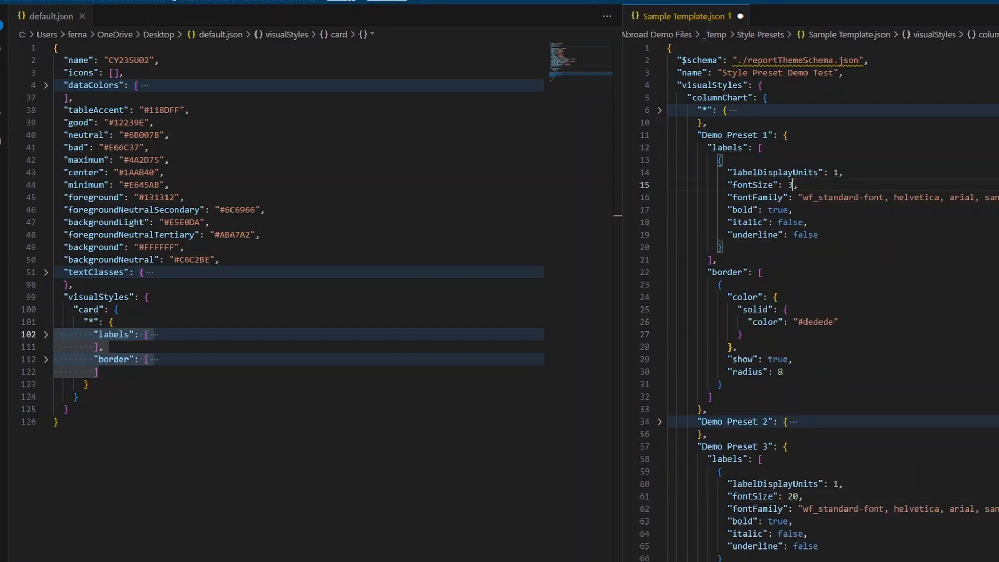
type("0")
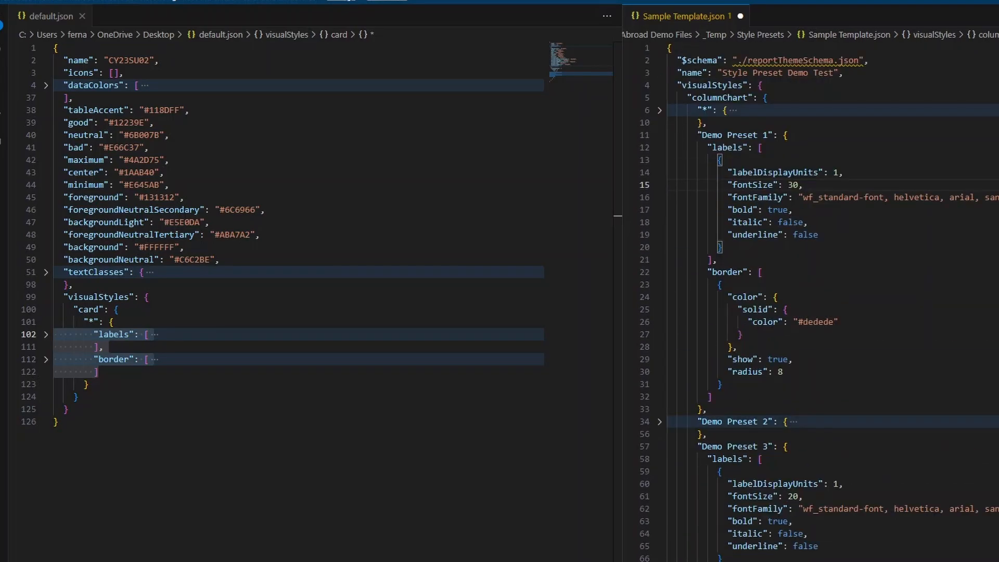
left_click(660, 134)
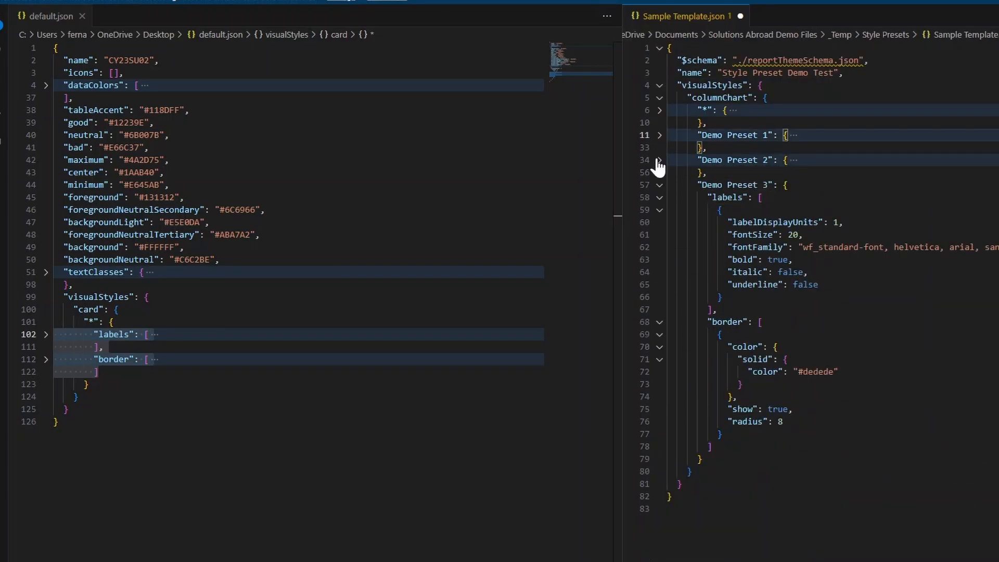
left_click(659, 161)
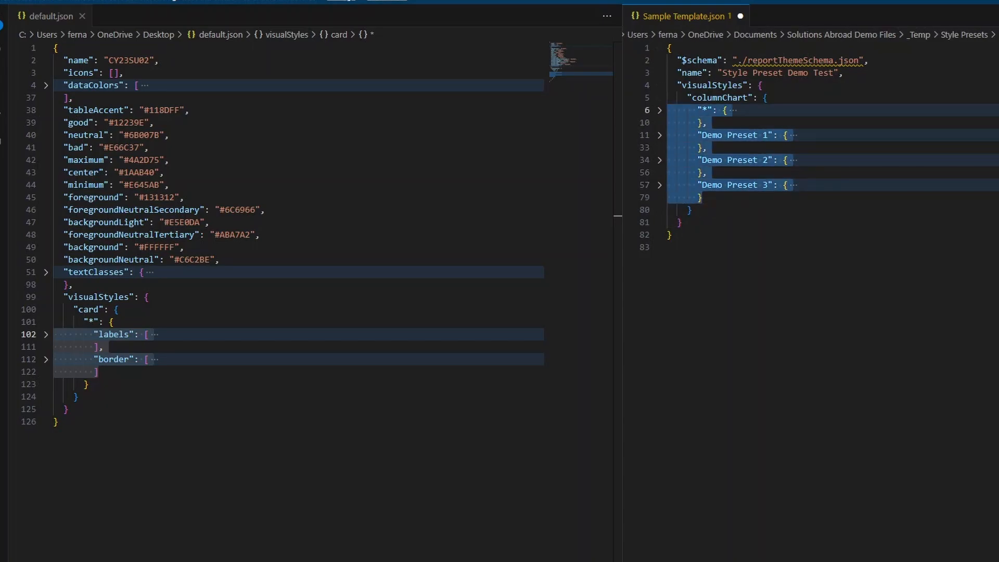
- Check the default entry's stylePreset in the template and paste the columnChart presets over the card's '*' block
left_click(661, 109)
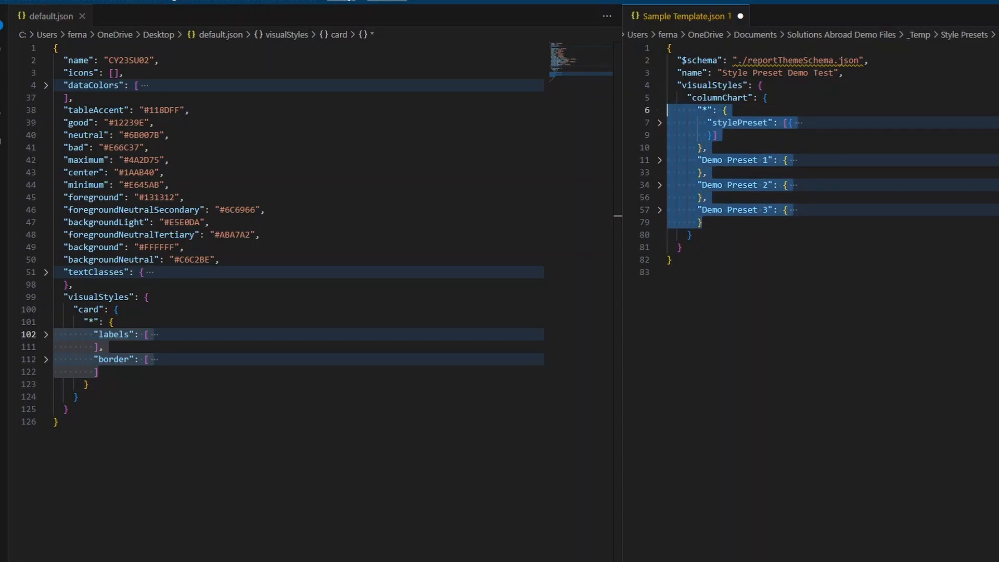
left_click(659, 110)
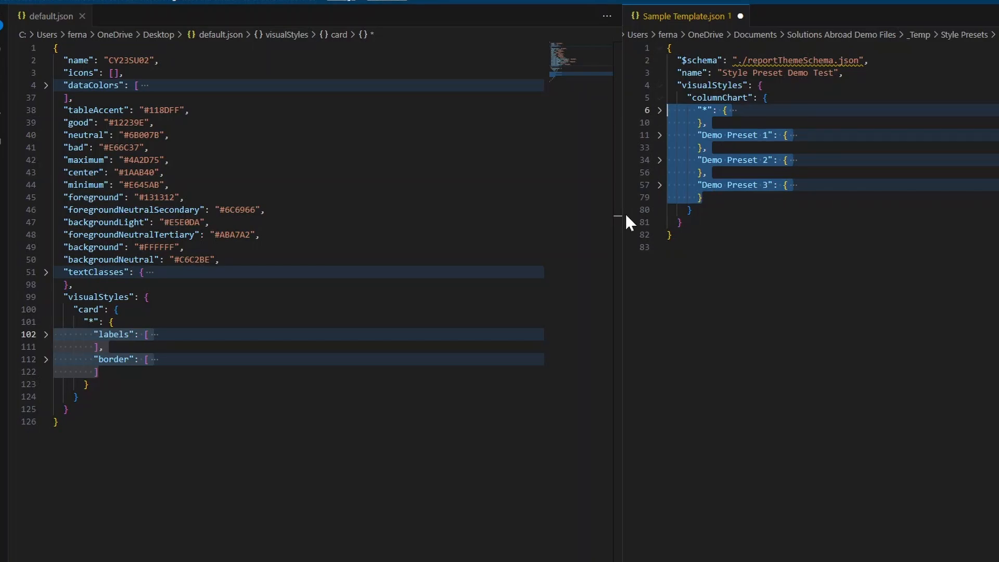
left_click(115, 359)
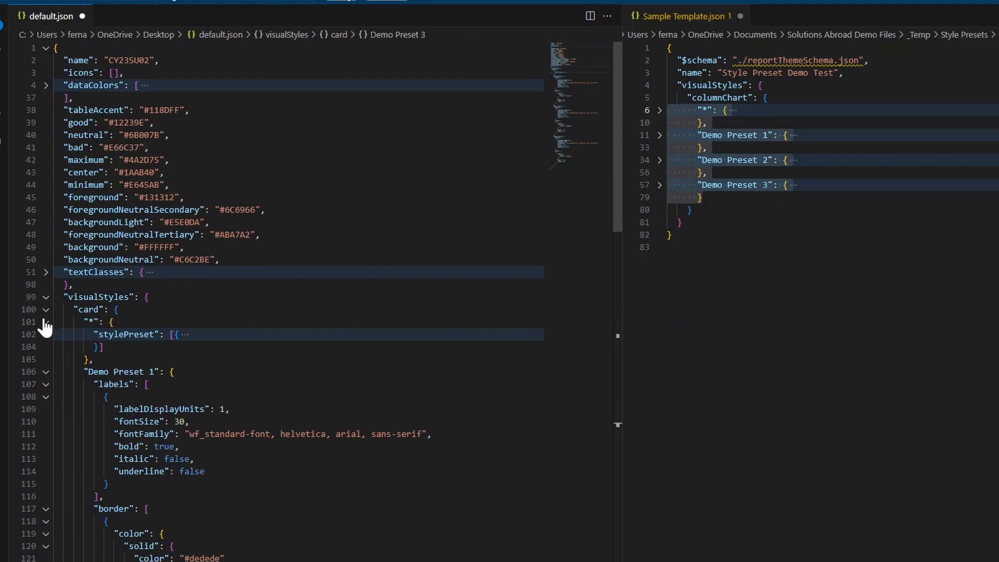
- Fold default.json's card entries to review the default plus Demo Presets 1–3
left_click(44, 321)
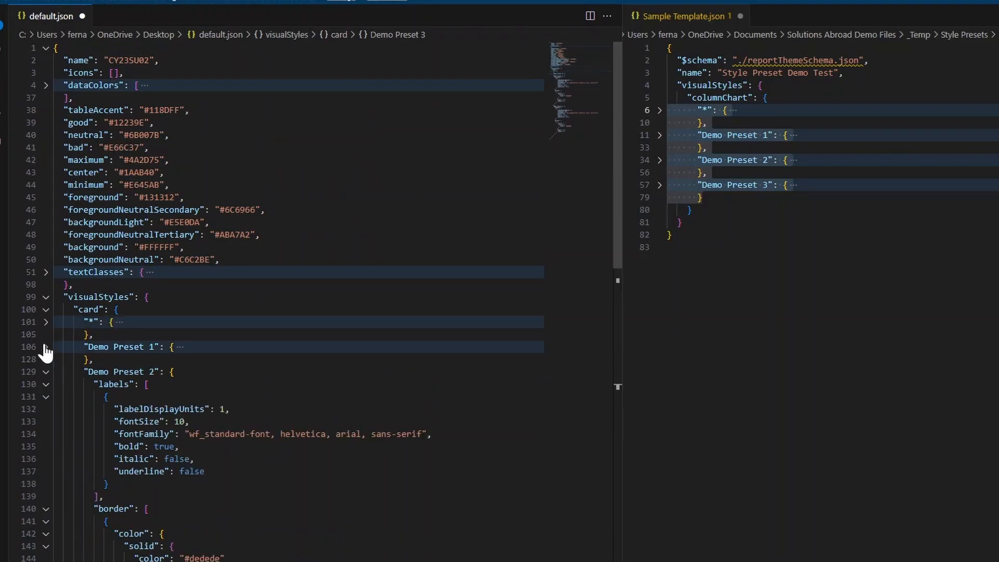
left_click(44, 371)
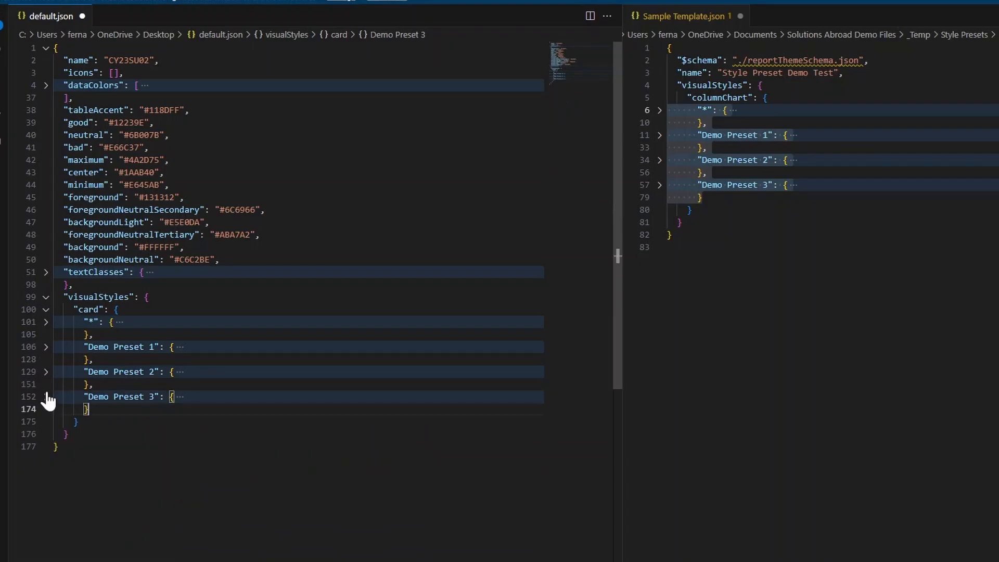
left_click(45, 321)
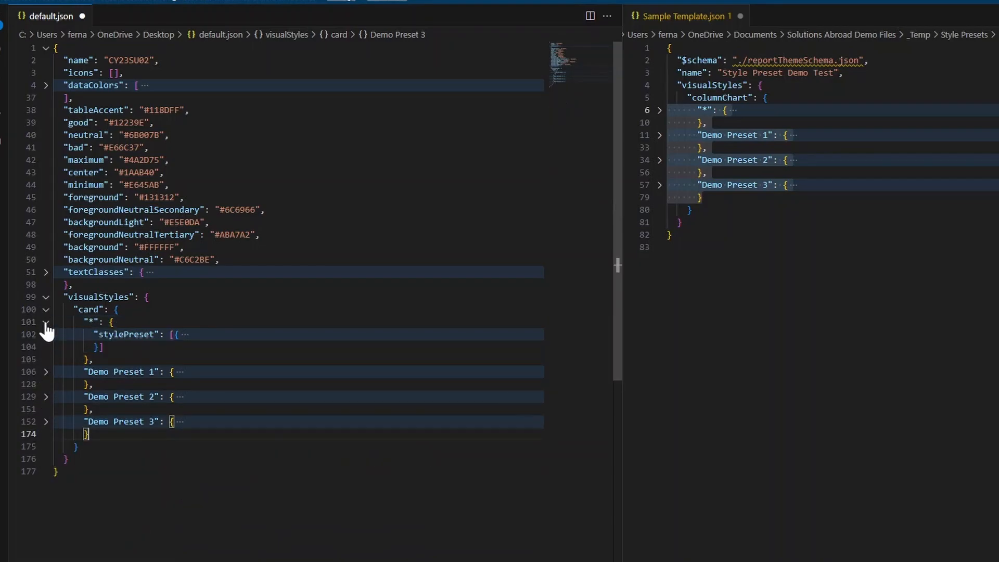
left_click(46, 322)
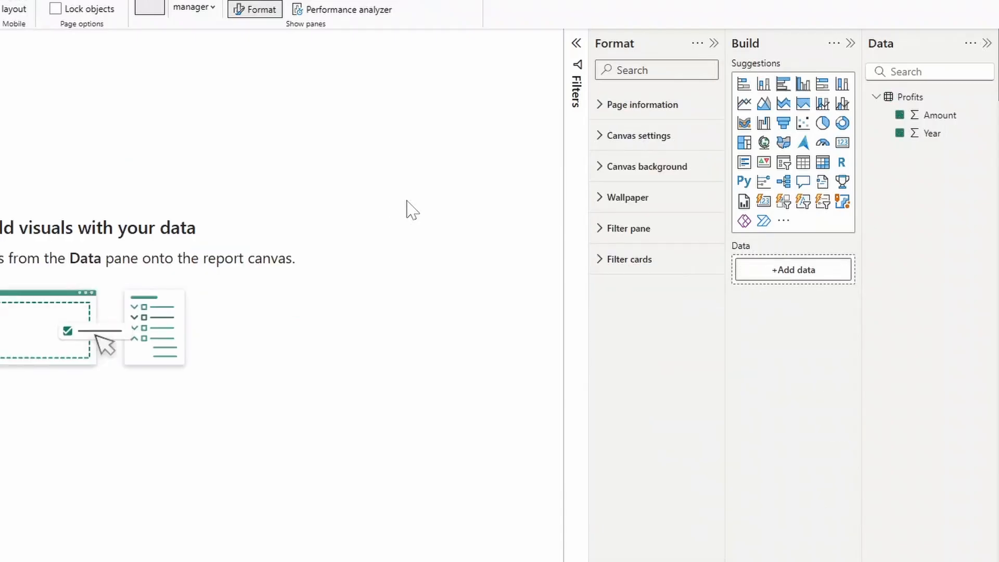
- Add a card visual showing Sum of Amount
left_click(841, 143)
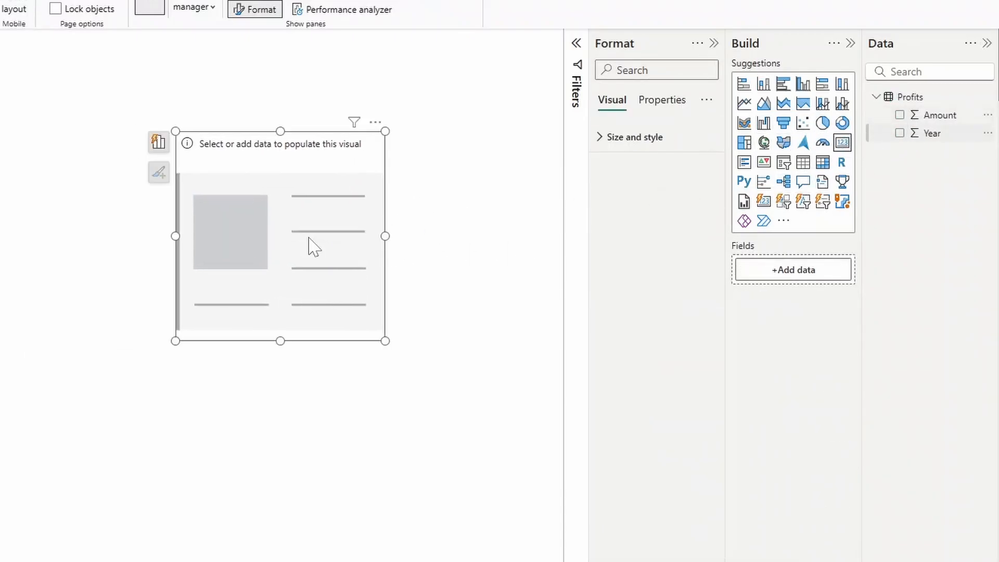
left_click(899, 116)
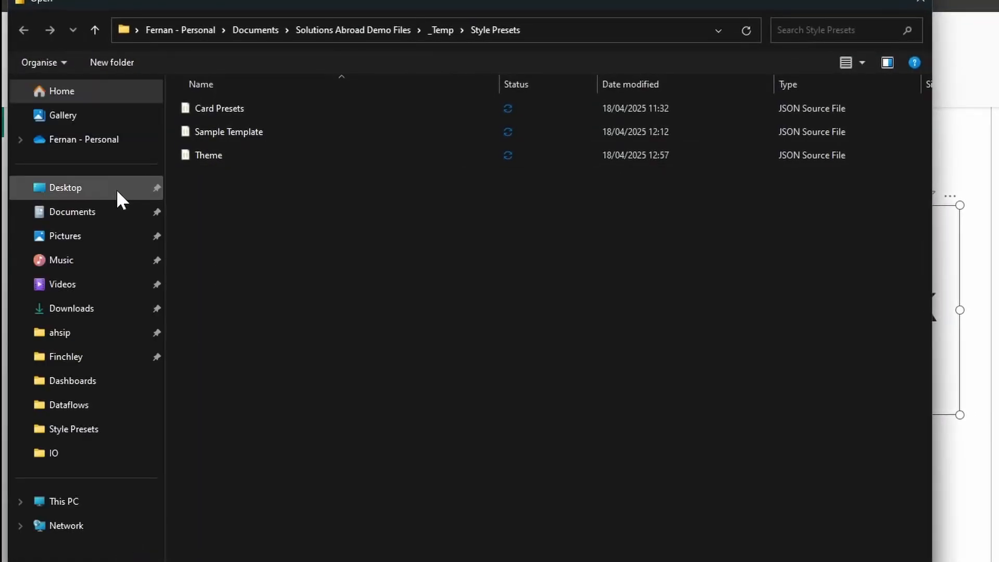
- Import the custom theme default.json from the Desktop via Browse for themes
left_click(65, 187)
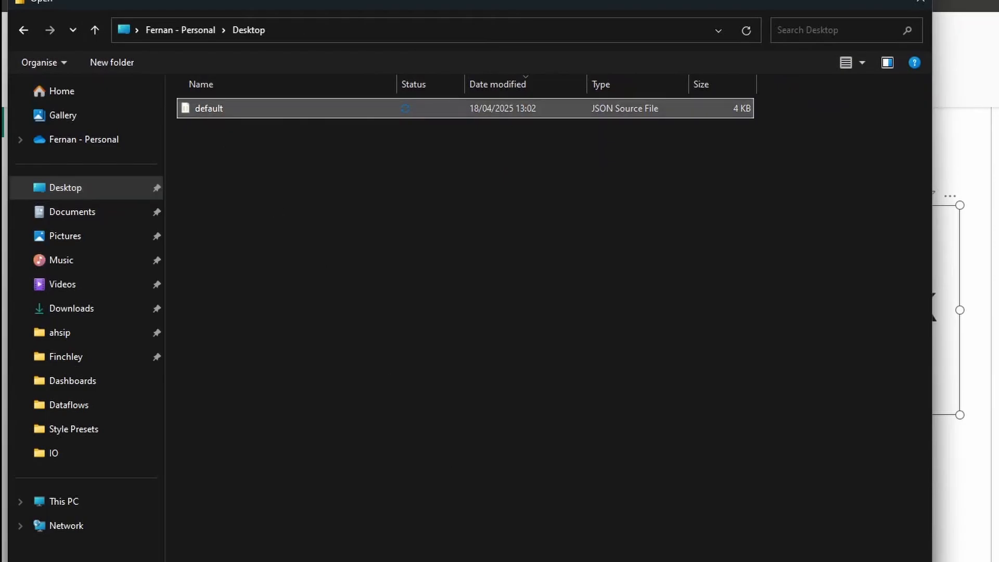
double_click(208, 107)
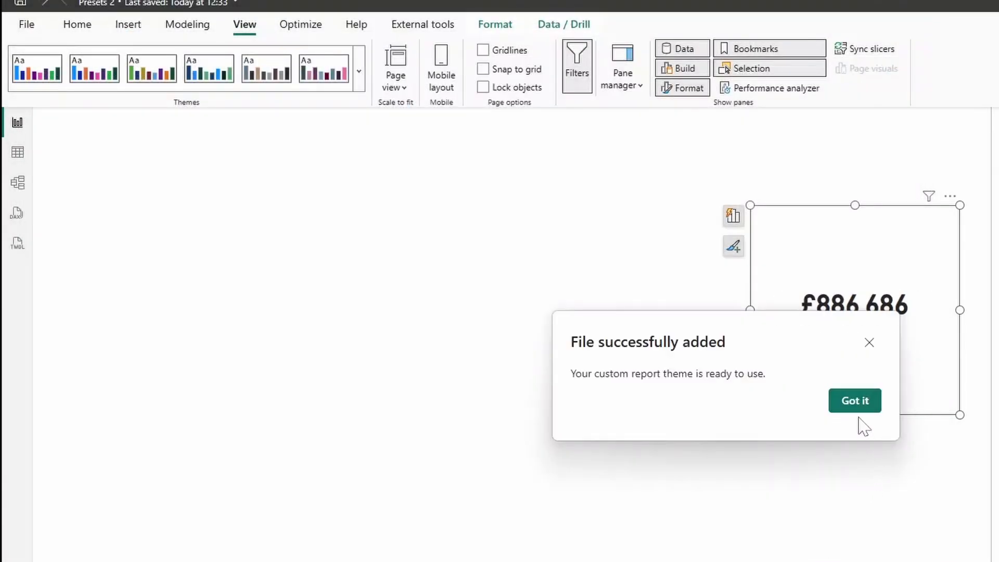
left_click(854, 400)
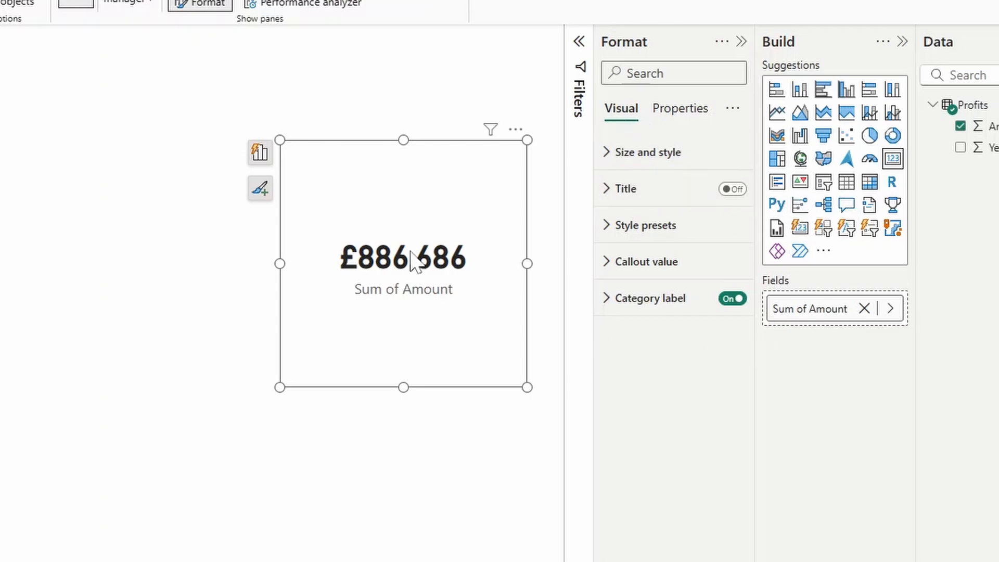
mouse_move(610, 258)
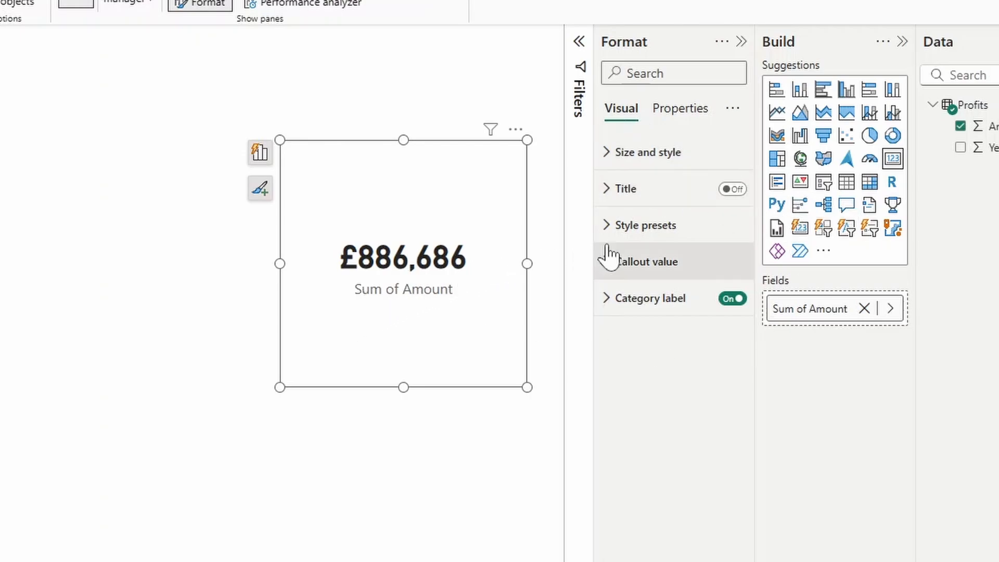
- Apply Demo Preset 2, then Demo Preset 3, then Demo Preset 1 from the card's Style presets dropdown
left_click(645, 225)
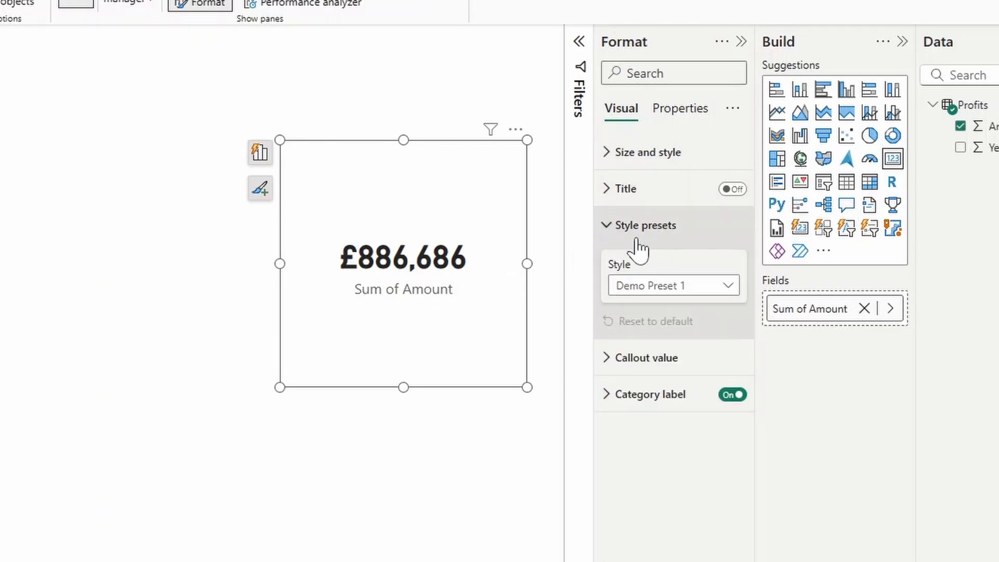
mouse_move(693, 299)
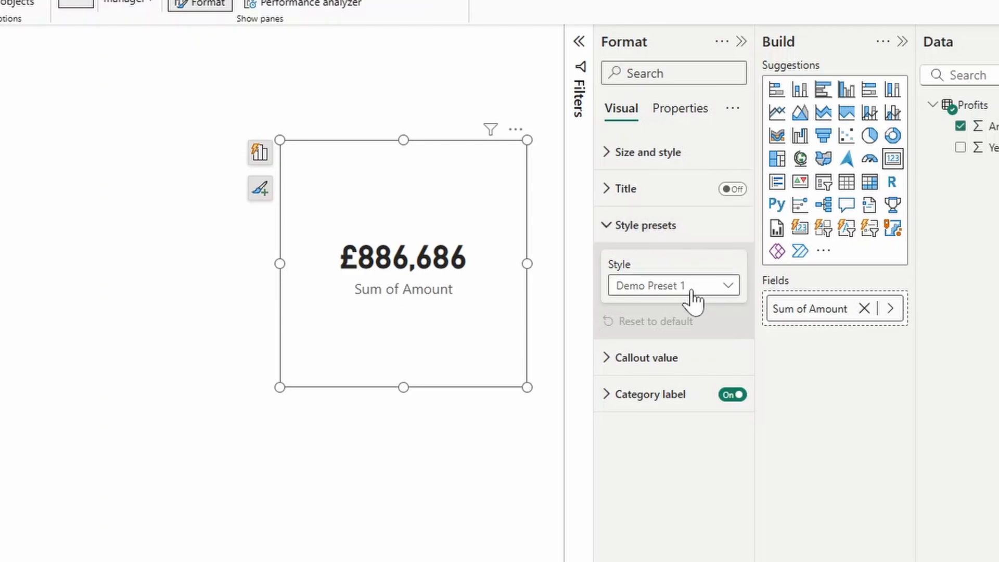
left_click(672, 285)
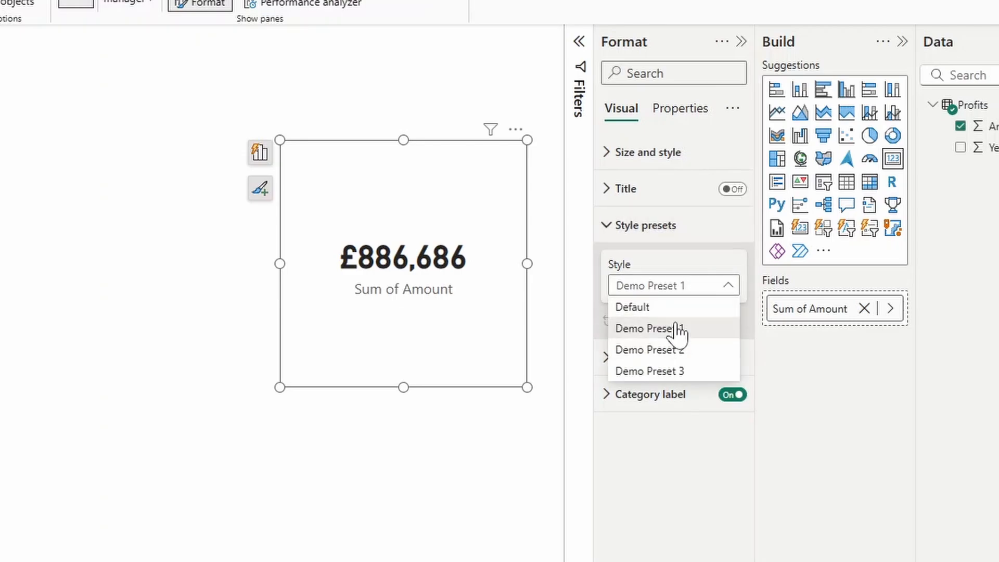
left_click(650, 349)
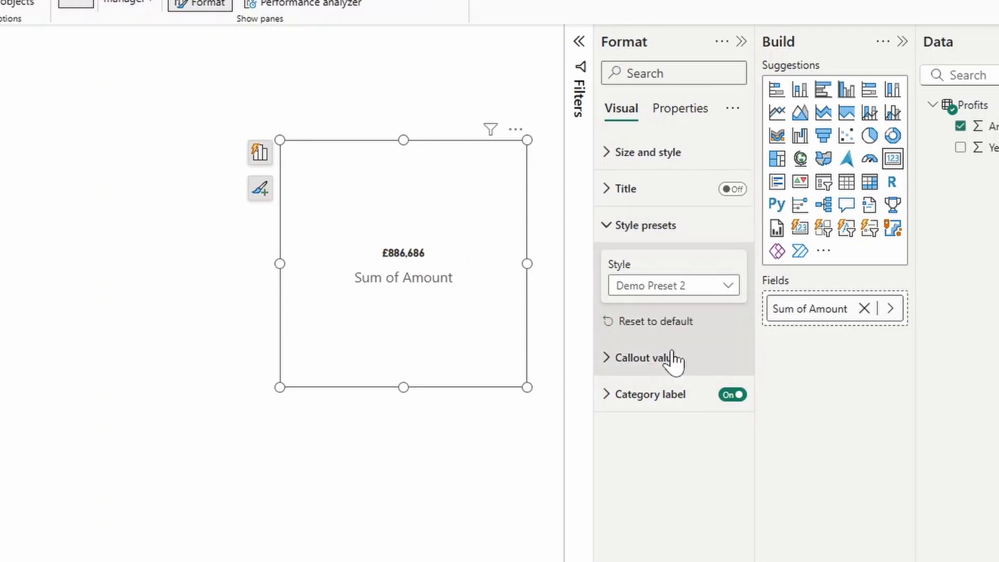
left_click(672, 285)
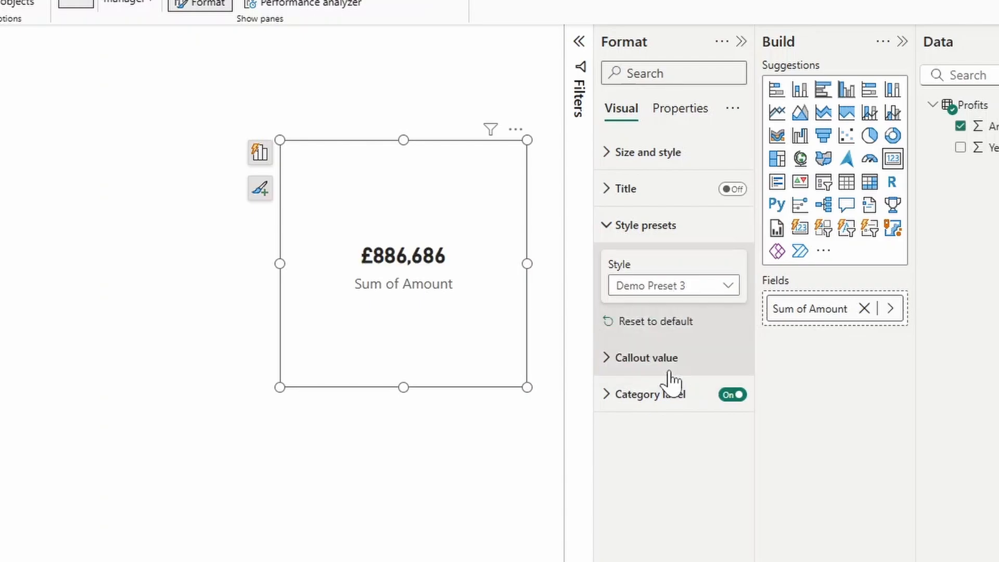
left_click(672, 285)
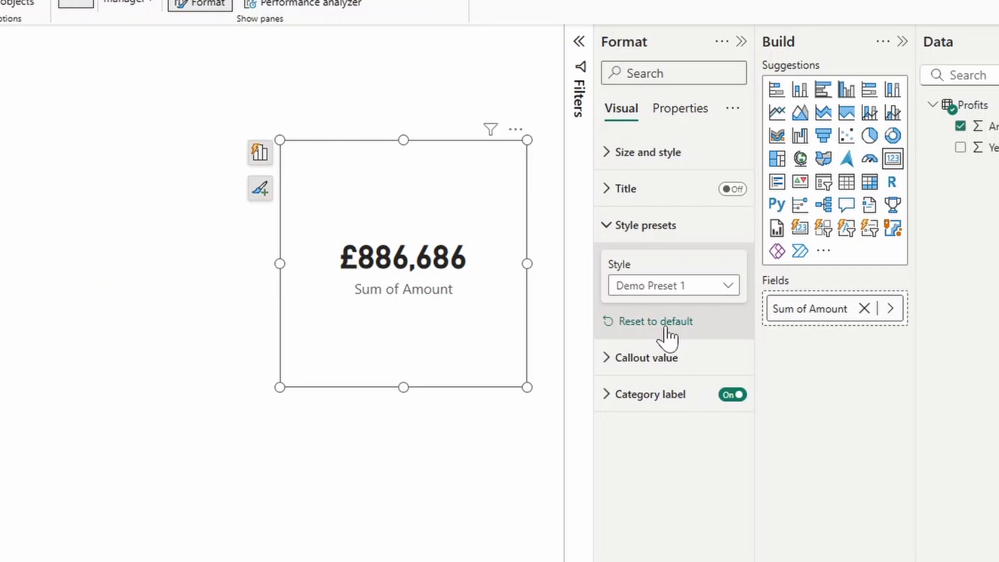
mouse_move(726, 294)
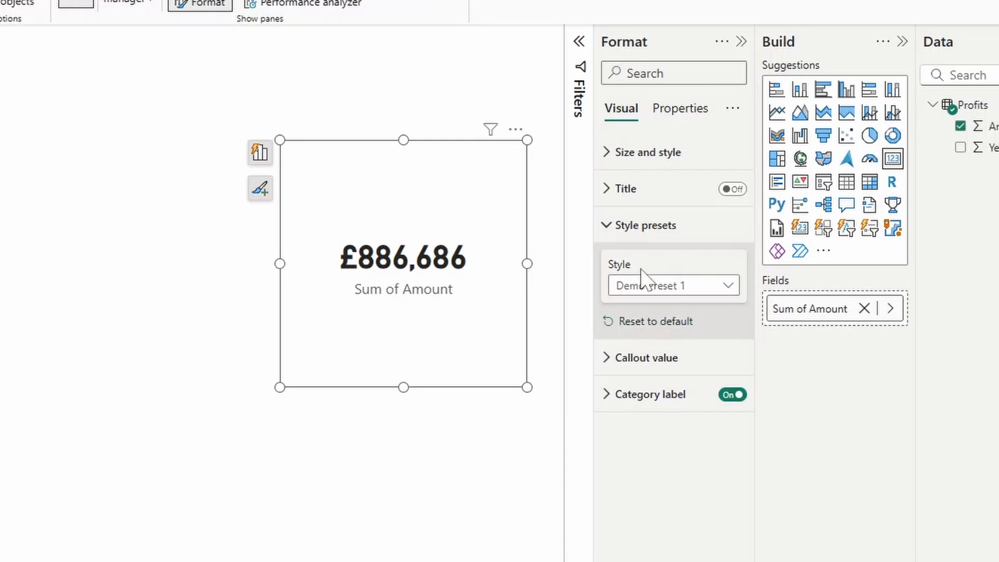
left_click(672, 285)
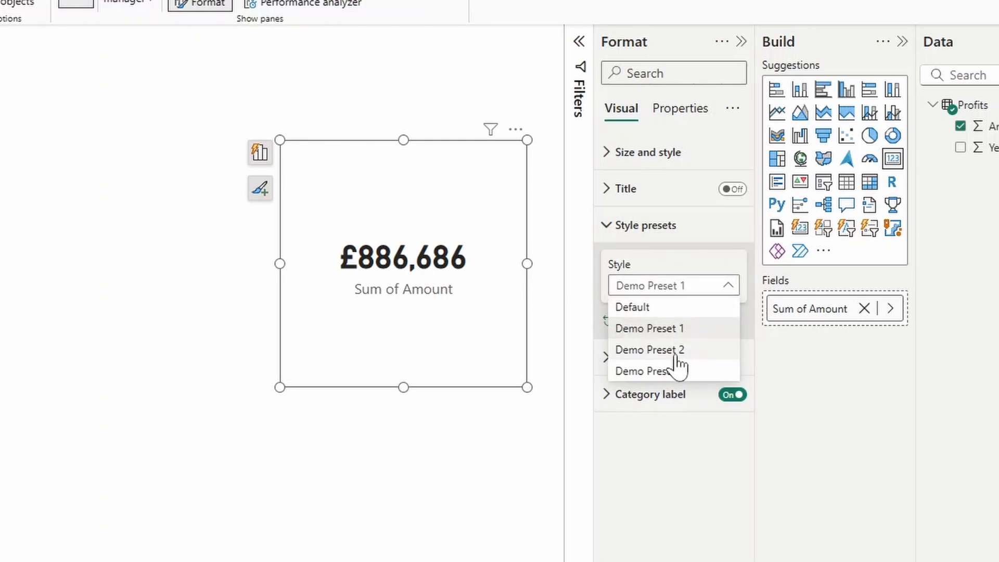
mouse_move(649, 350)
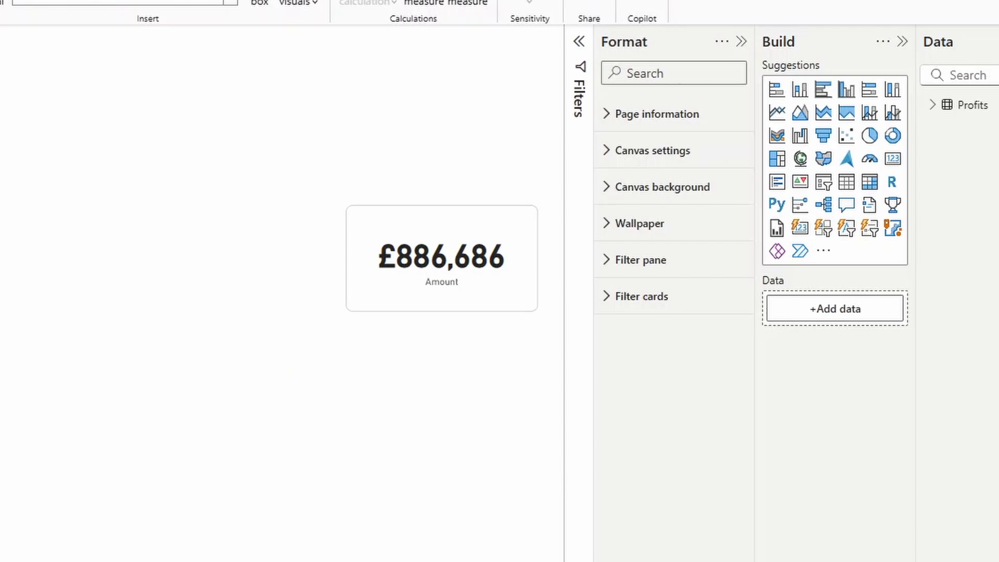
mouse_move(436, 411)
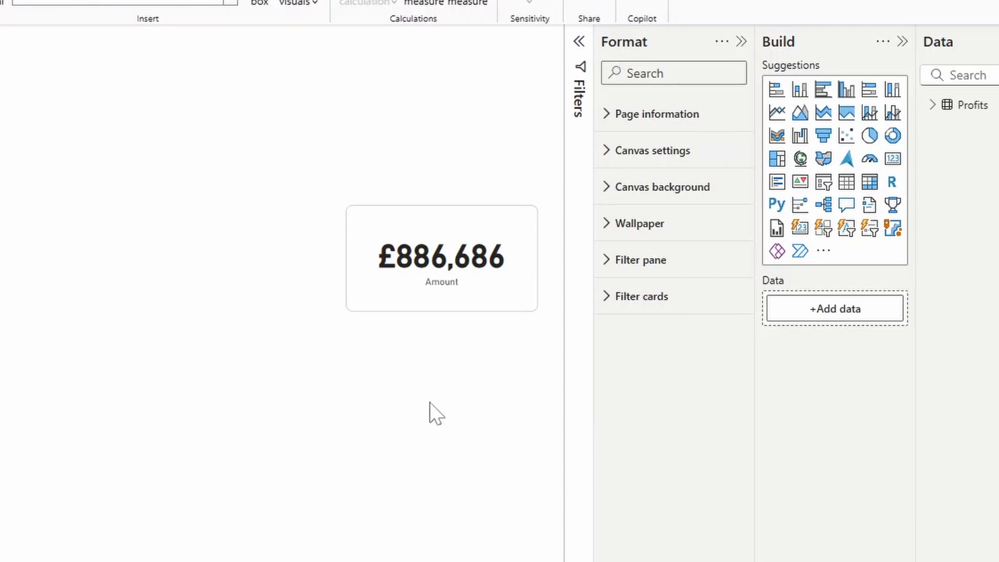
mouse_move(511, 371)
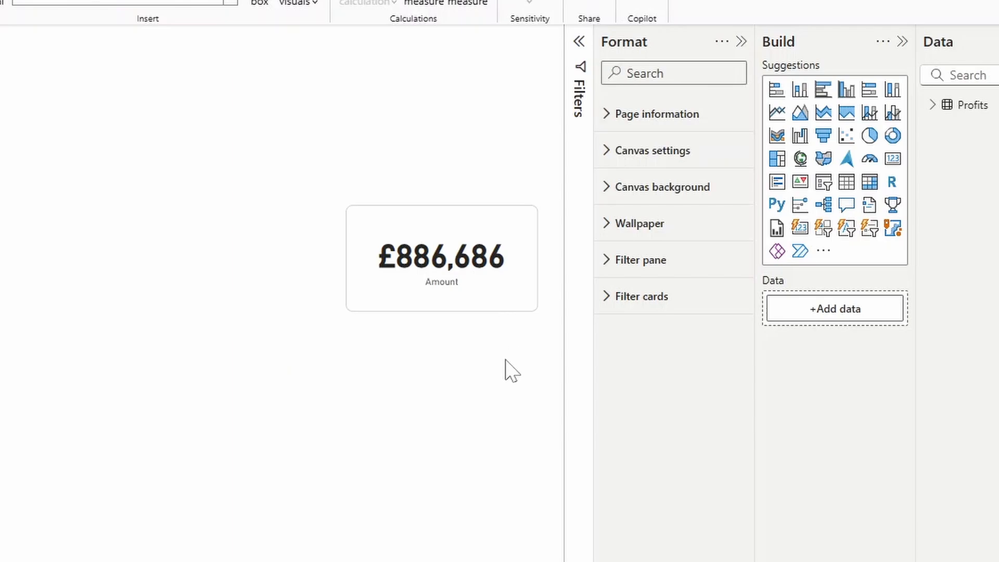
mouse_move(505, 323)
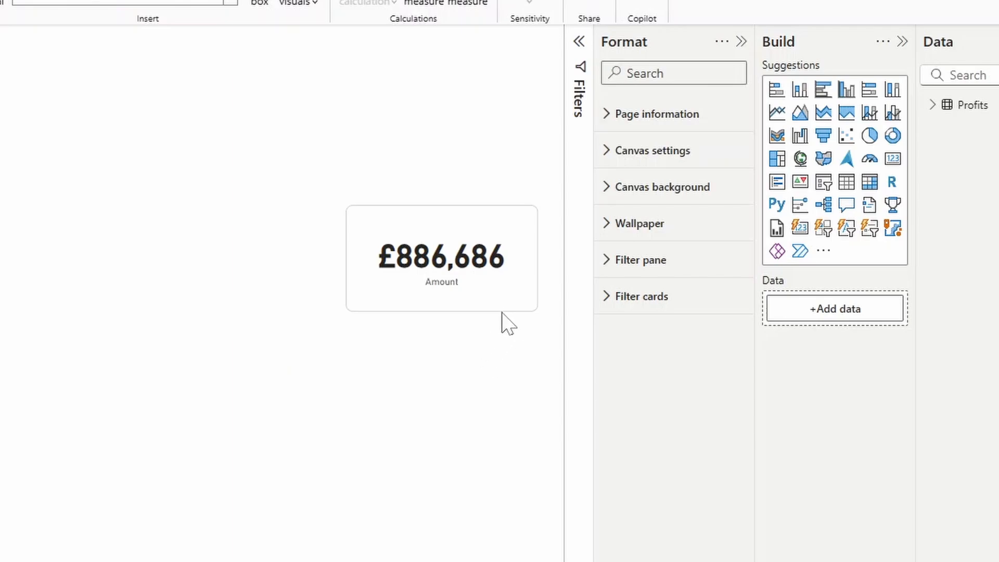
mouse_move(544, 334)
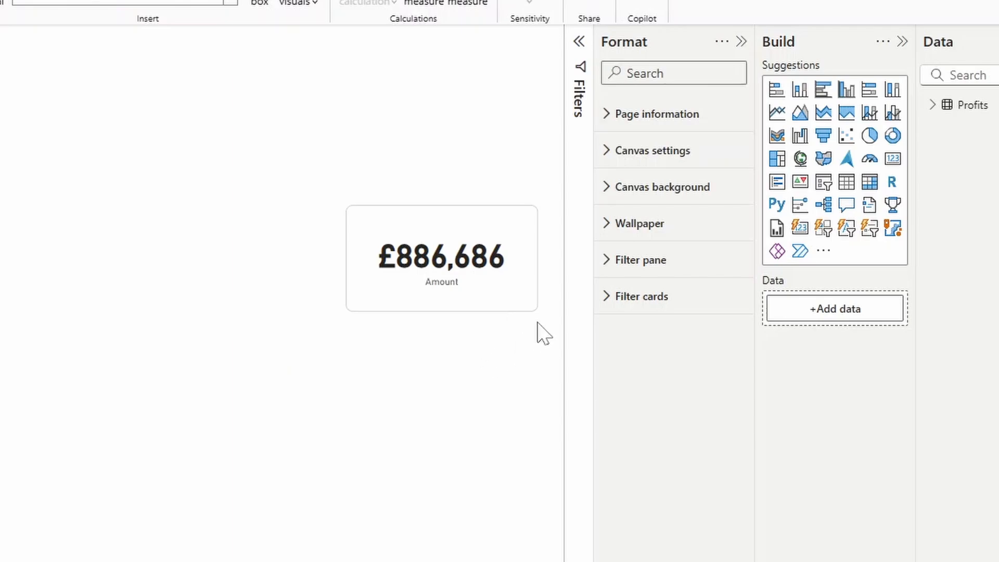
mouse_move(327, 202)
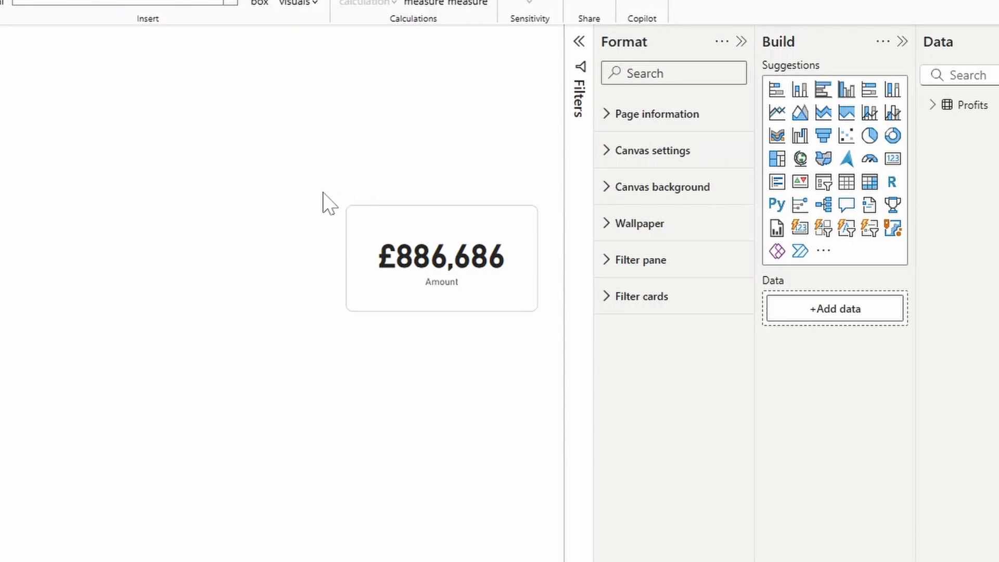
mouse_move(321, 177)
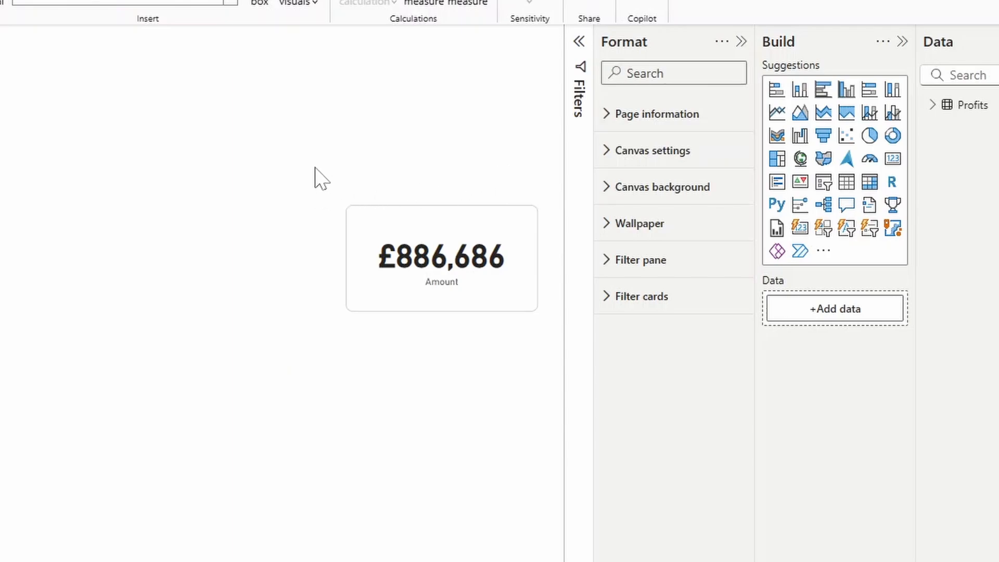
mouse_move(350, 169)
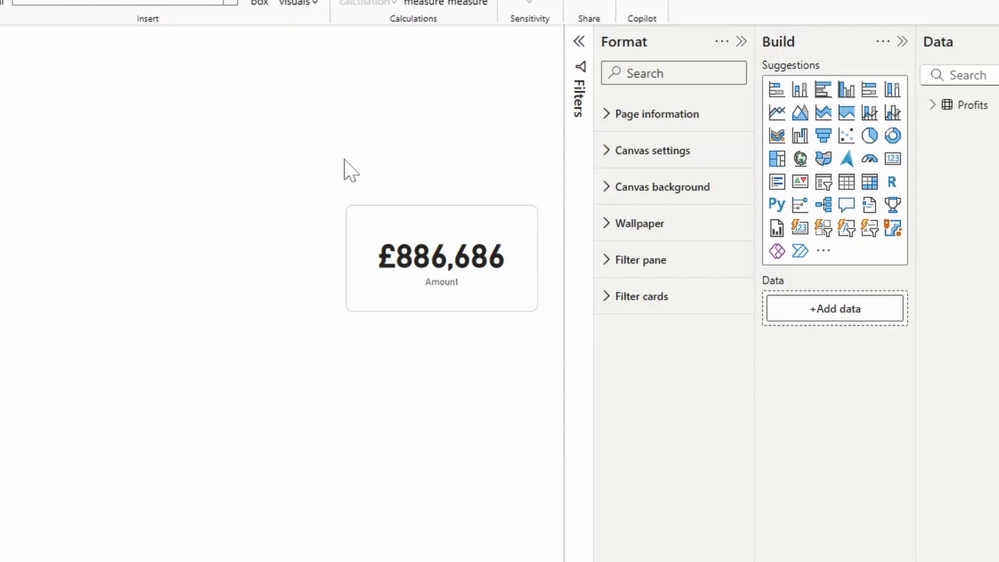
mouse_move(433, 393)
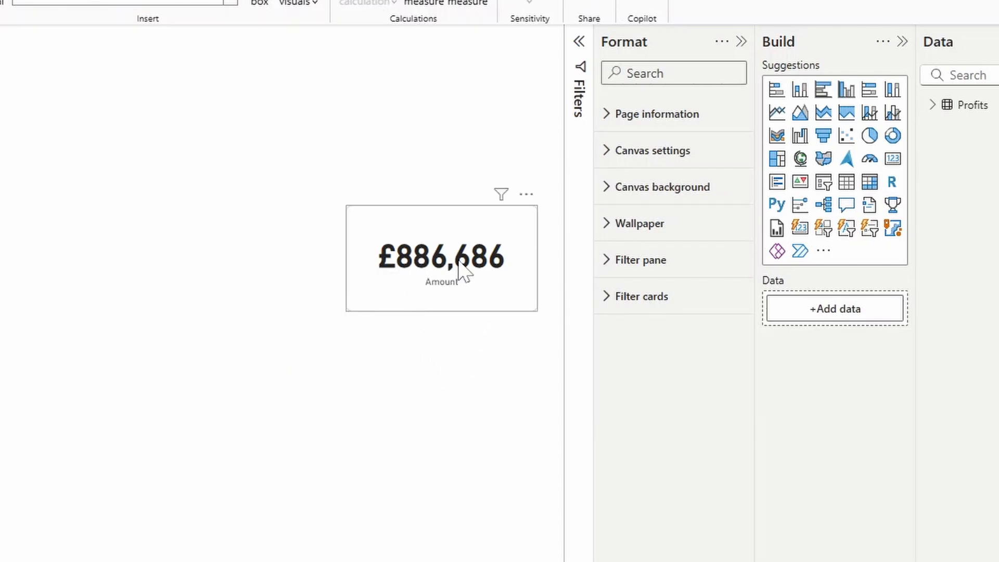
mouse_move(468, 271)
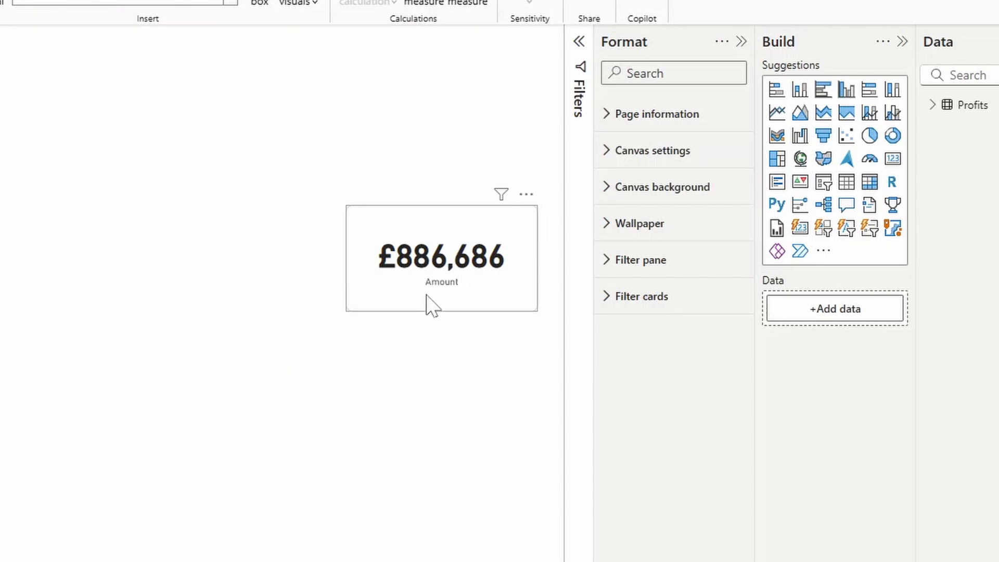
mouse_move(458, 308)
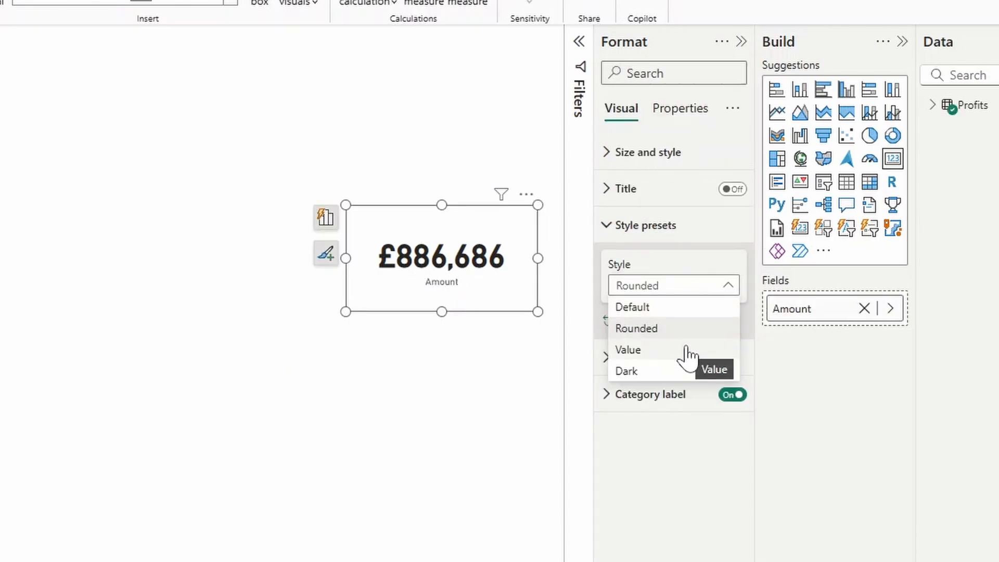
- Apply the built-in Value style preset so the card shows only £886,686
left_click(627, 349)
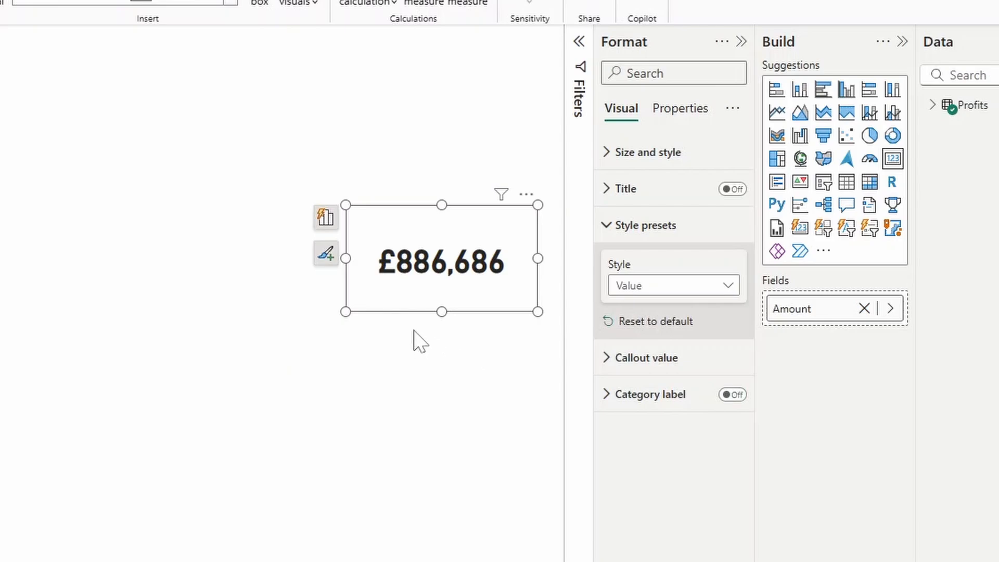